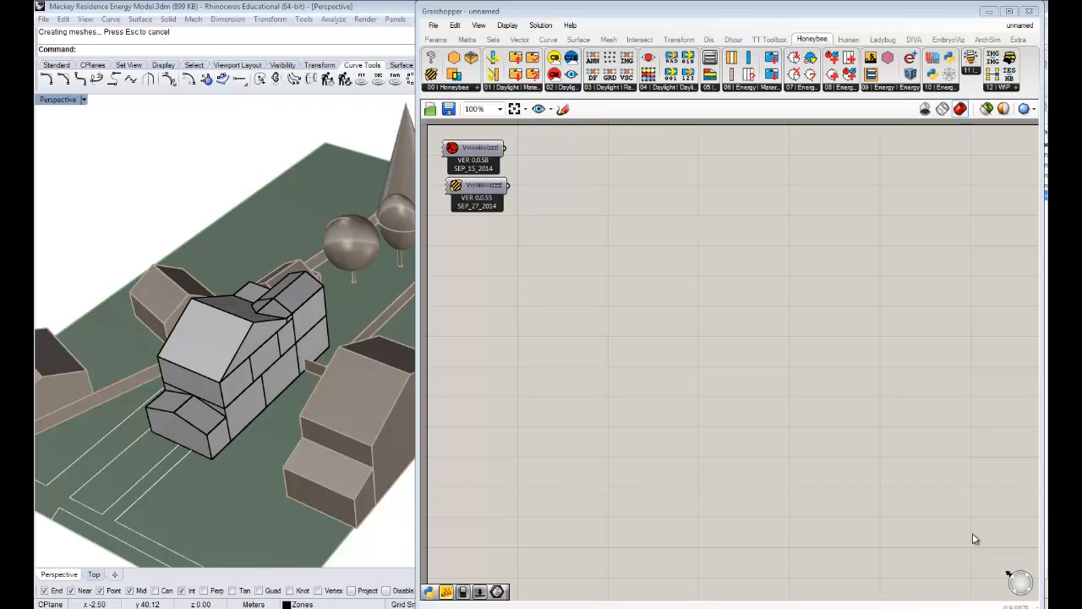
mouse_move(218, 341)
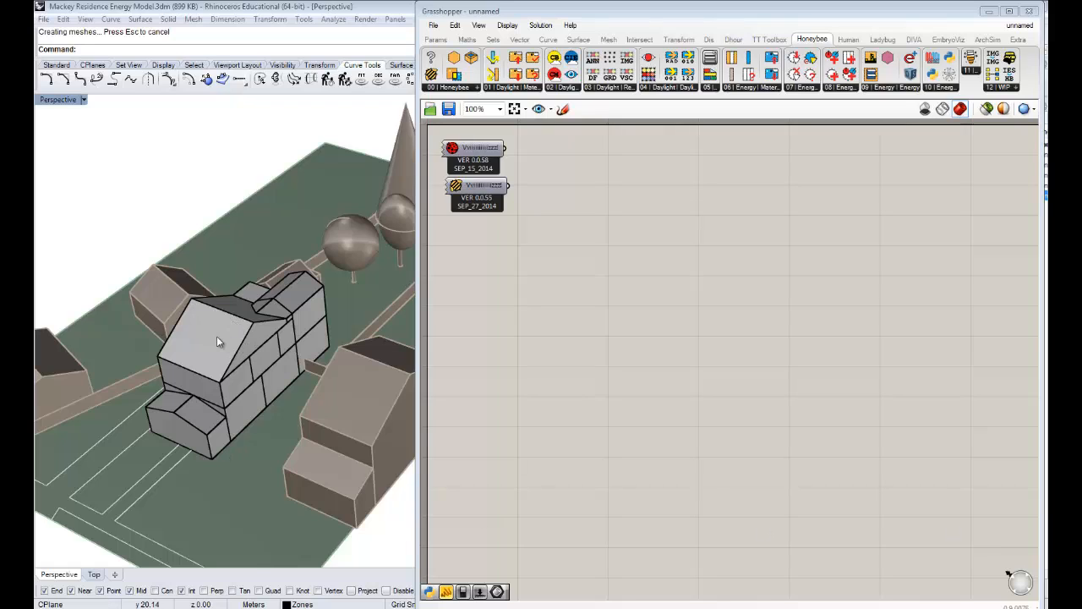
mouse_move(218, 342)
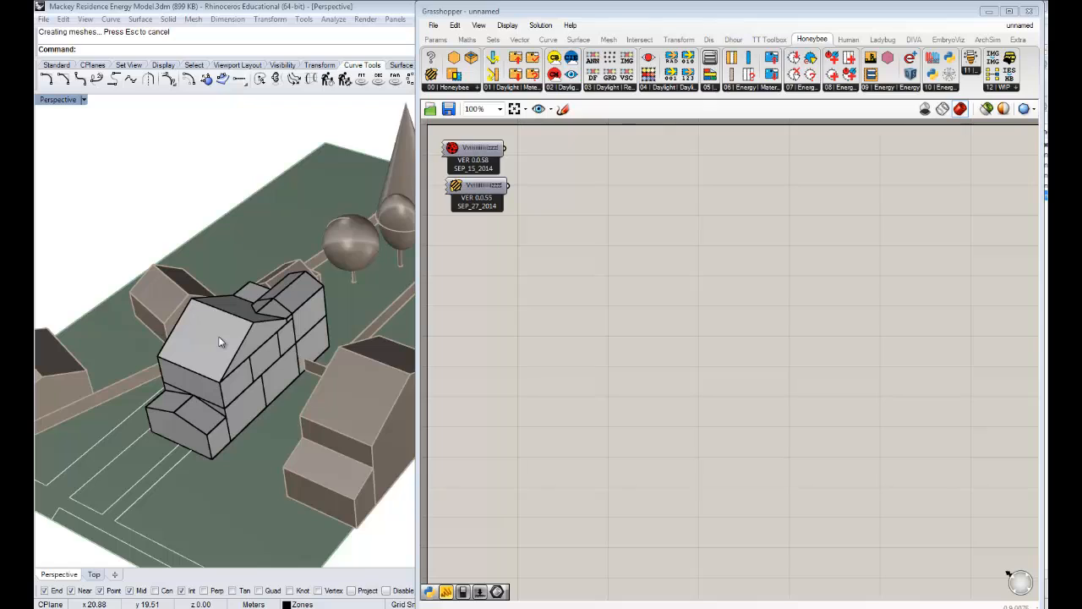
mouse_move(404, 219)
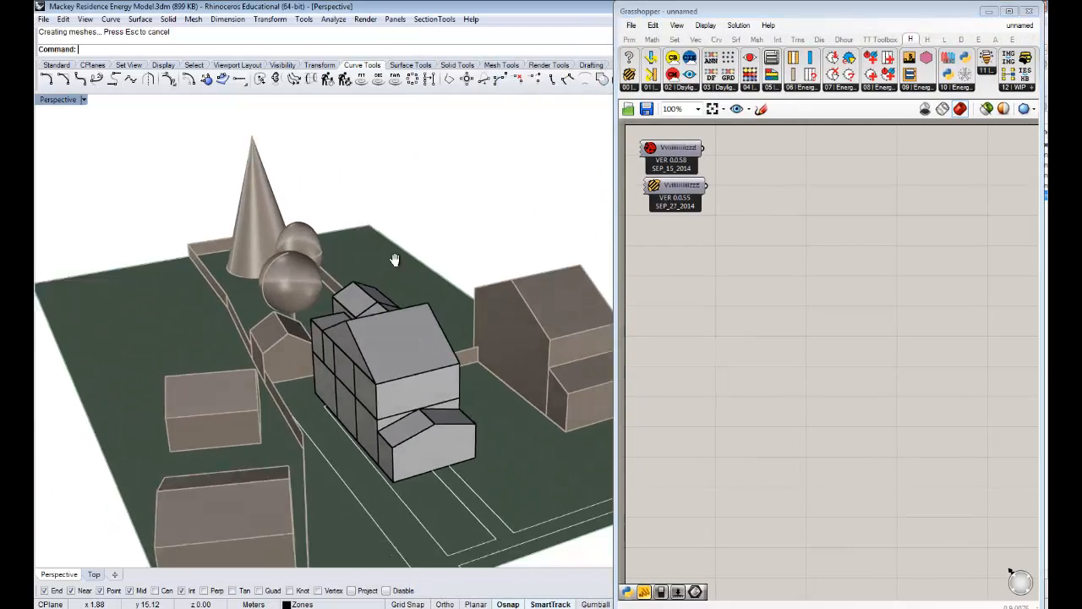
Step: Orbit the Perspective view to inspect the zoned building from several sides and above
left_click_drag(393, 259, 300, 228)
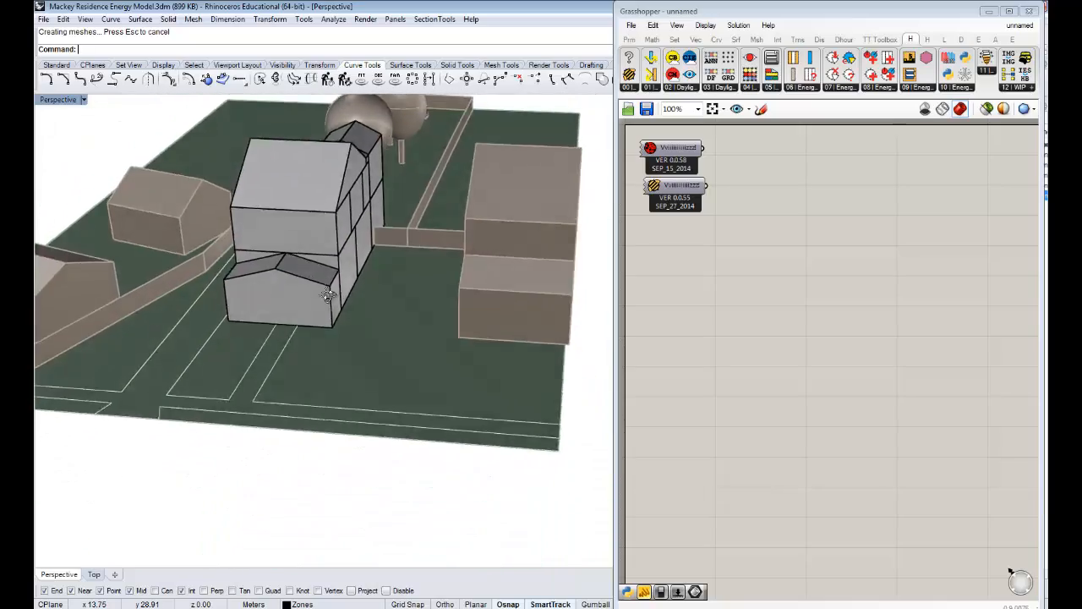
left_click_drag(327, 296, 476, 294)
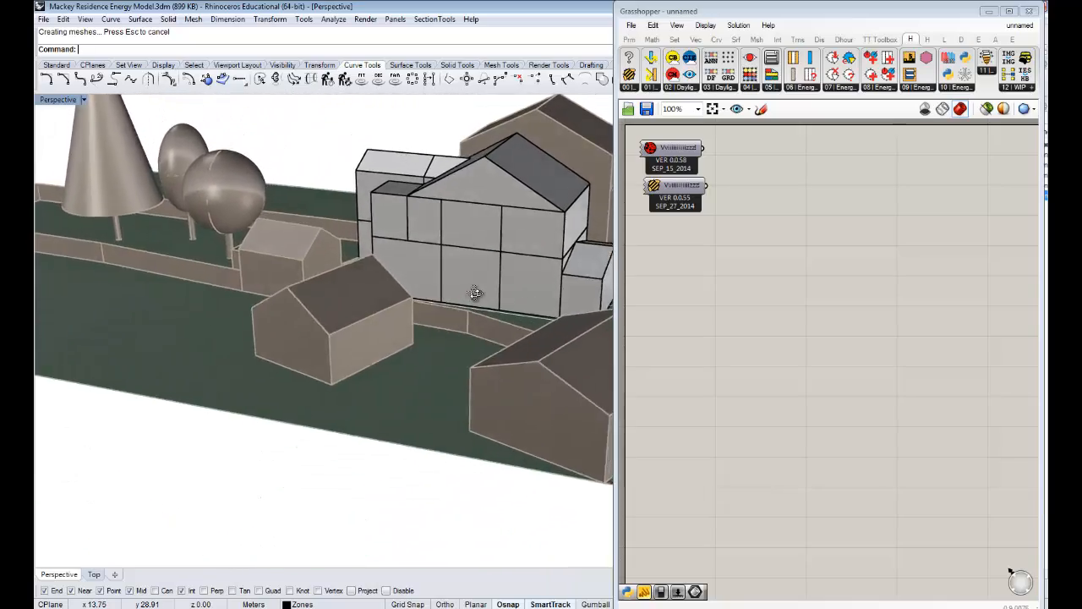
left_click_drag(476, 293, 413, 336)
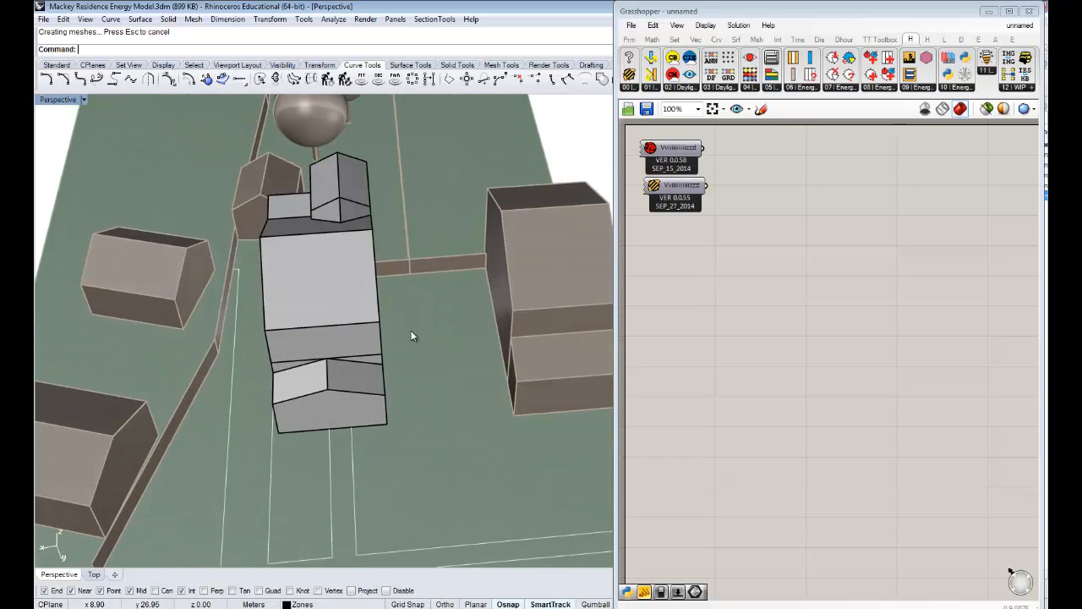
left_click_drag(406, 338, 338, 313)
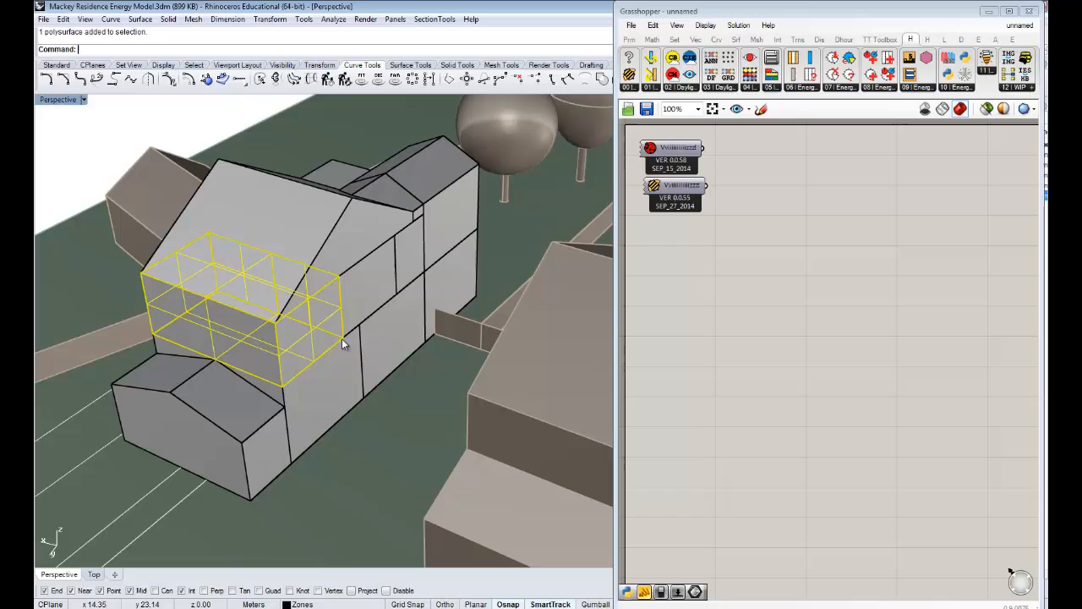
mouse_move(633, 389)
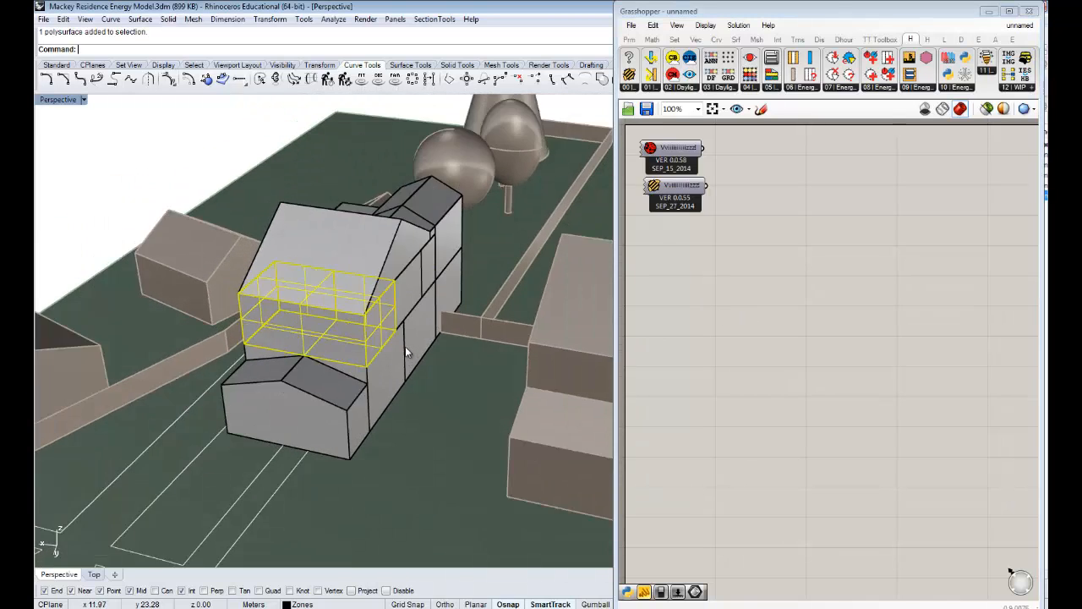
left_click_drag(406, 351, 426, 358)
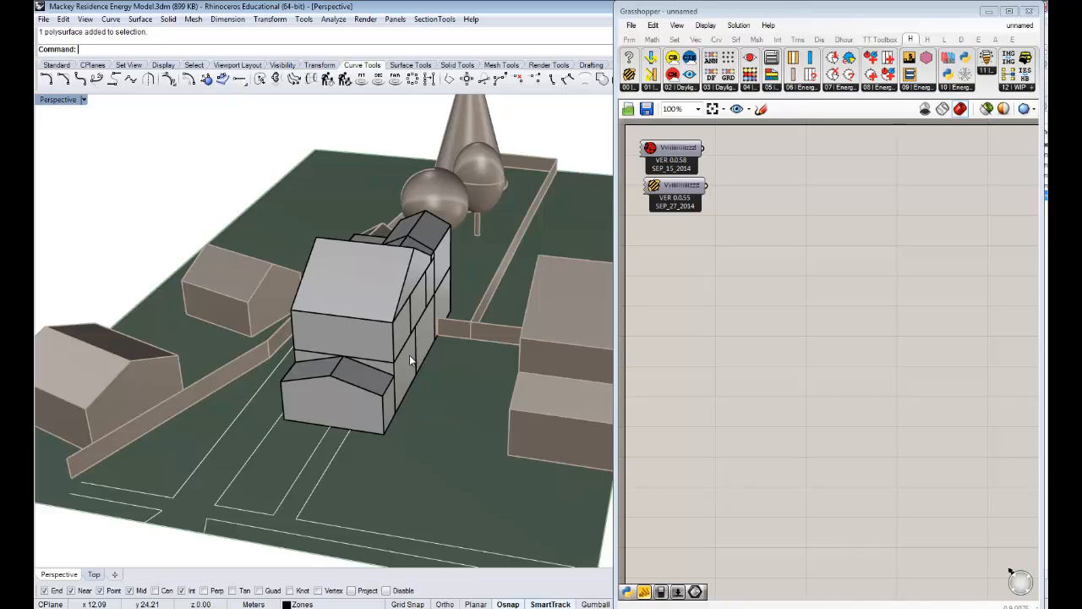
mouse_move(983, 16)
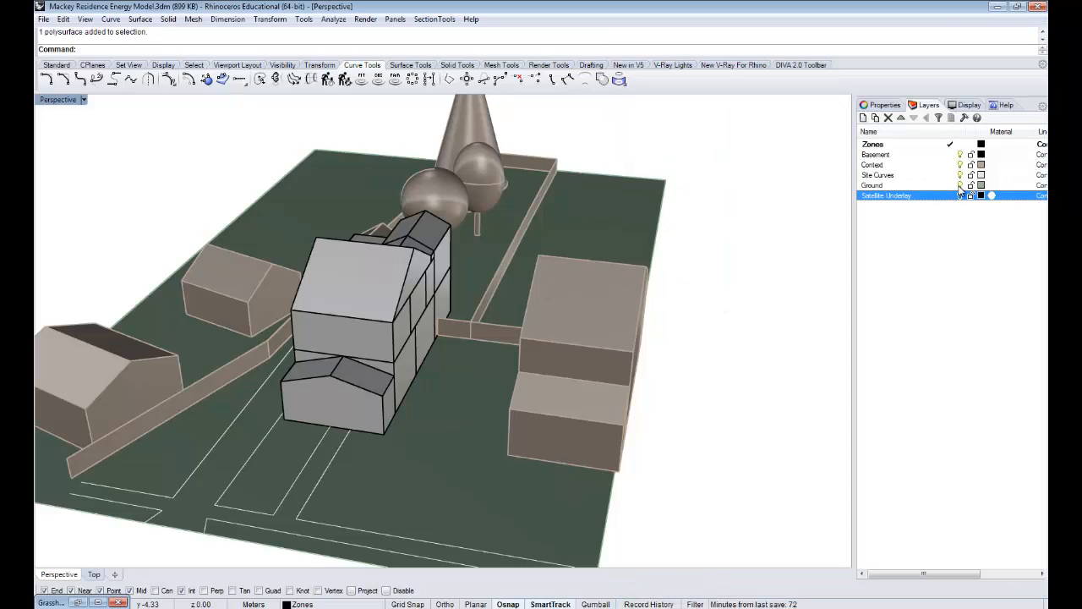
Step: Turn off the Satellite Underlay, Ground and Site Curves layers in the Layers panel
left_click(959, 185)
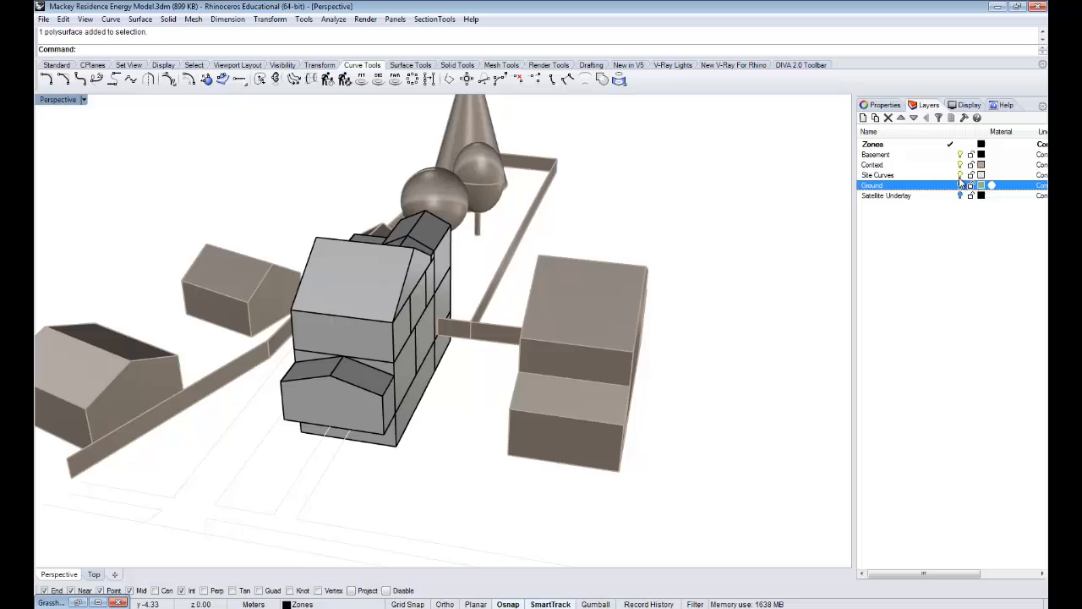
left_click(877, 174)
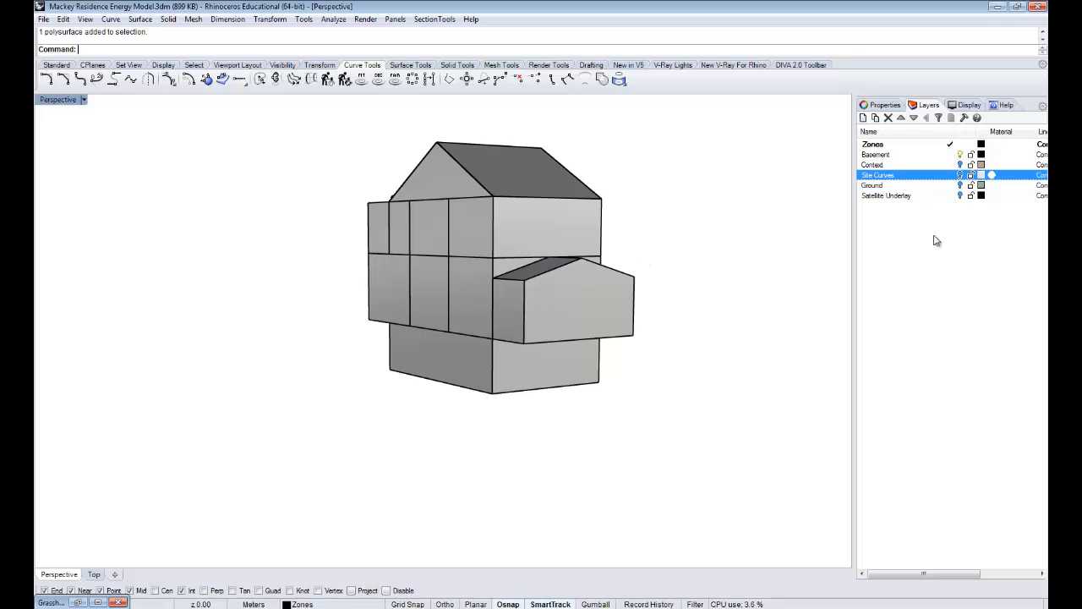
left_click(876, 154)
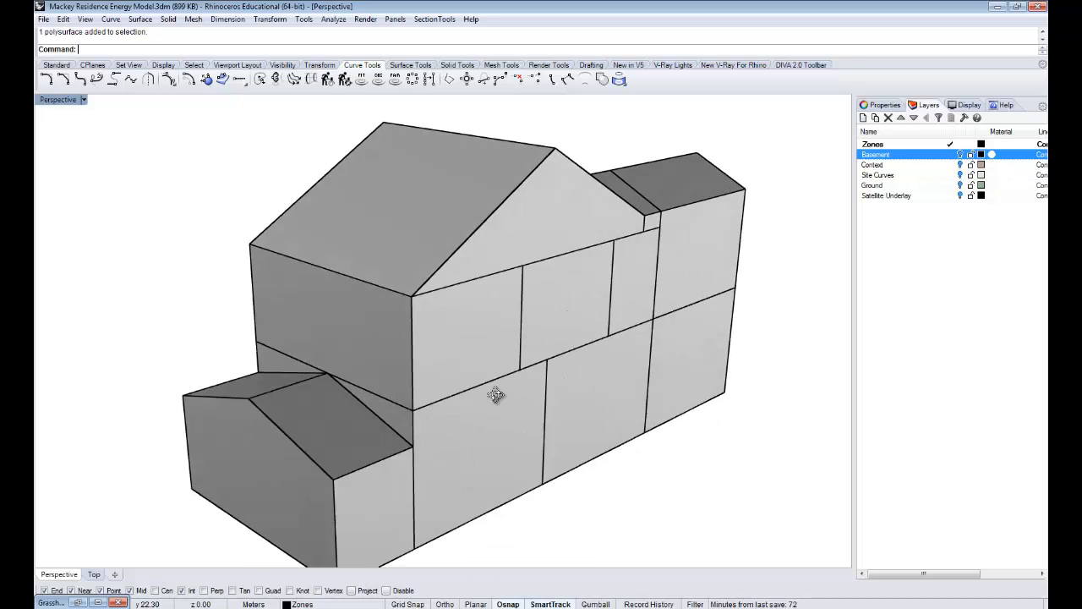
left_click_drag(496, 395, 433, 398)
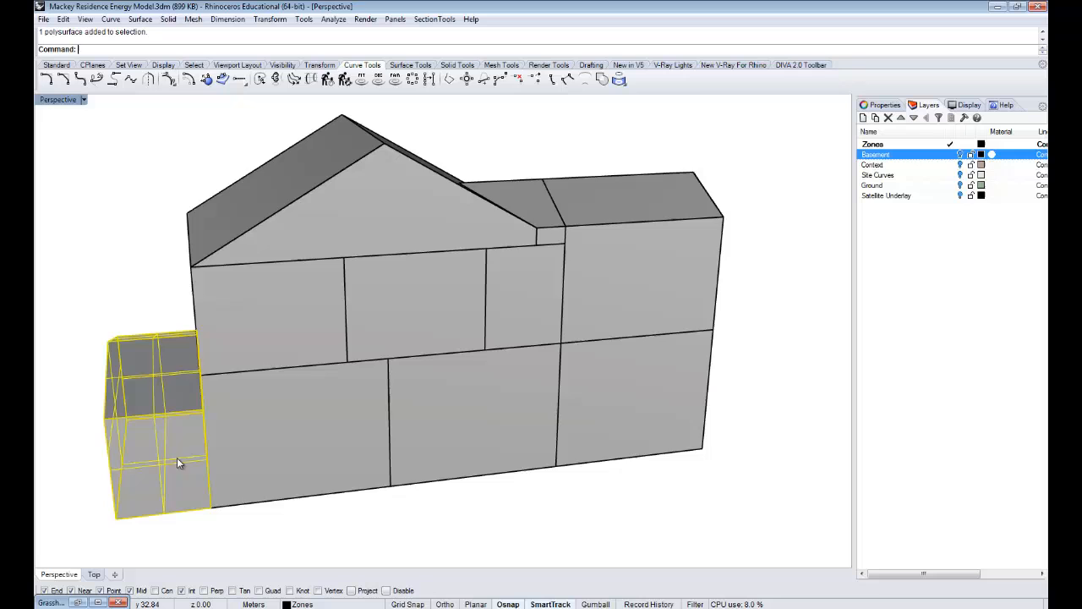
left_click_drag(177, 462, 474, 444)
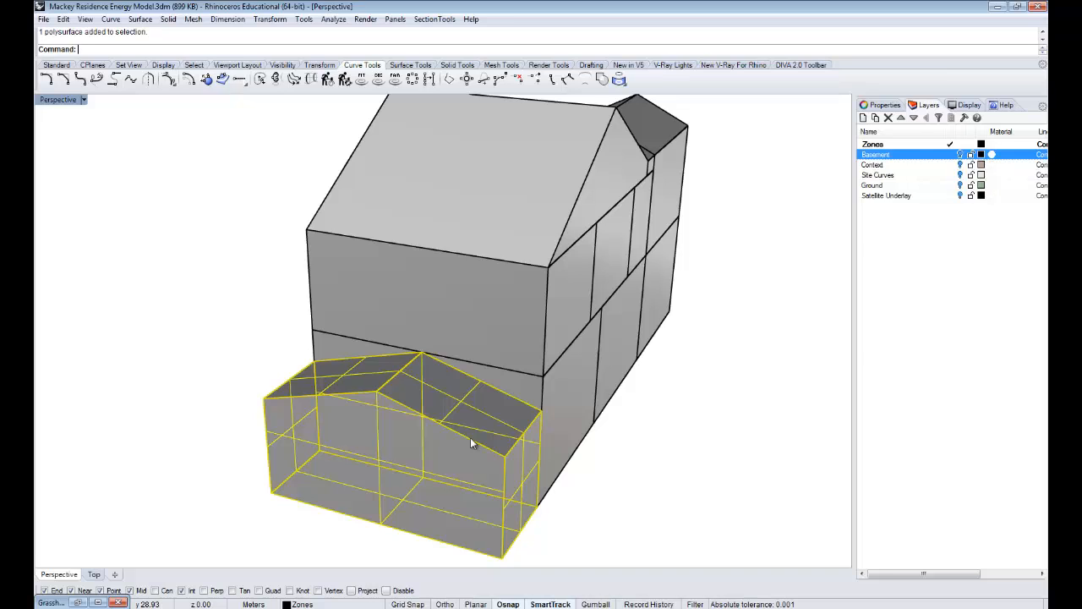
mouse_move(713, 399)
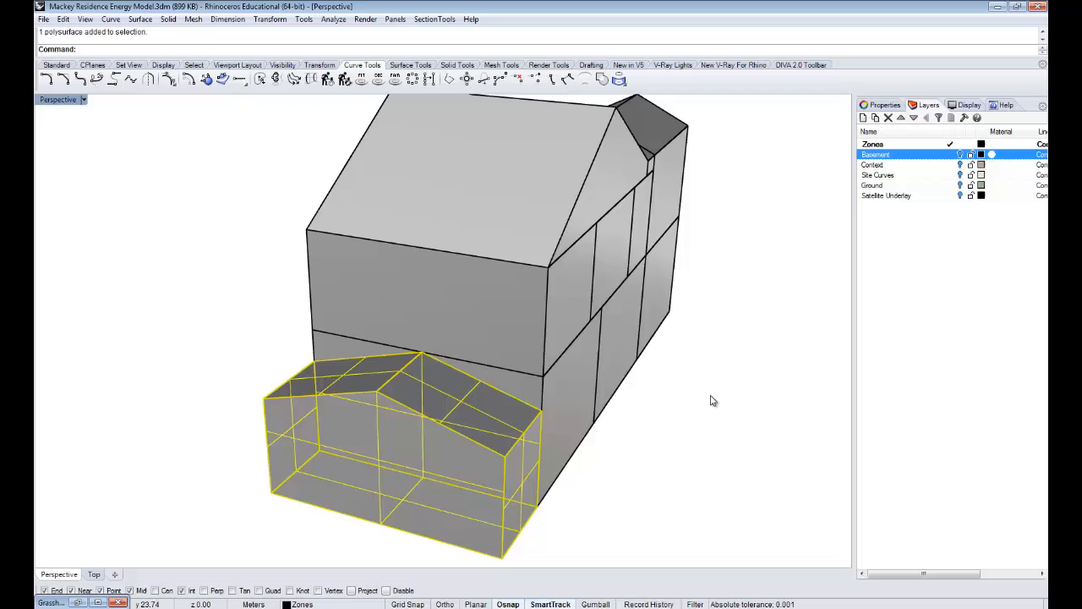
left_click_drag(713, 400, 630, 420)
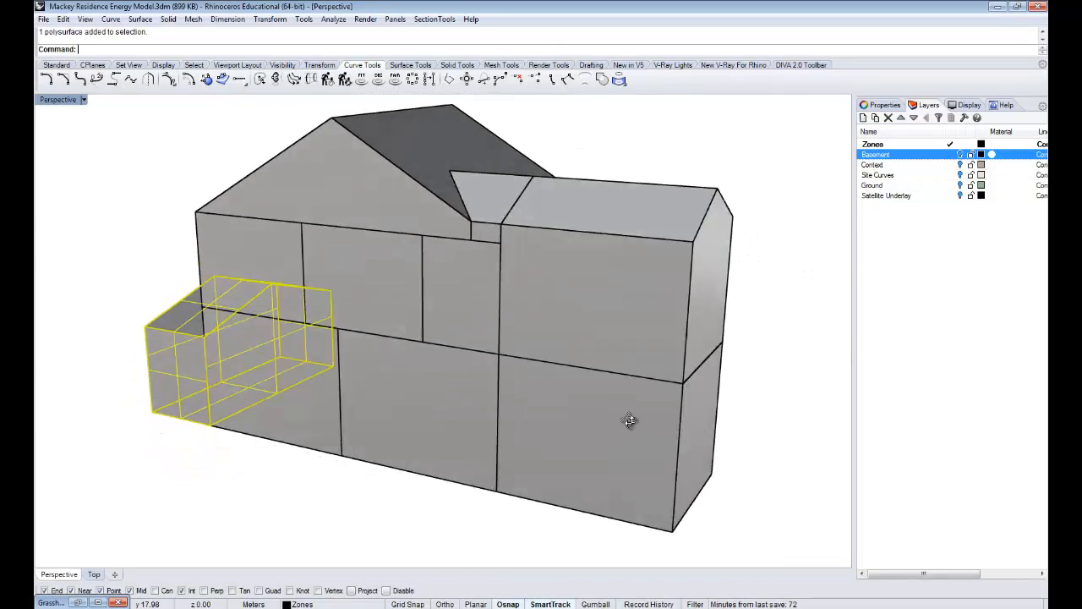
left_click_drag(630, 421, 601, 440)
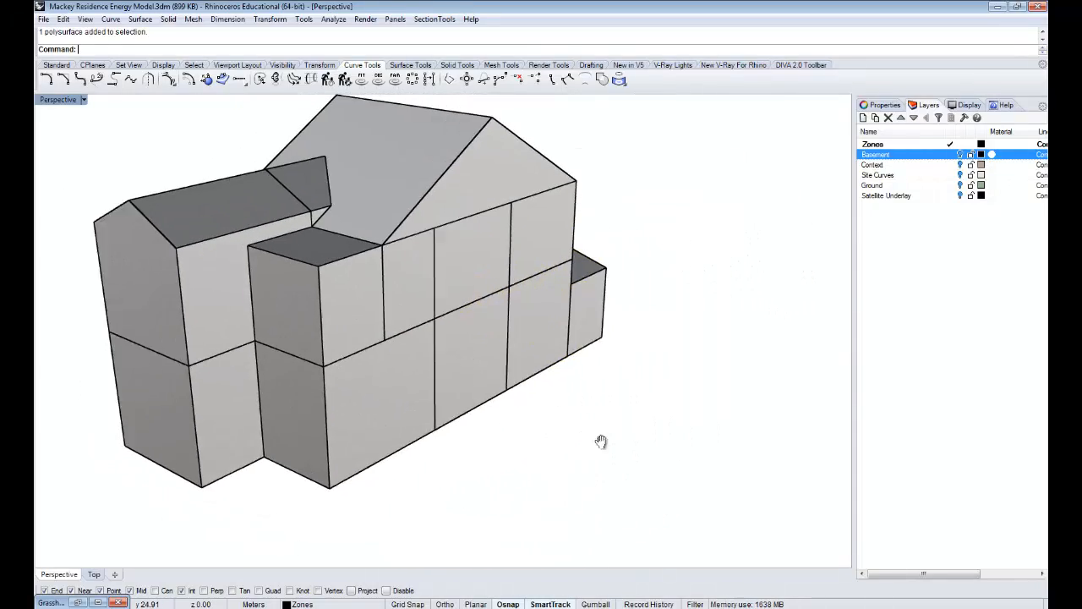
left_click_drag(600, 440, 624, 457)
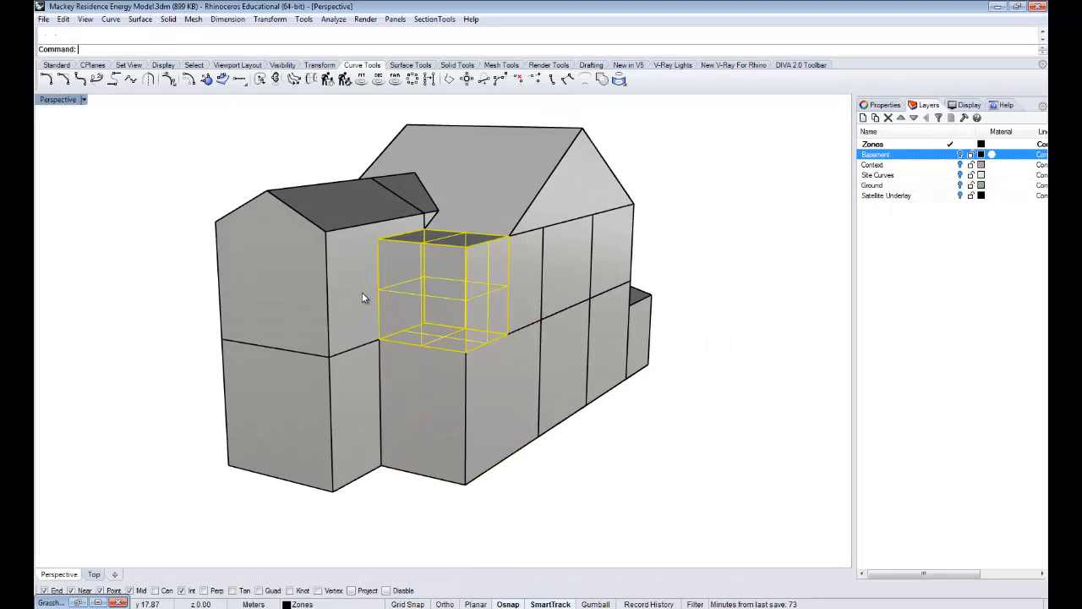
left_click(550, 199)
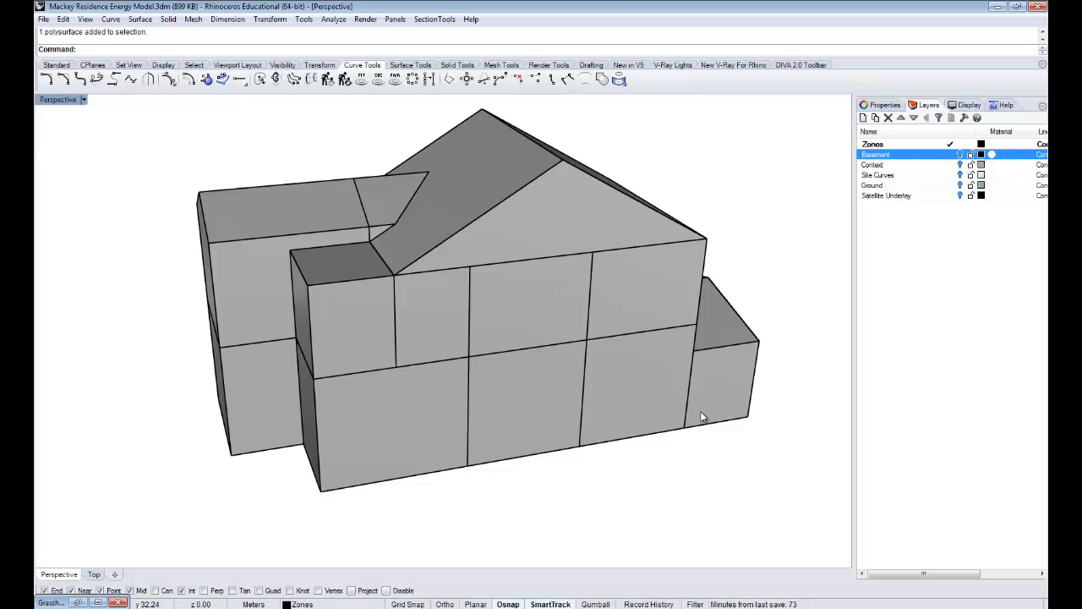
left_click_drag(701, 414, 529, 359)
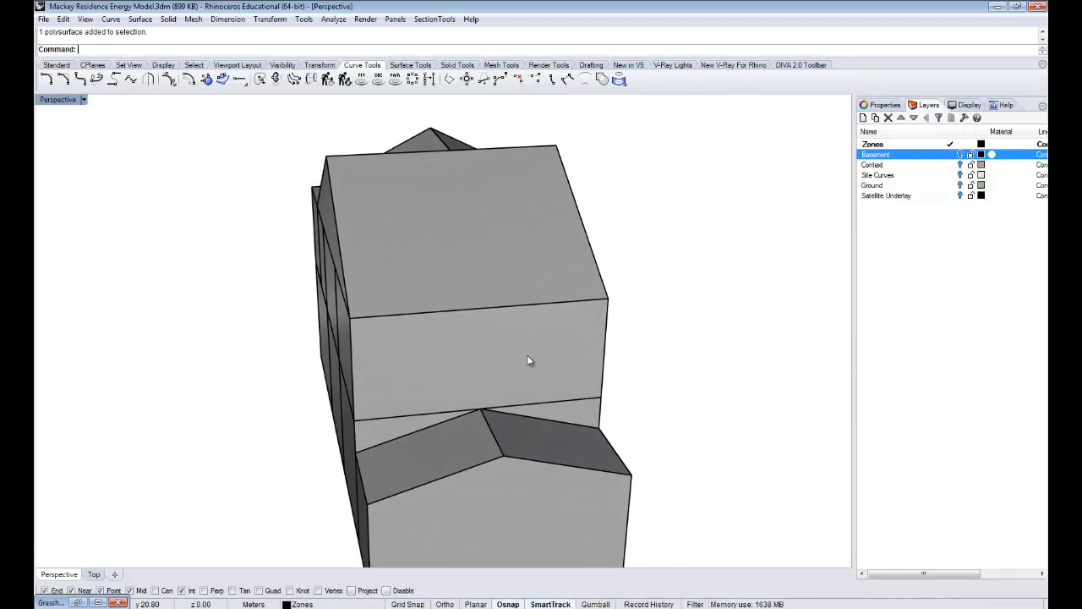
left_click_drag(528, 361, 556, 349)
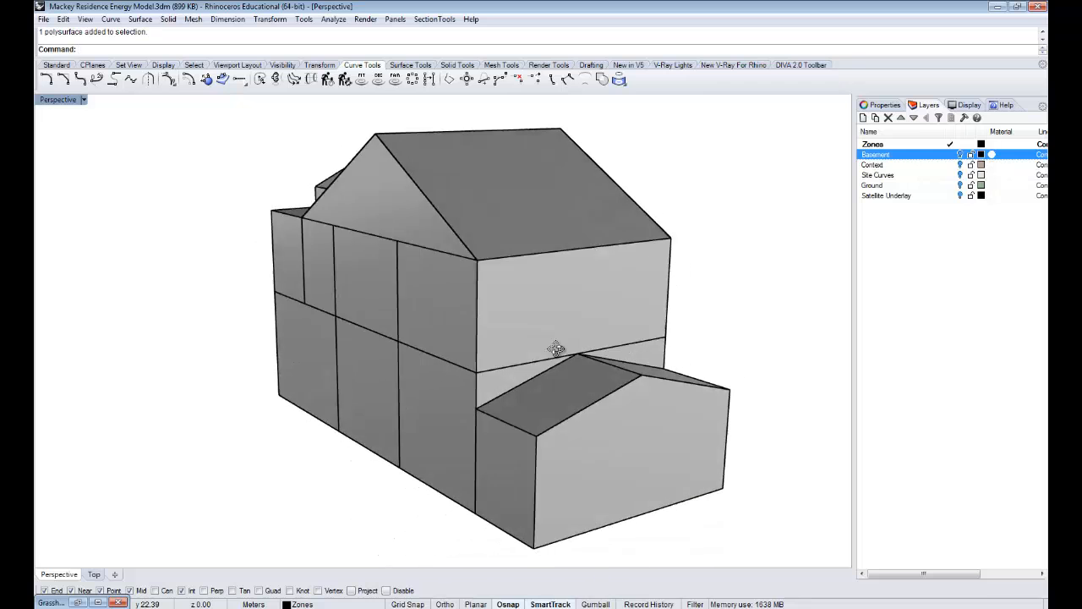
left_click_drag(557, 347, 661, 299)
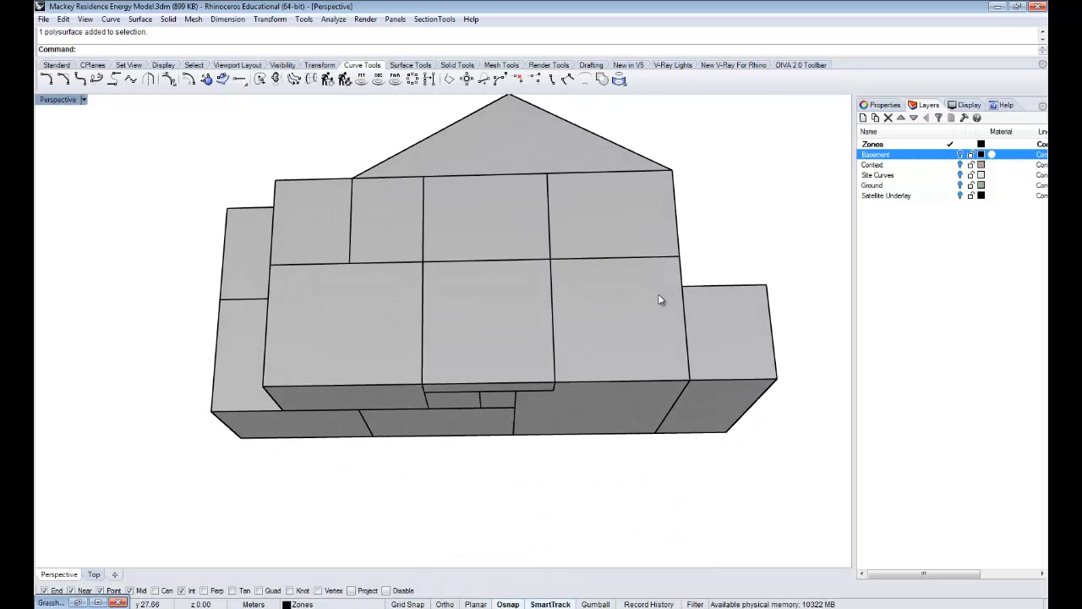
left_click_drag(660, 299, 759, 299)
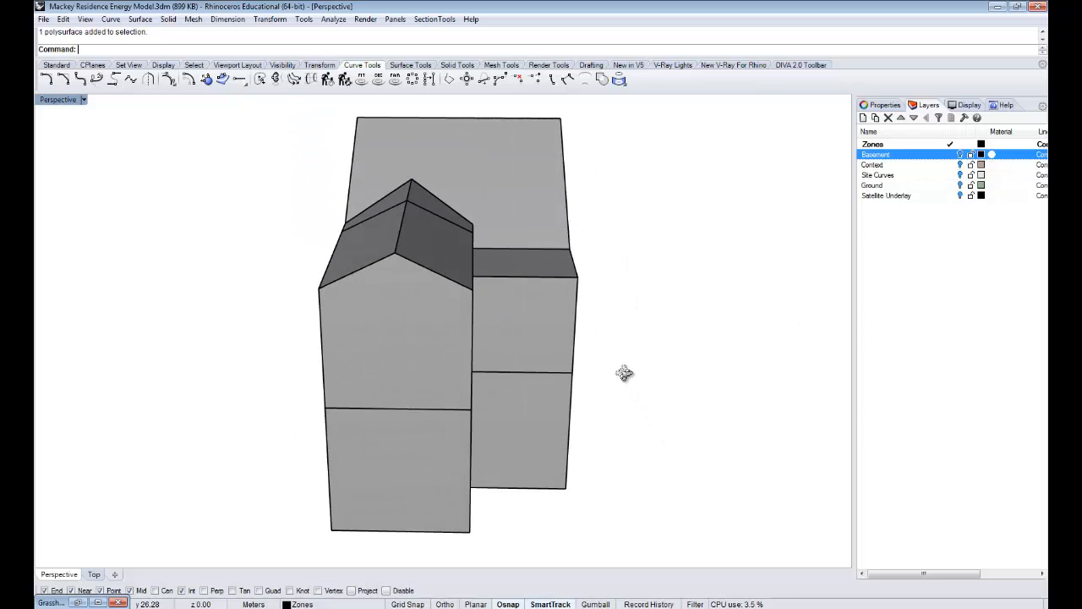
left_click_drag(624, 373, 485, 318)
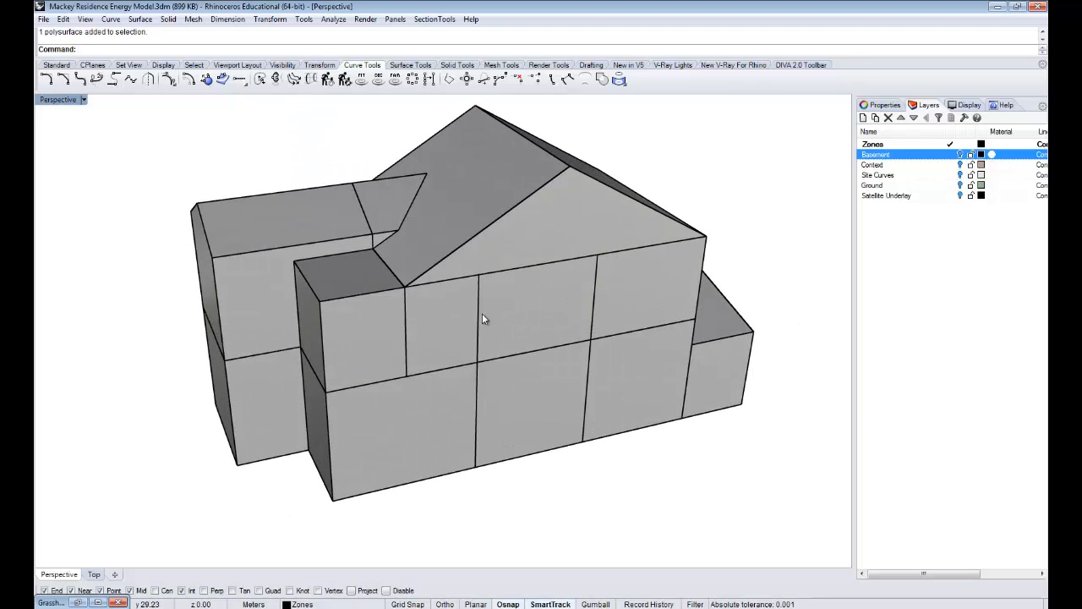
left_click_drag(486, 319, 531, 329)
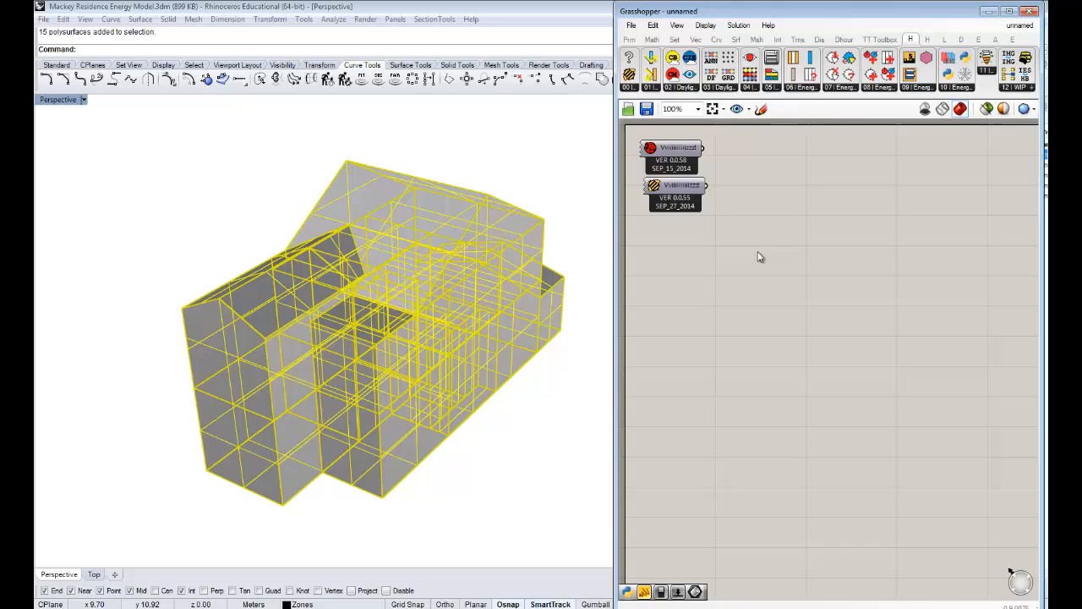
Step: Search 'brep' on the canvas and place a Brep parameter beside the zone model
double_click(759, 256)
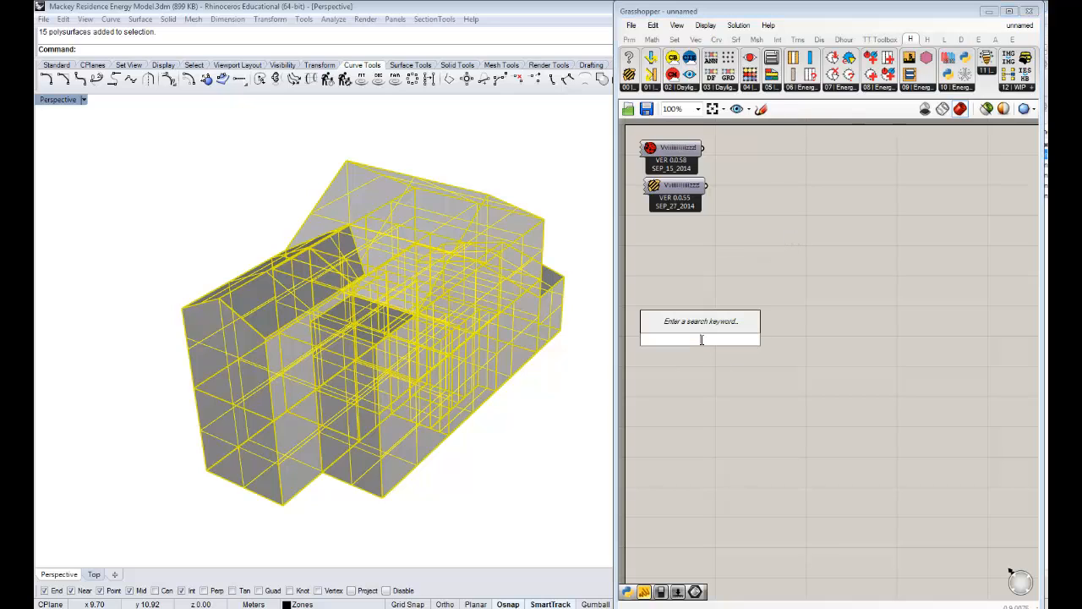
type("brep")
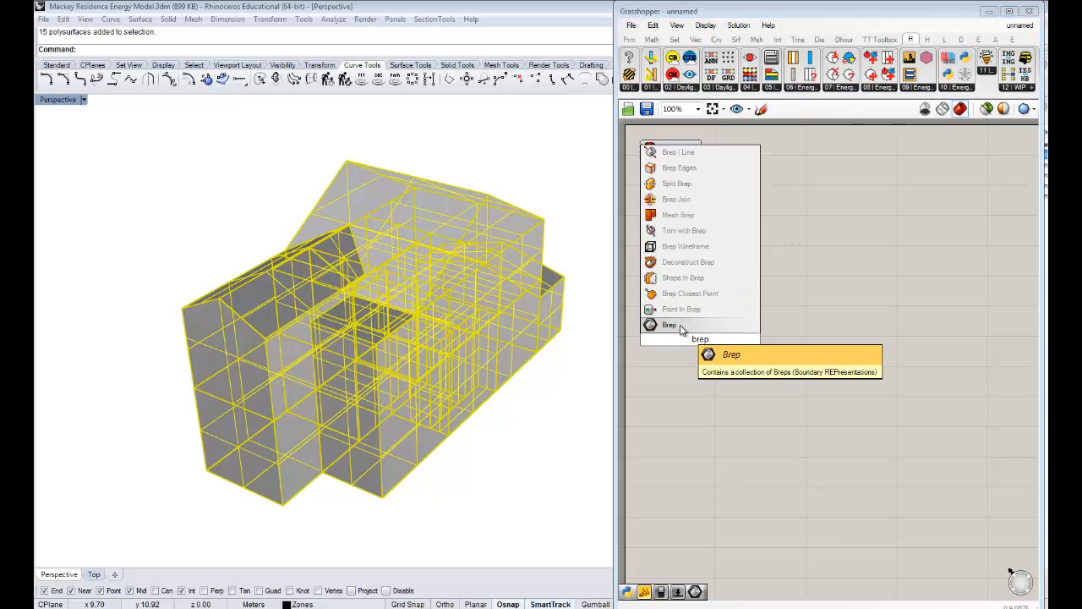
left_click(669, 325)
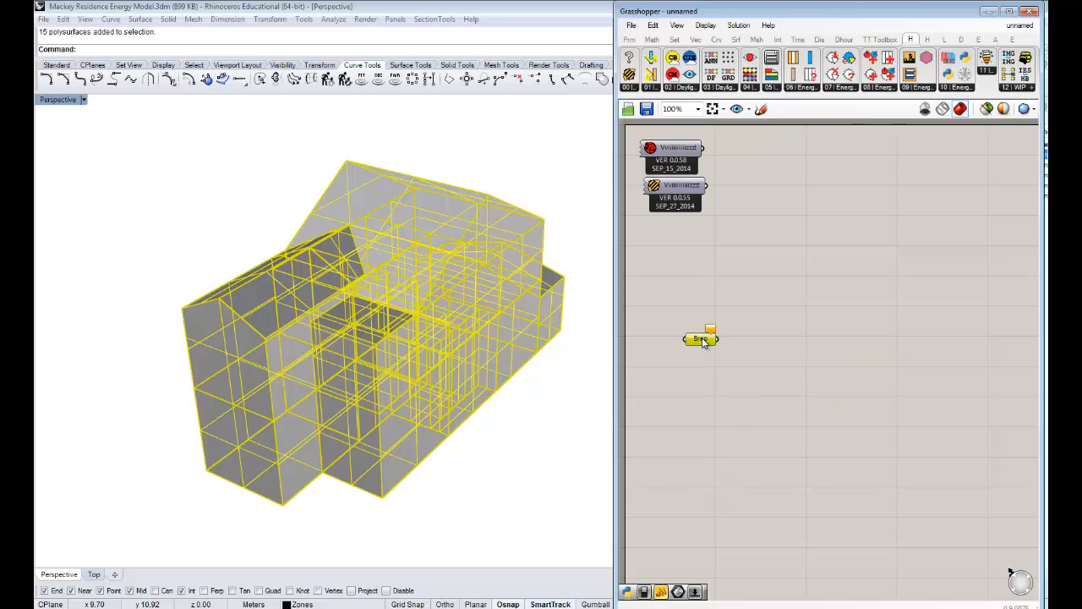
double_click(700, 338)
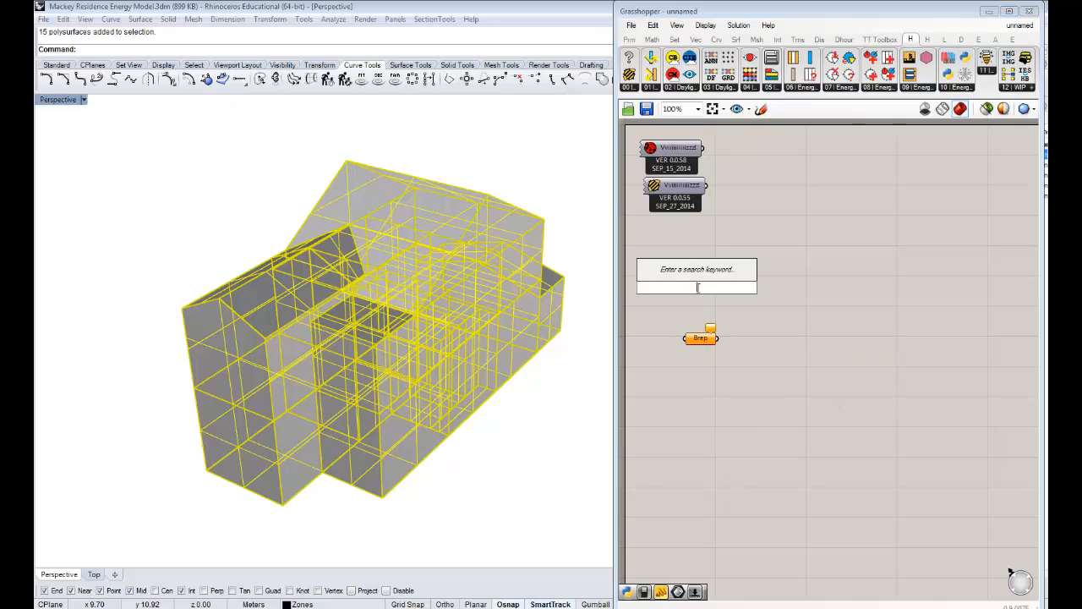
type("brep")
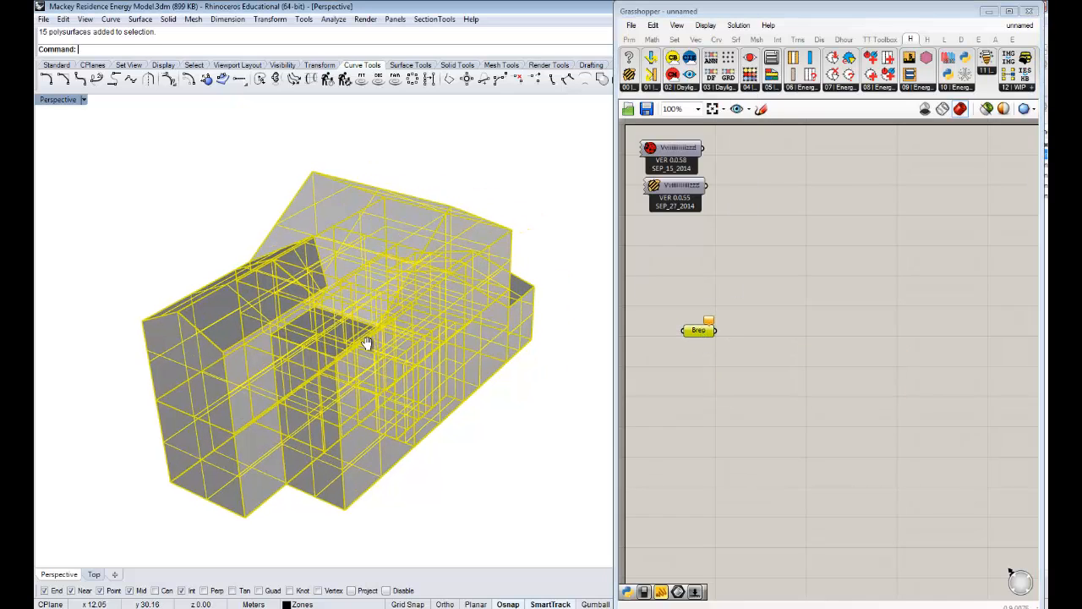
left_click_drag(367, 343, 415, 279)
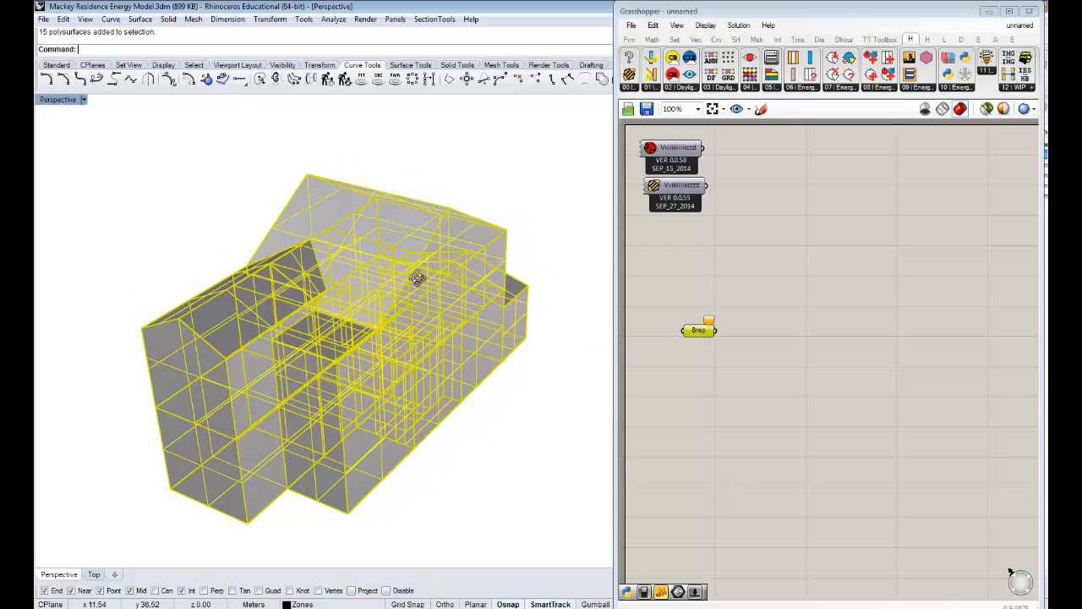
Step: Set the selected zone polysurfaces as multiple Breps, then internalise the data
right_click(698, 330)
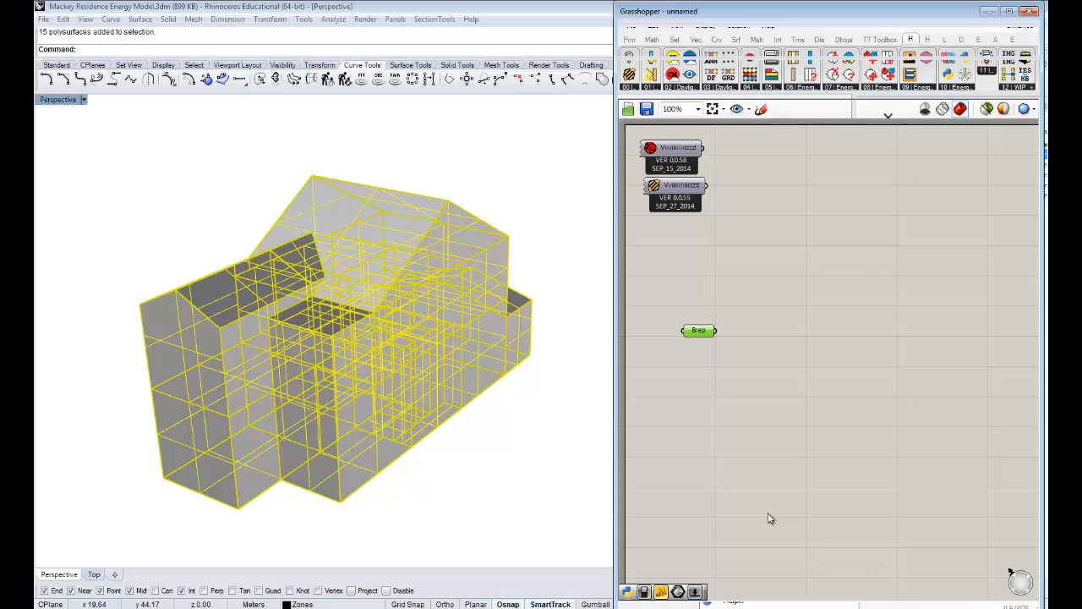
left_click(698, 329)
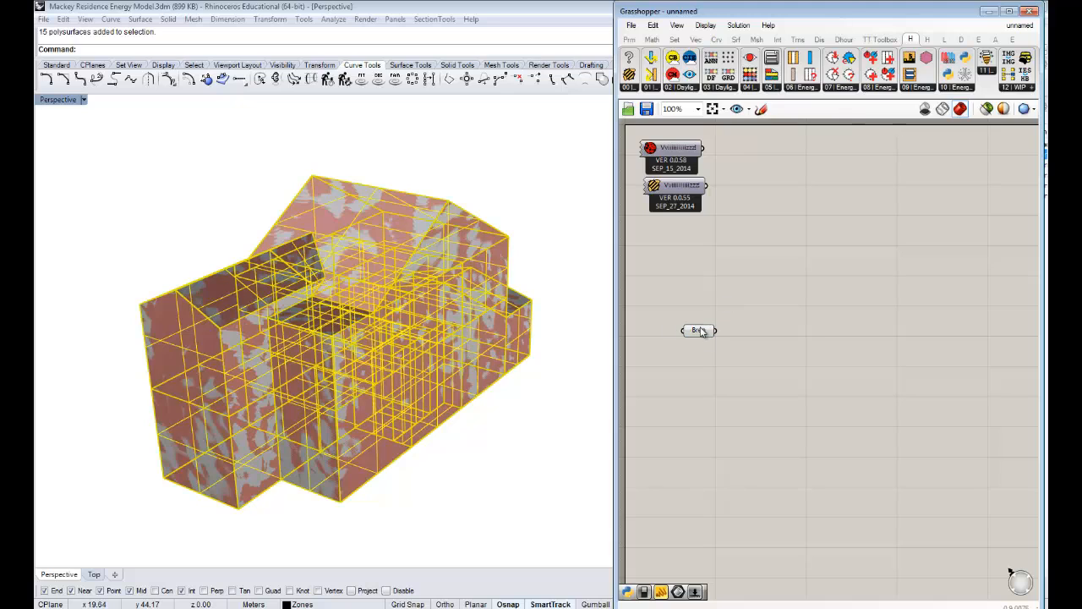
mouse_move(962, 258)
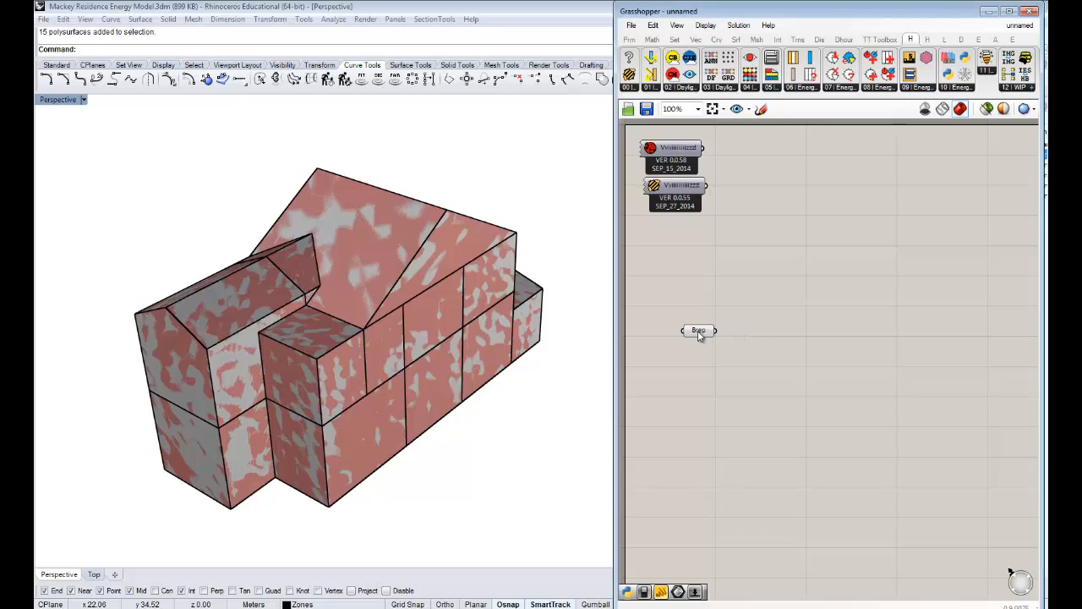
mouse_move(698, 330)
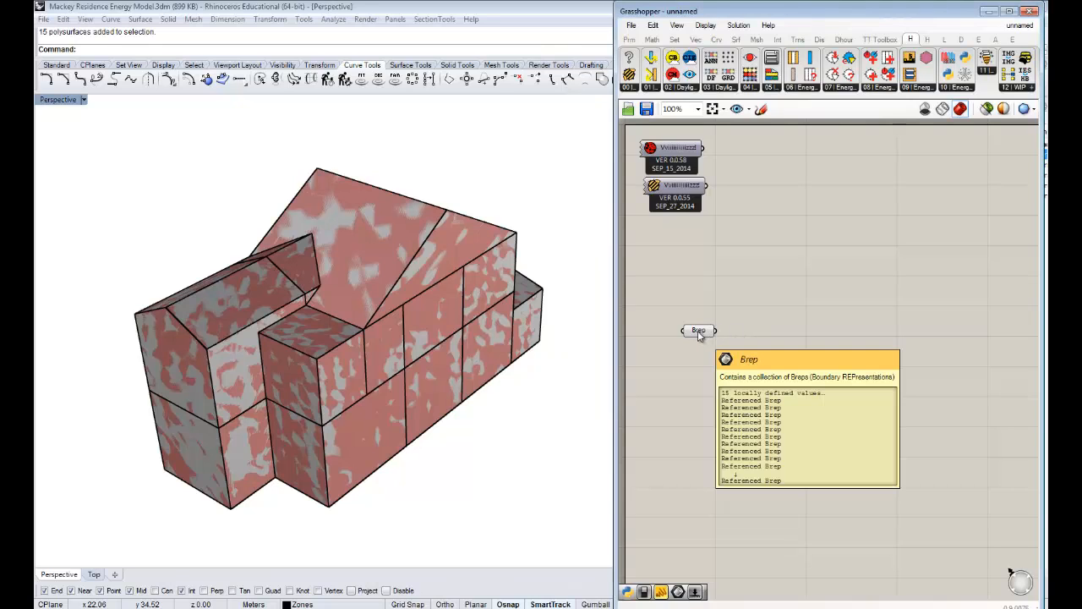
right_click(699, 329)
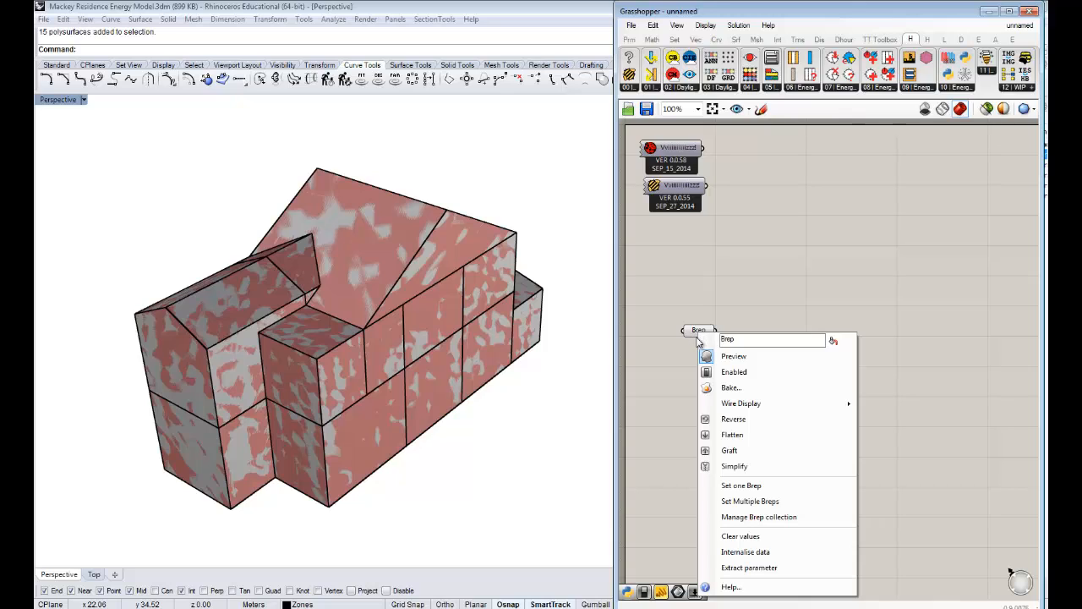
mouse_move(745, 551)
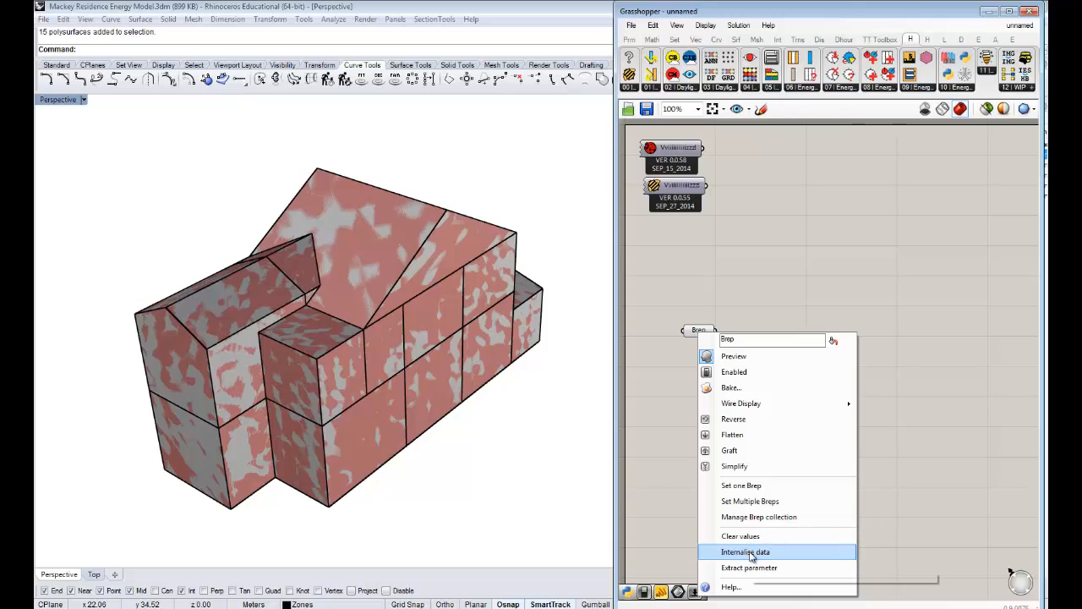
left_click(745, 551)
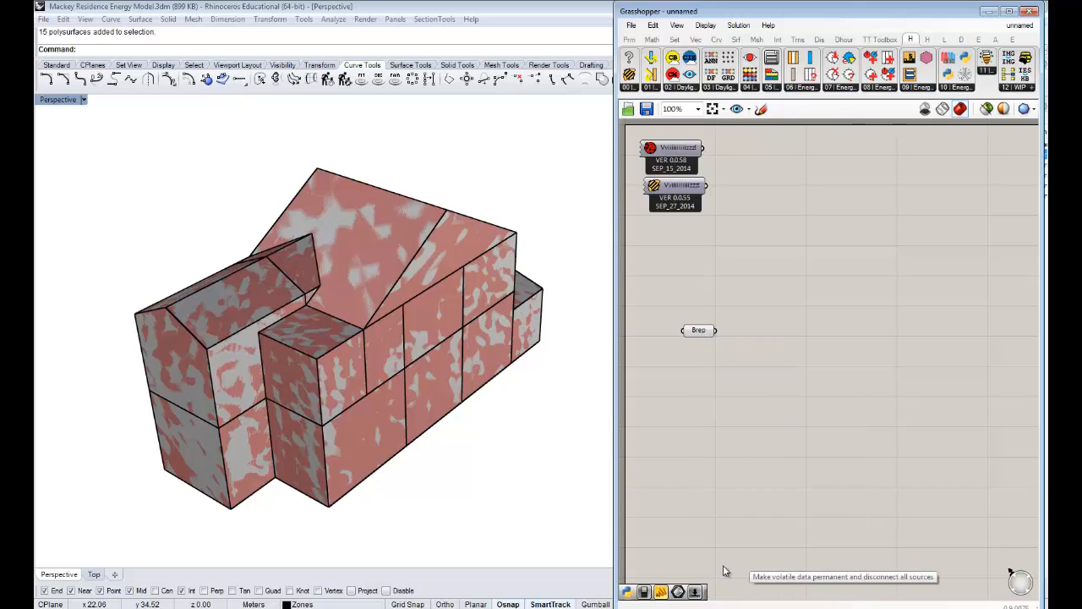
mouse_move(691, 247)
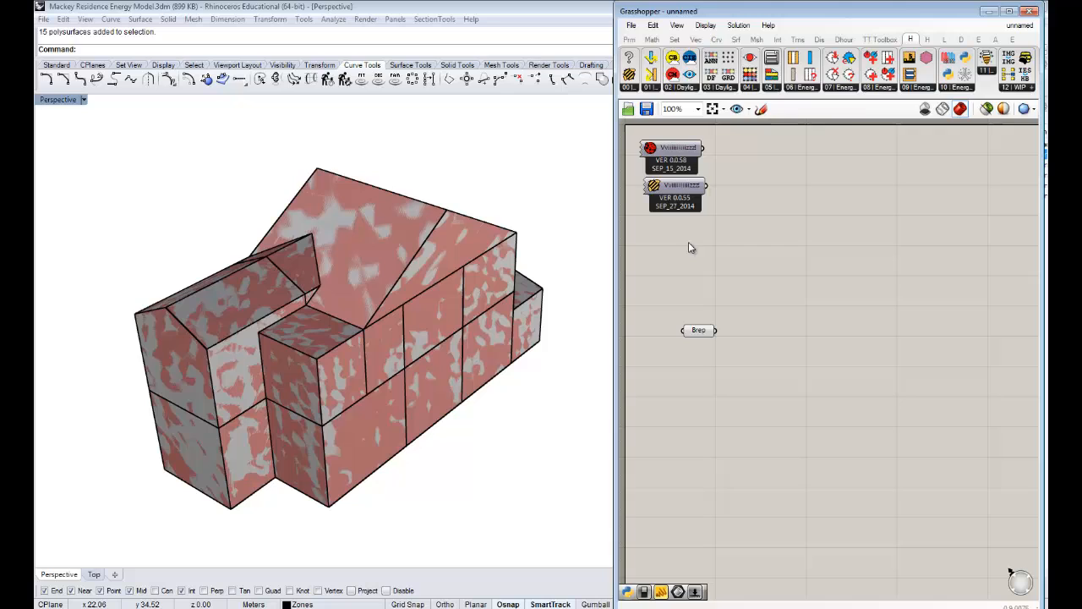
Step: Minimize Grasshopper and hide the original zone polysurfaces in Rhino
left_click(698, 329)
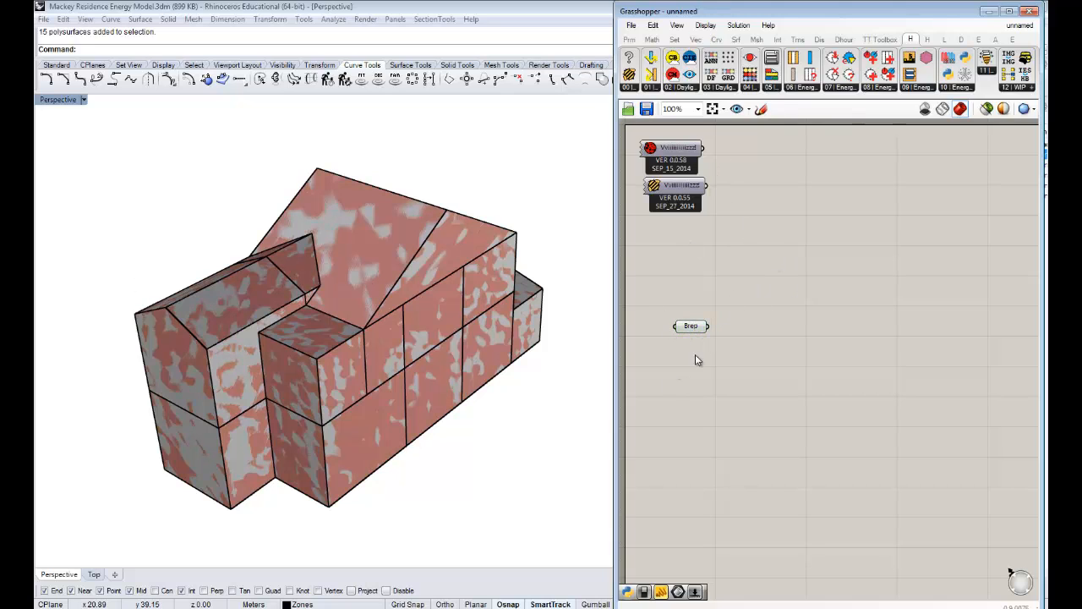
mouse_move(691, 325)
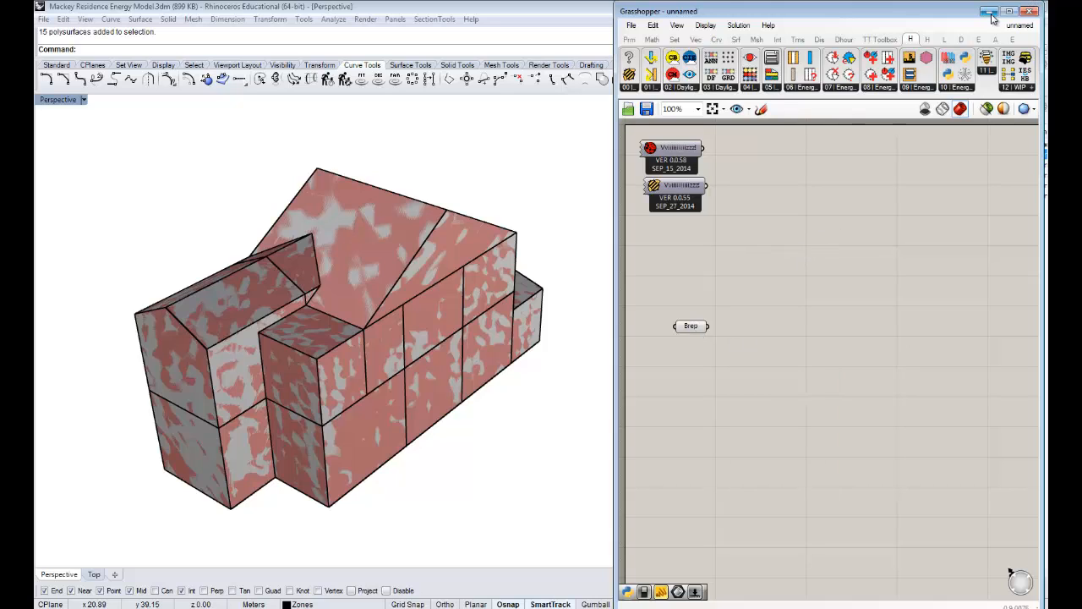
left_click(1012, 11)
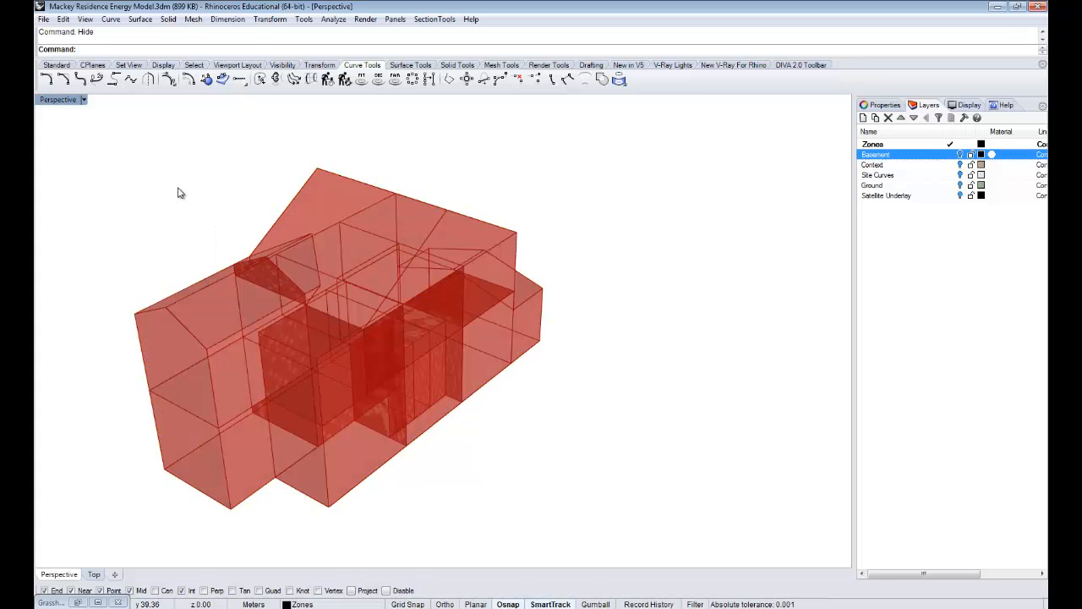
left_click_drag(338, 338, 674, 286)
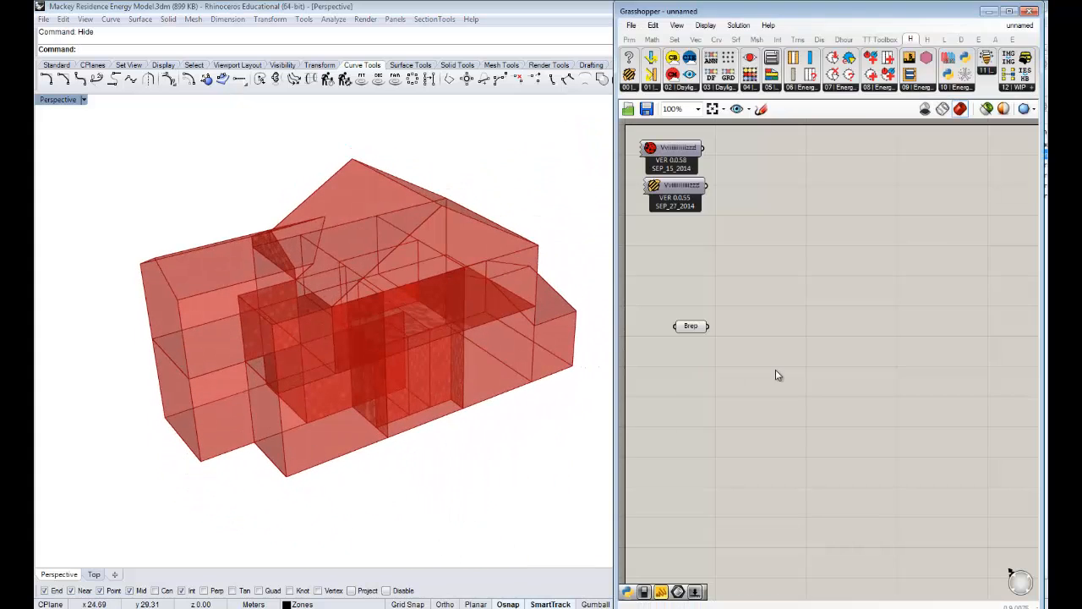
Step: Switch the Brep parameter's preview off from the canvas menu
left_click(690, 327)
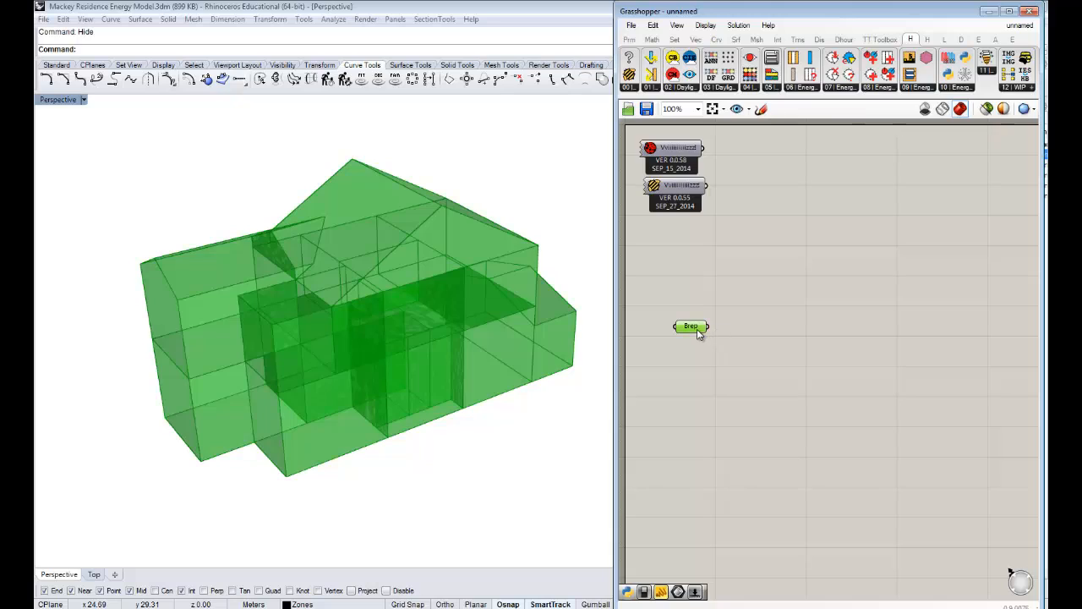
right_click(691, 326)
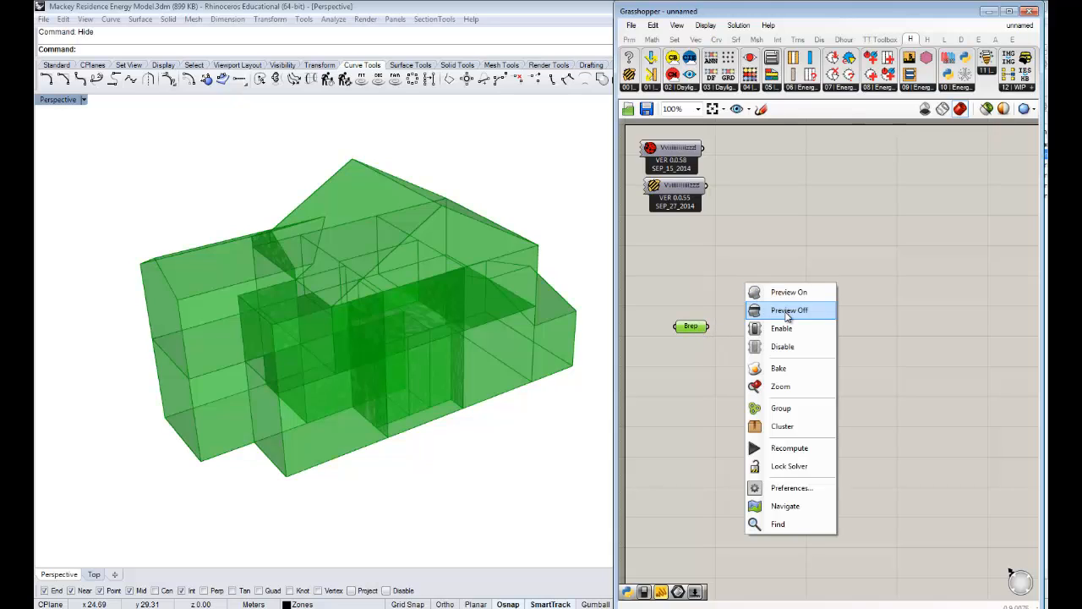
left_click(788, 310)
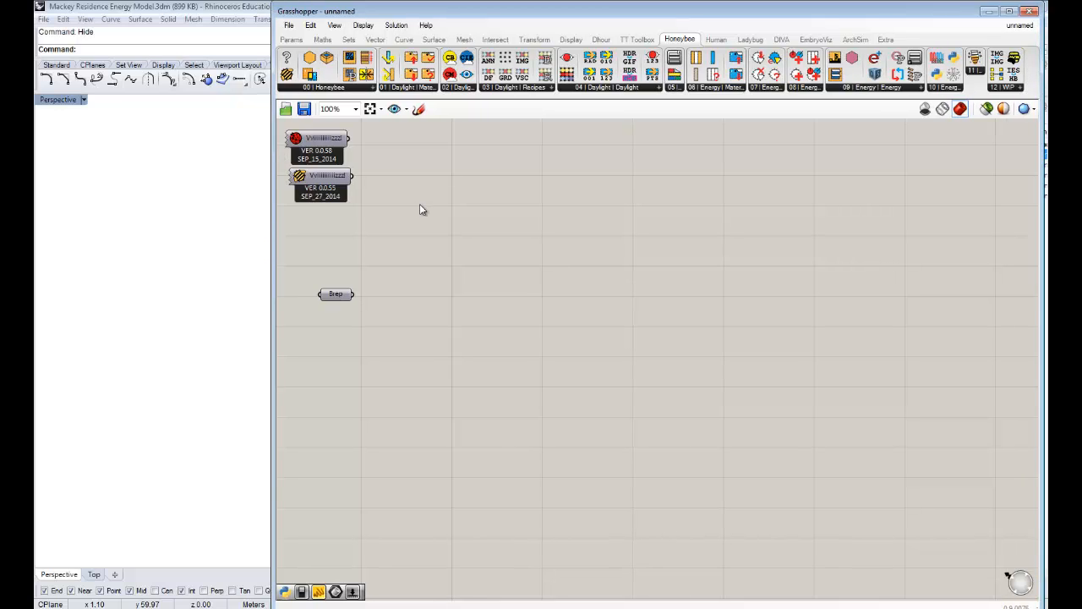
mouse_move(358, 277)
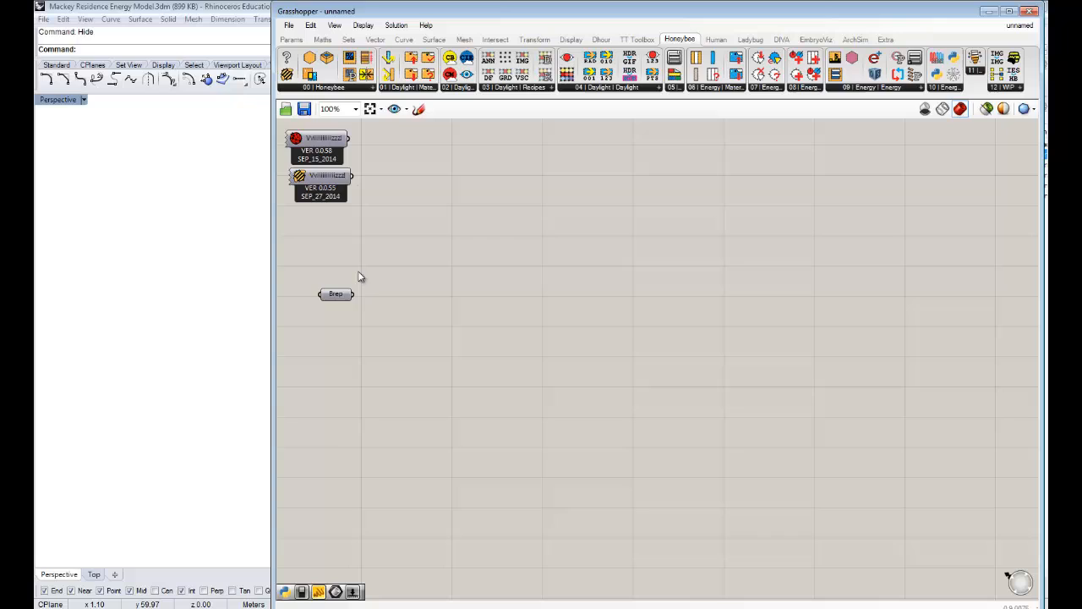
Step: Place Honeybee_Masses2Zones right of the Brep parameter and wire the breps into zoneMasses
left_click(335, 295)
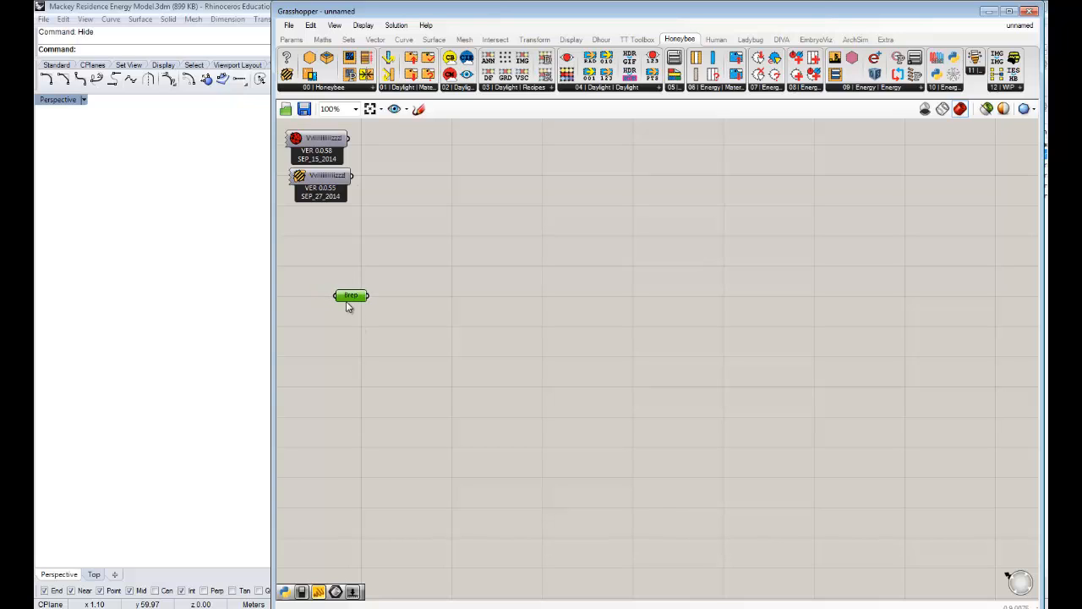
mouse_move(350, 296)
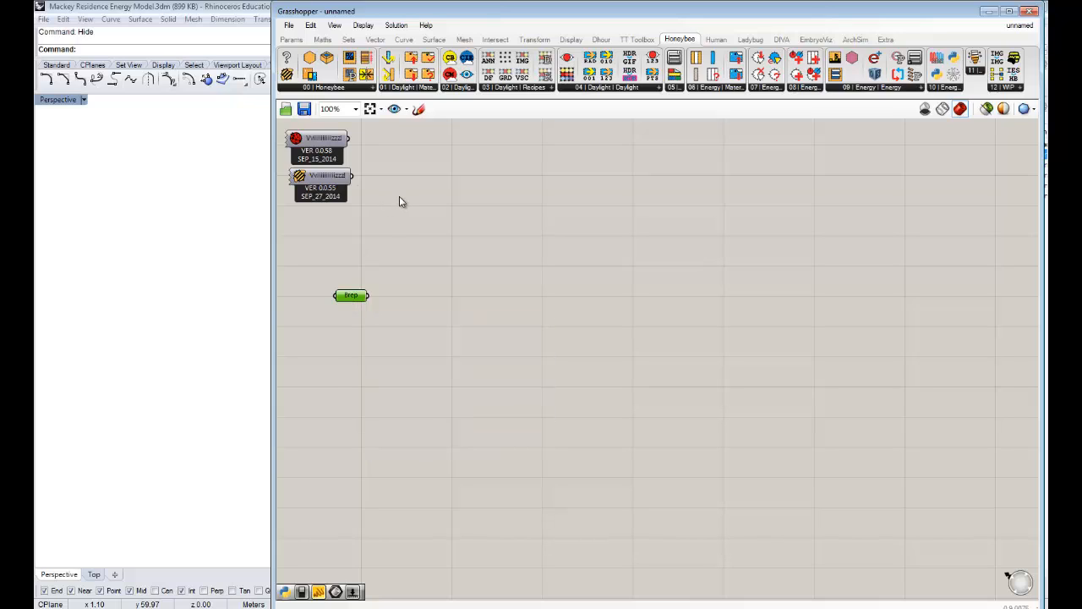
mouse_move(331, 84)
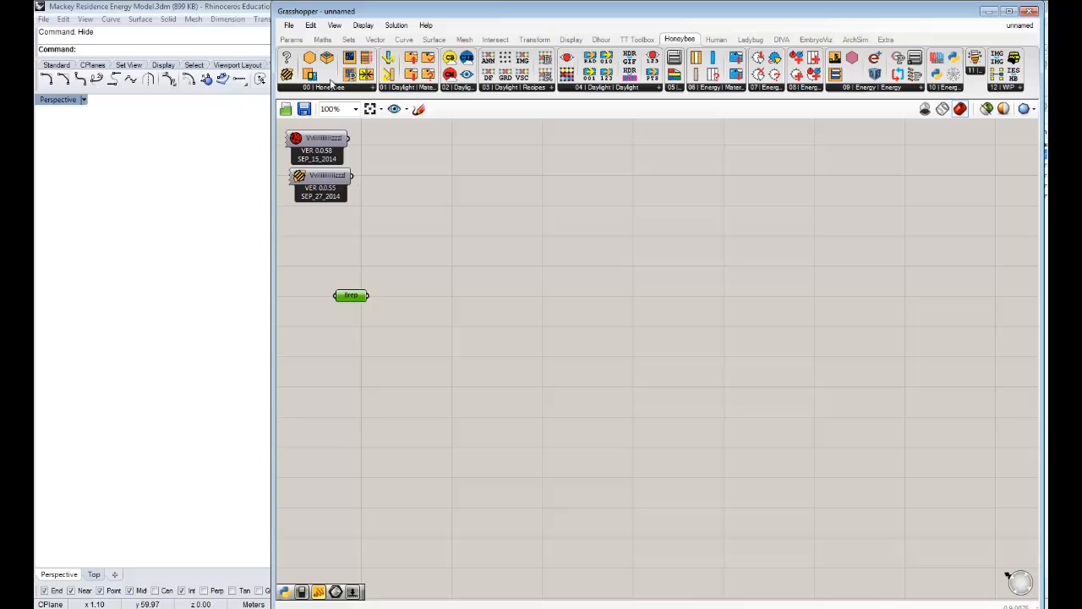
mouse_move(366, 58)
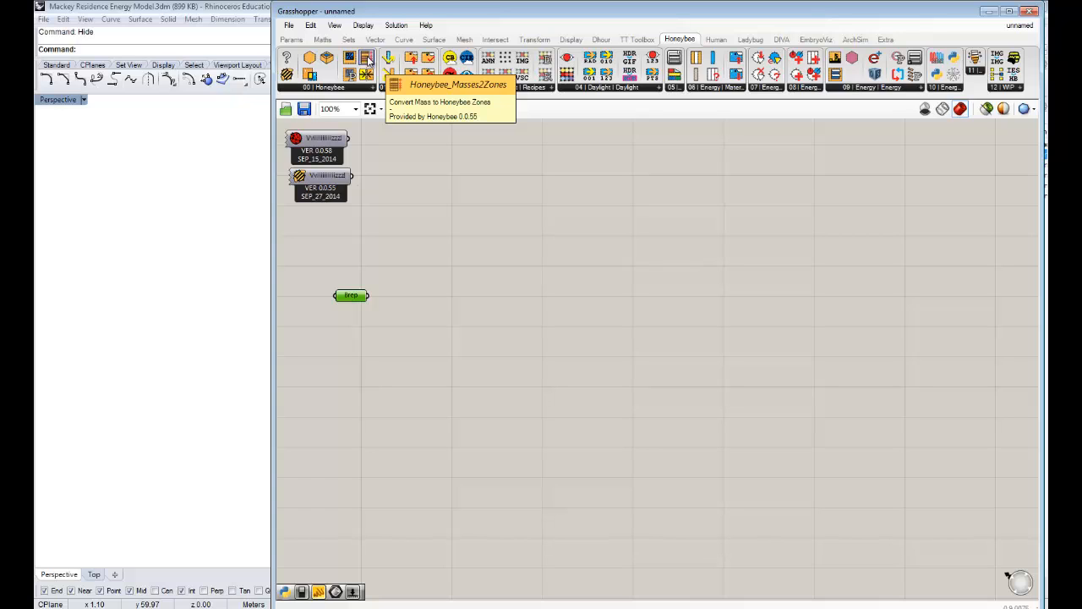
left_click(367, 57)
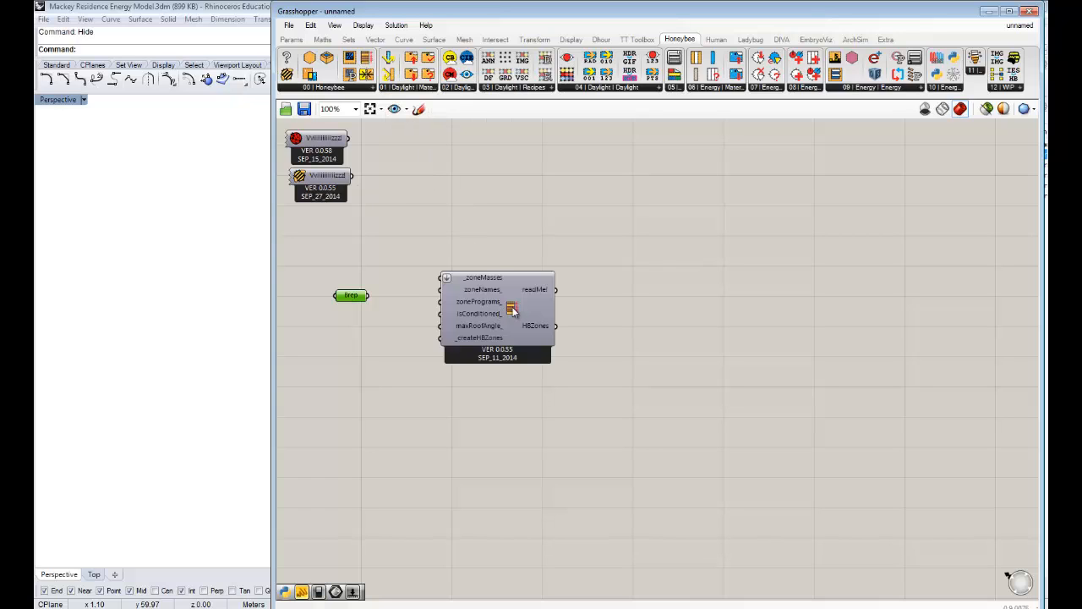
left_click_drag(497, 278, 499, 295)
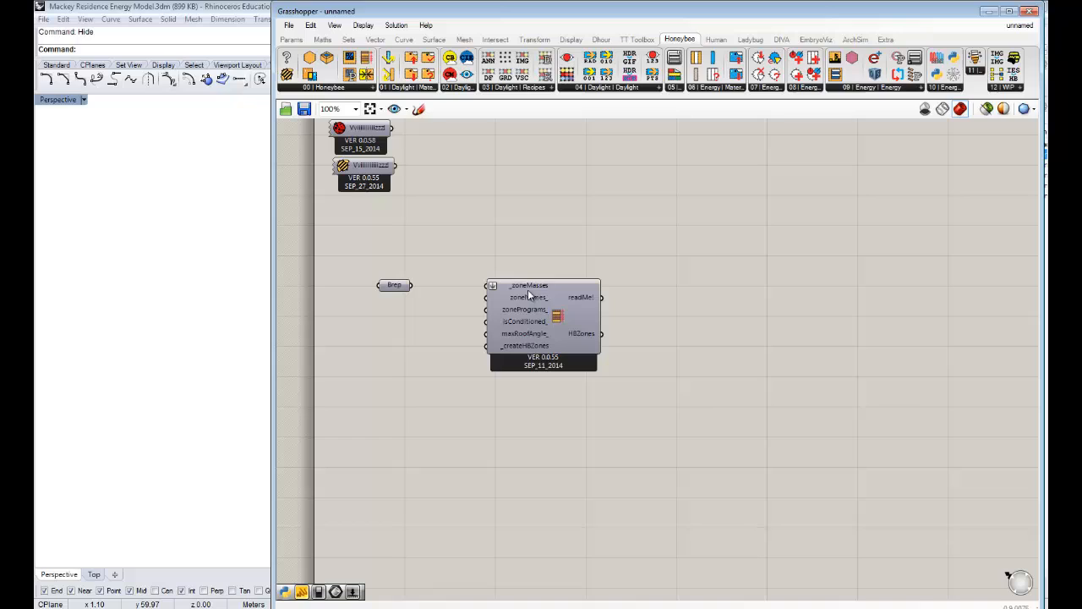
mouse_move(457, 302)
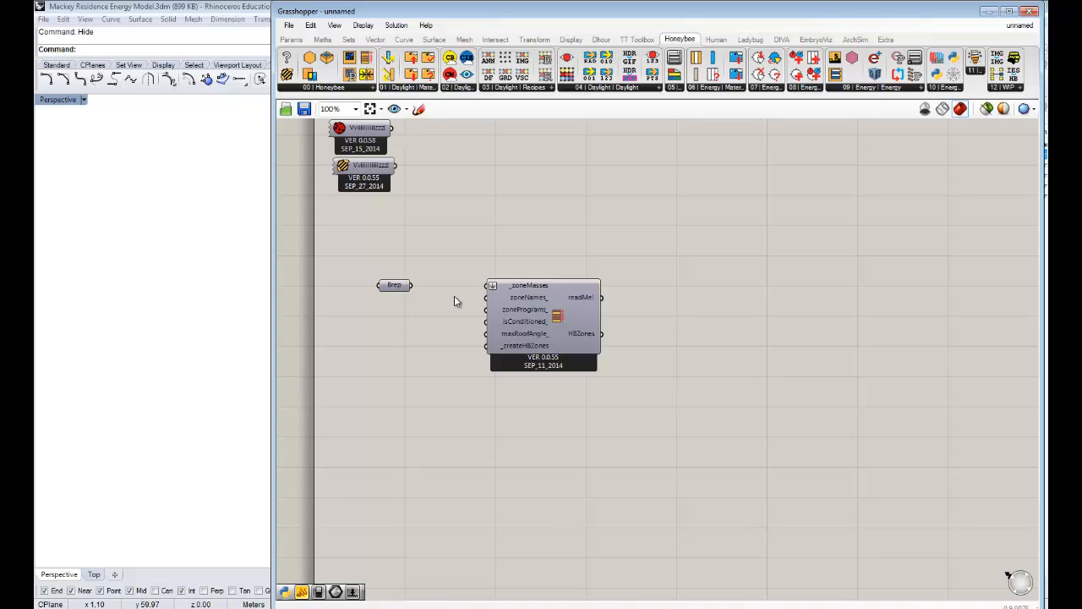
mouse_move(416, 294)
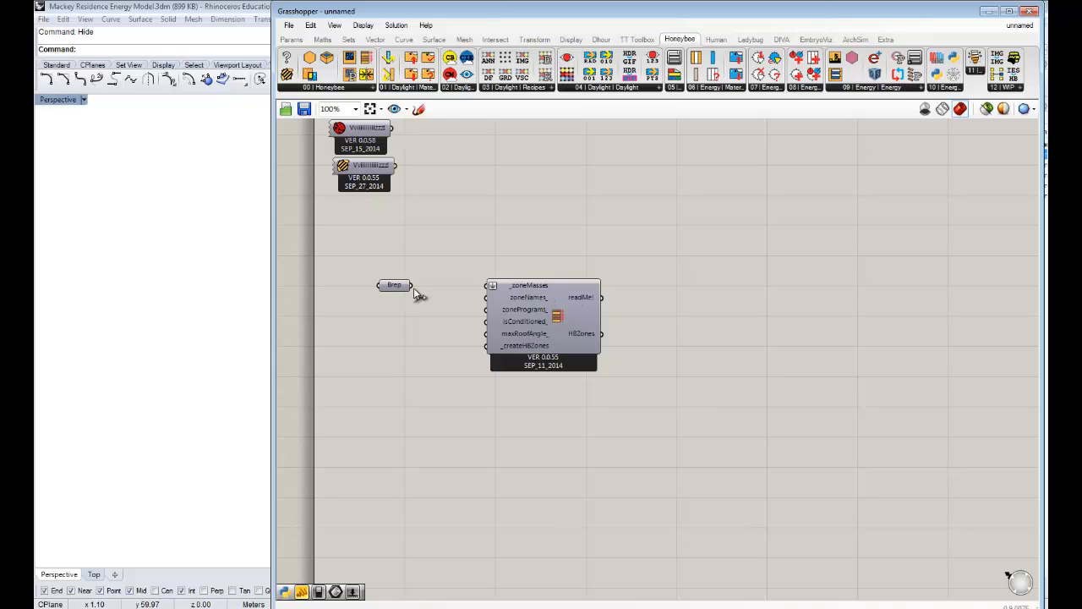
left_click_drag(412, 285, 486, 285)
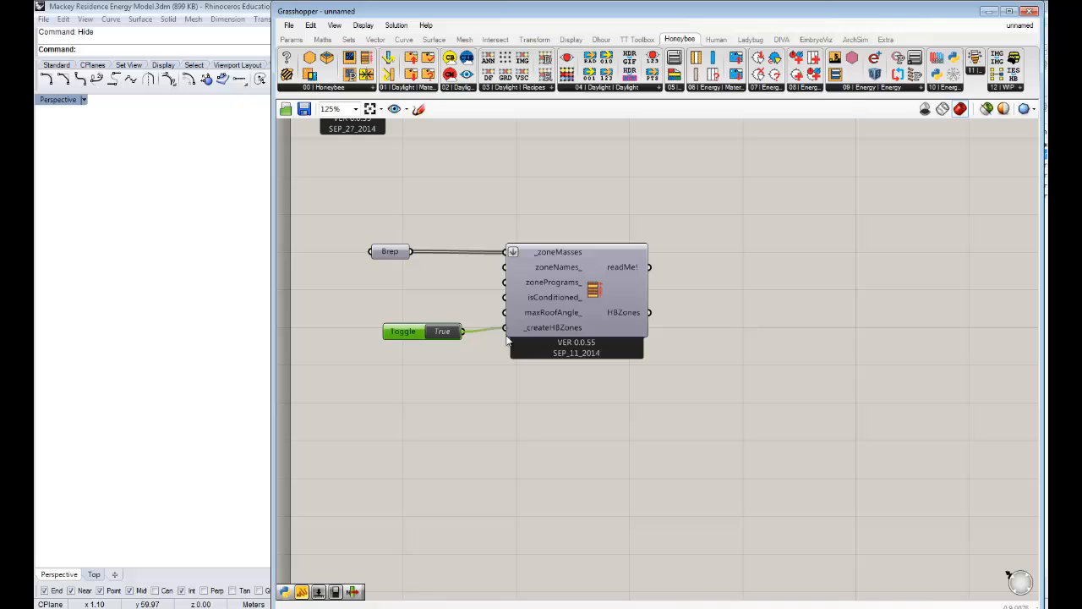
mouse_move(630, 313)
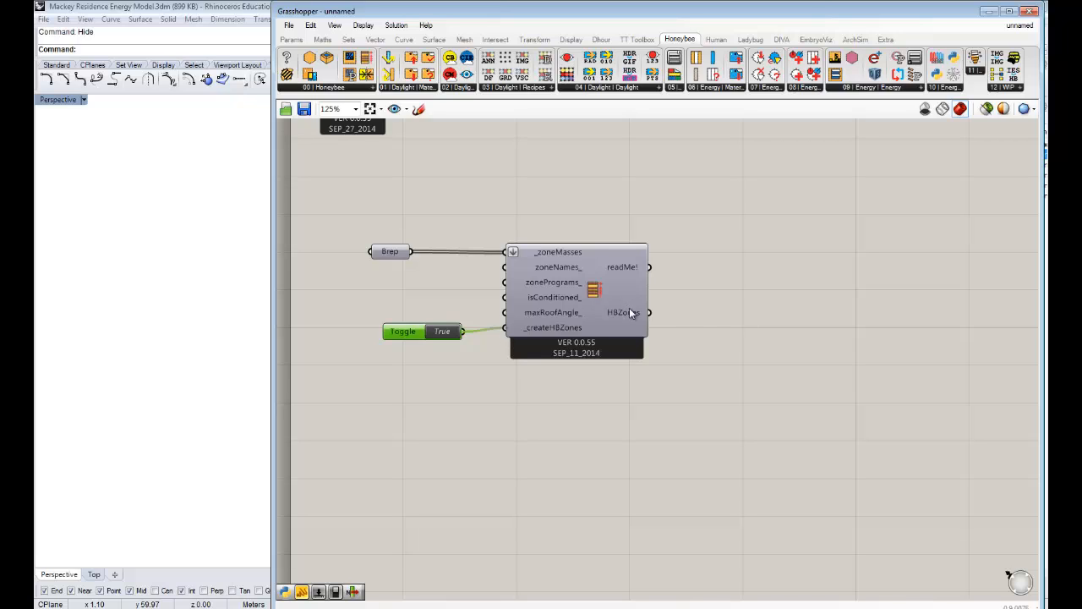
mouse_move(630, 312)
type("Br")
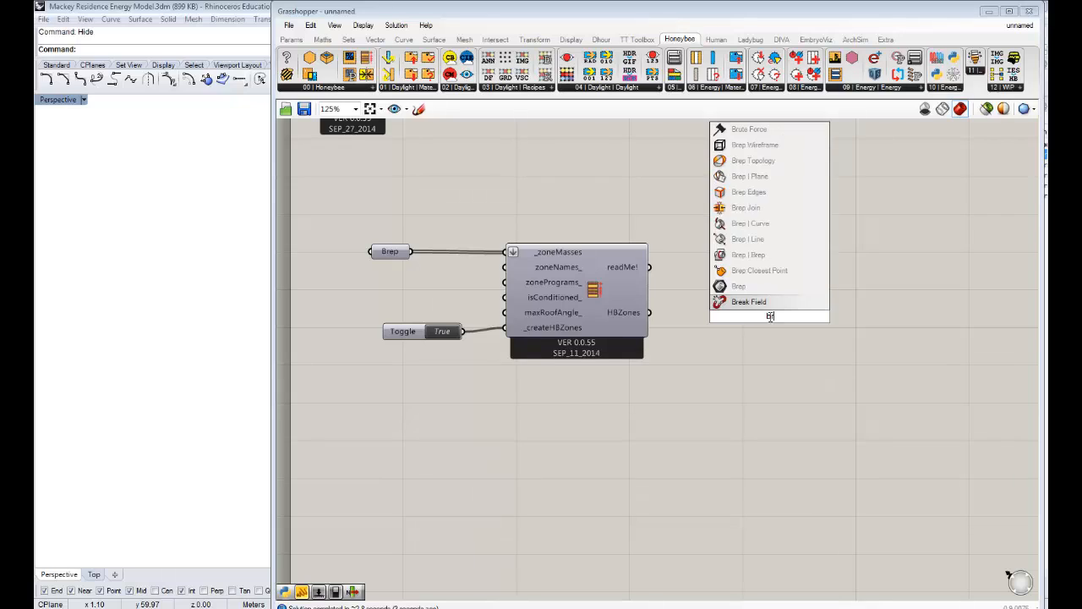
Step: Create the Honeybee zones from the masses and delete the temporary Brep output
left_click(738, 285)
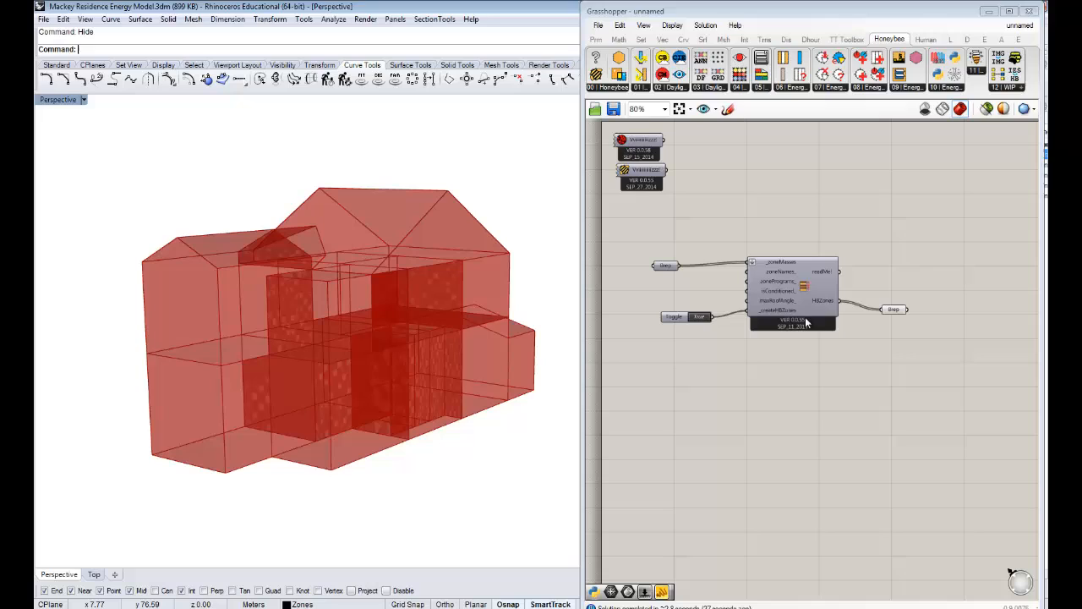
mouse_move(893, 309)
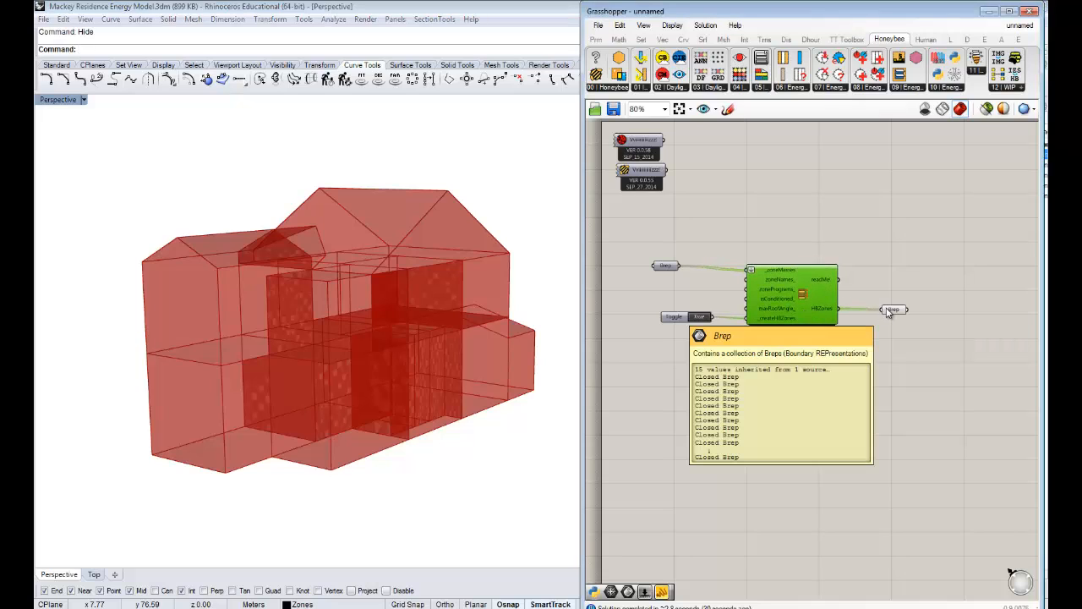
mouse_move(910, 361)
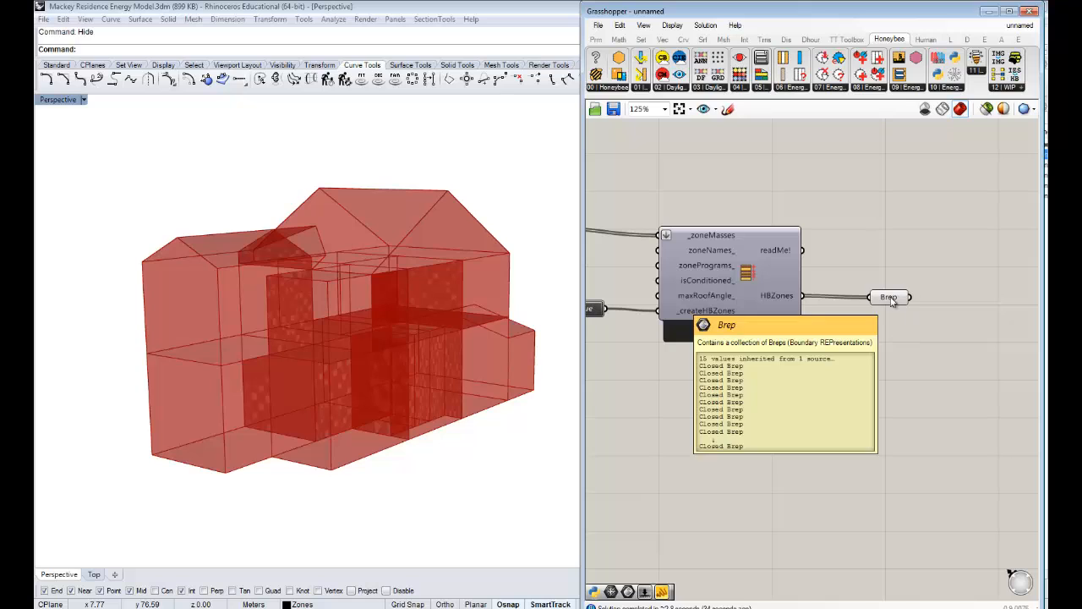
left_click(889, 297)
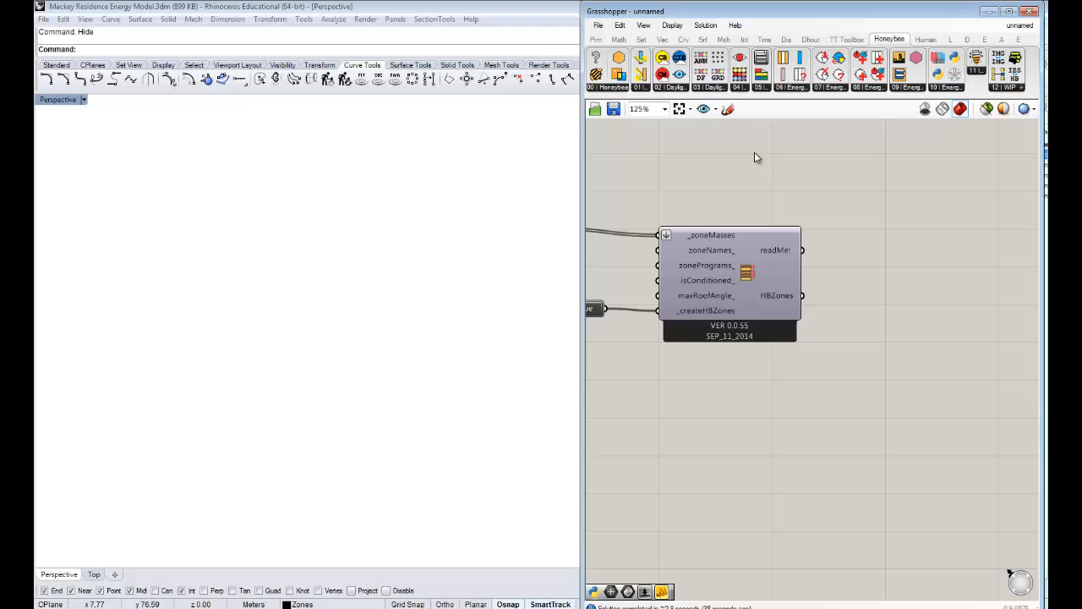
mouse_move(618, 40)
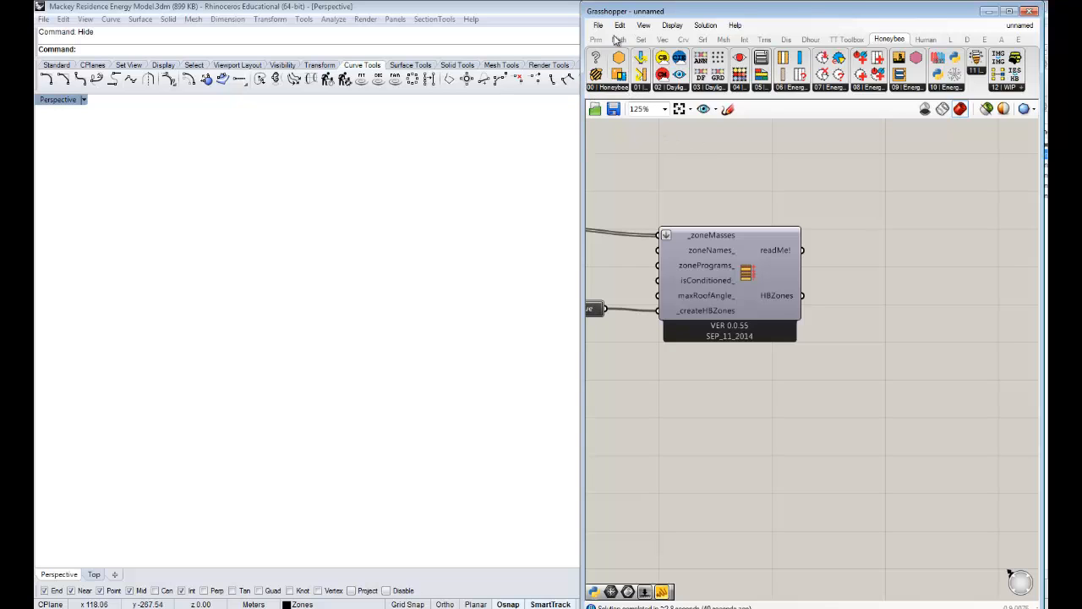
left_click(1018, 11)
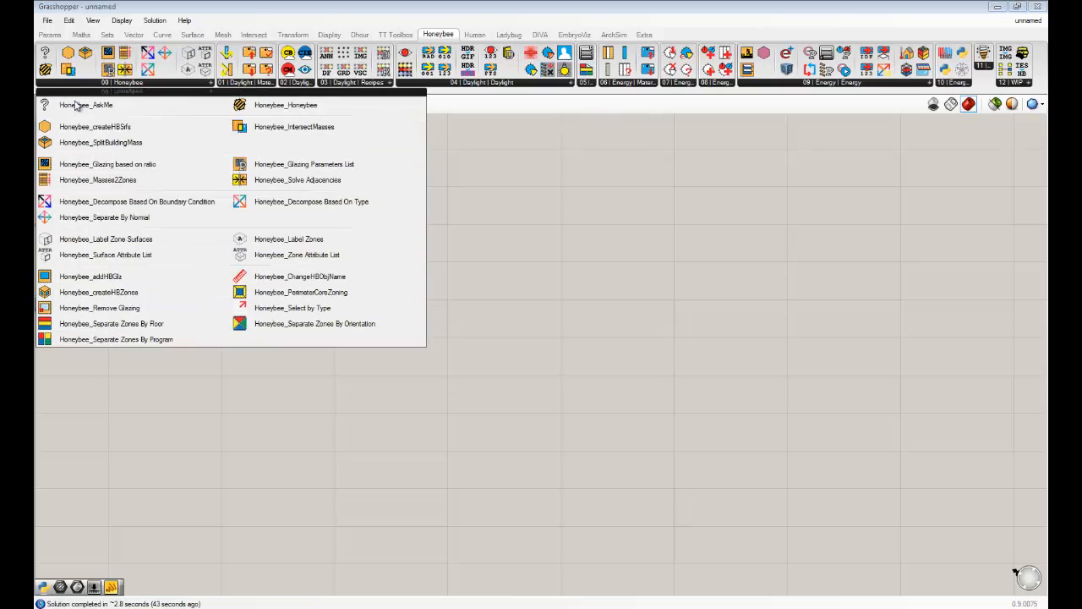
mouse_move(137, 201)
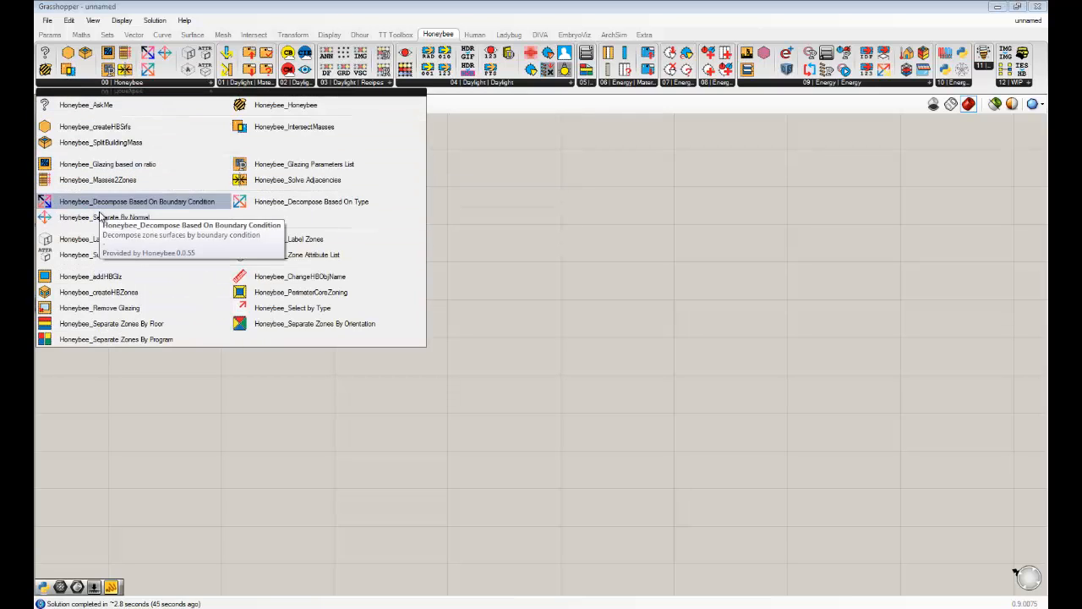
mouse_move(311, 201)
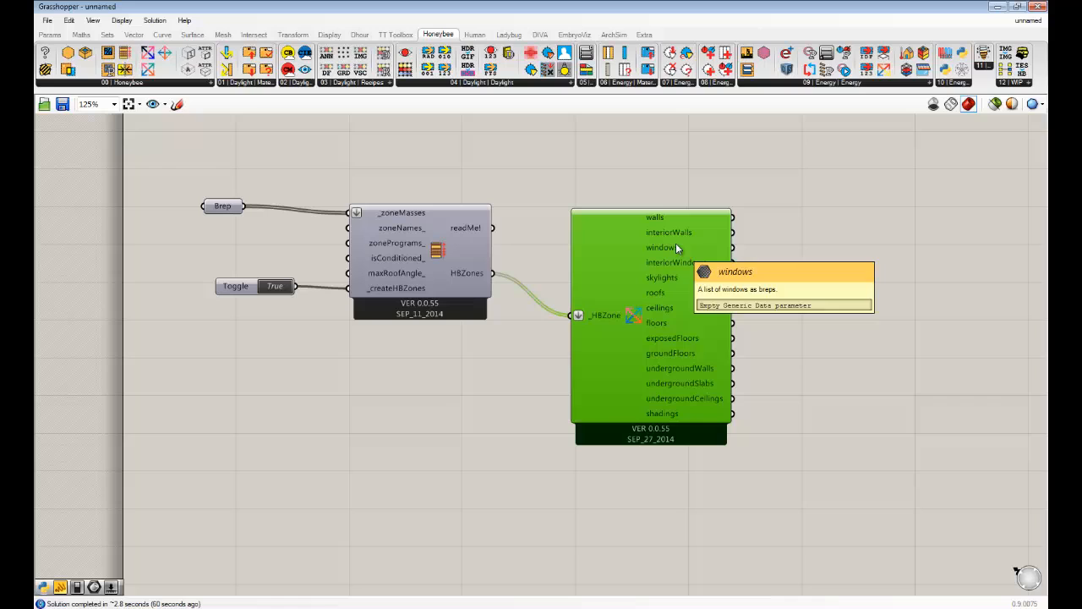
mouse_move(671, 226)
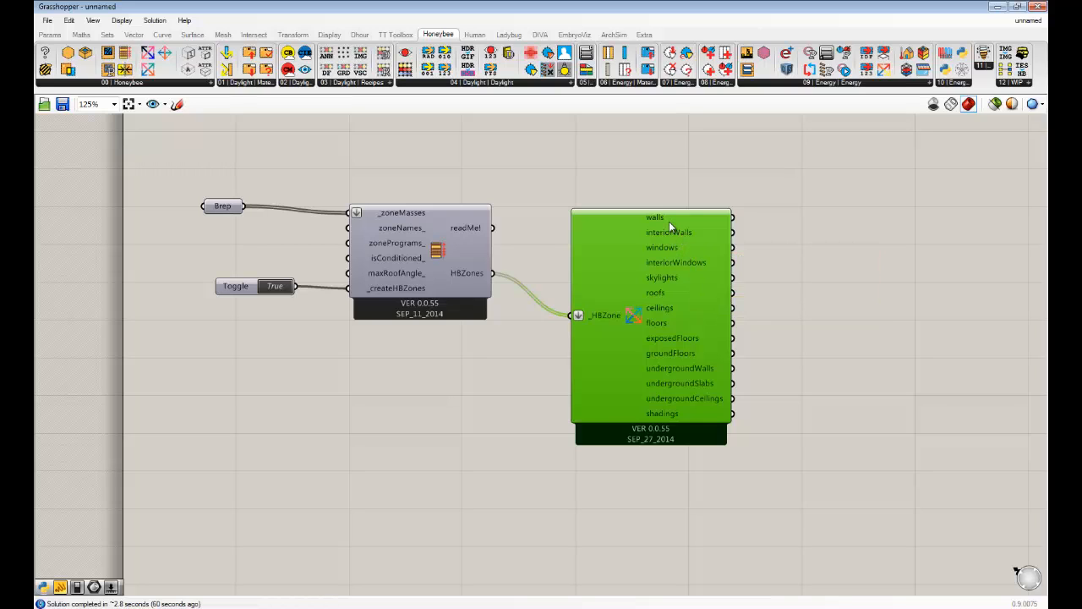
mouse_move(671, 294)
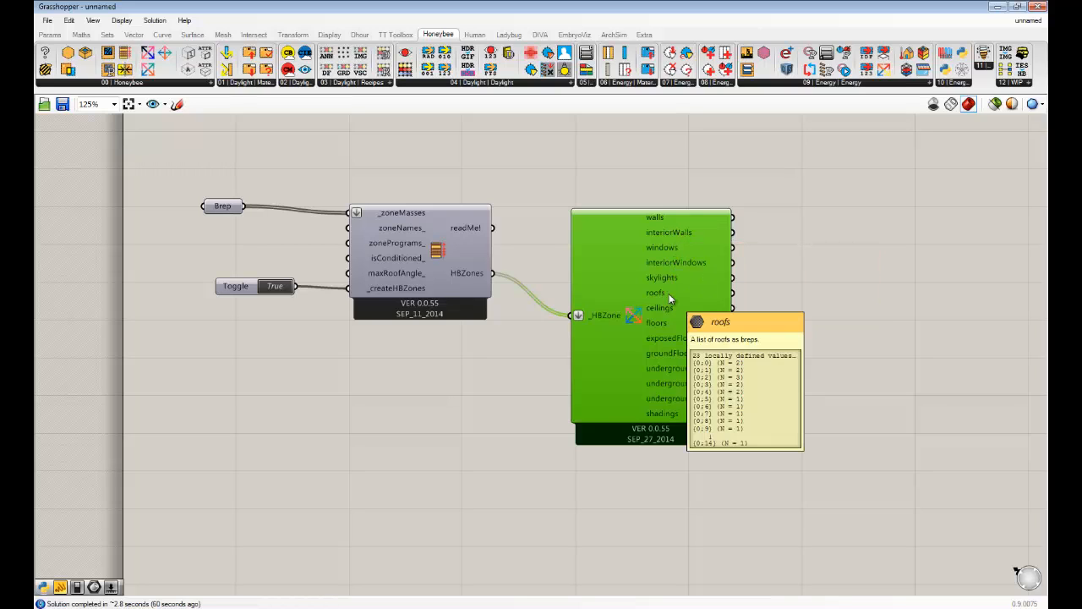
mouse_move(874, 311)
type("p")
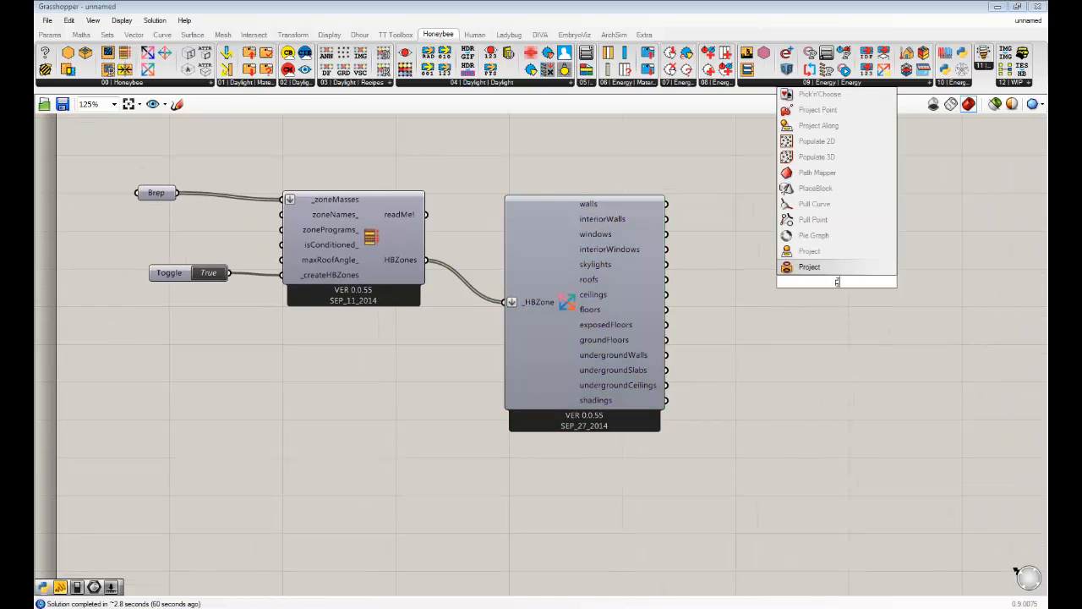
Step: Preview zone walls in yellow and roofs in grey, and adjust a third preview's hue
left_click(809, 266)
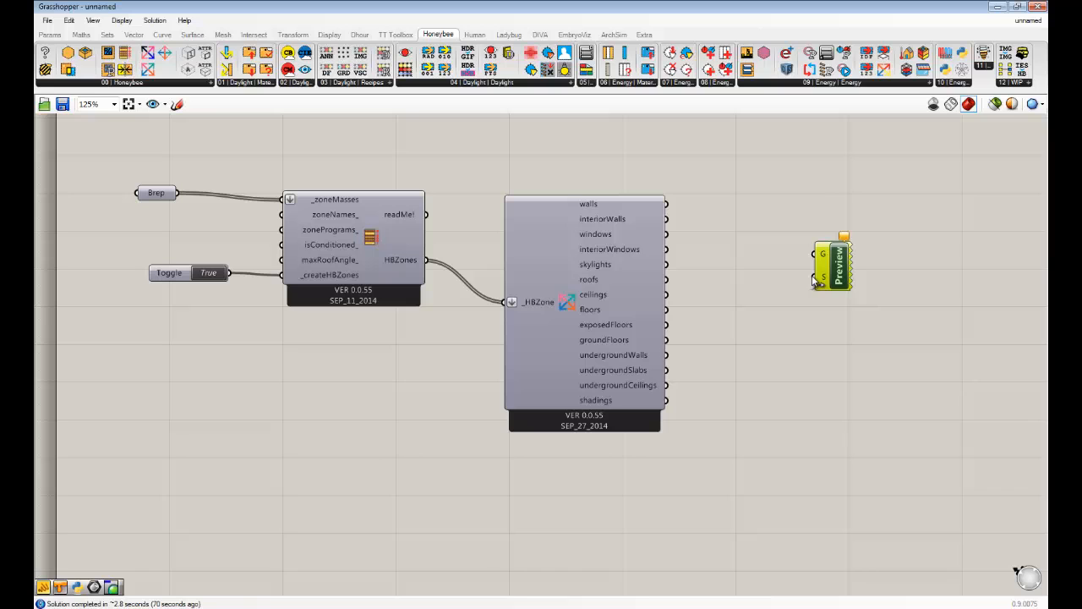
left_click_drag(666, 204, 816, 258)
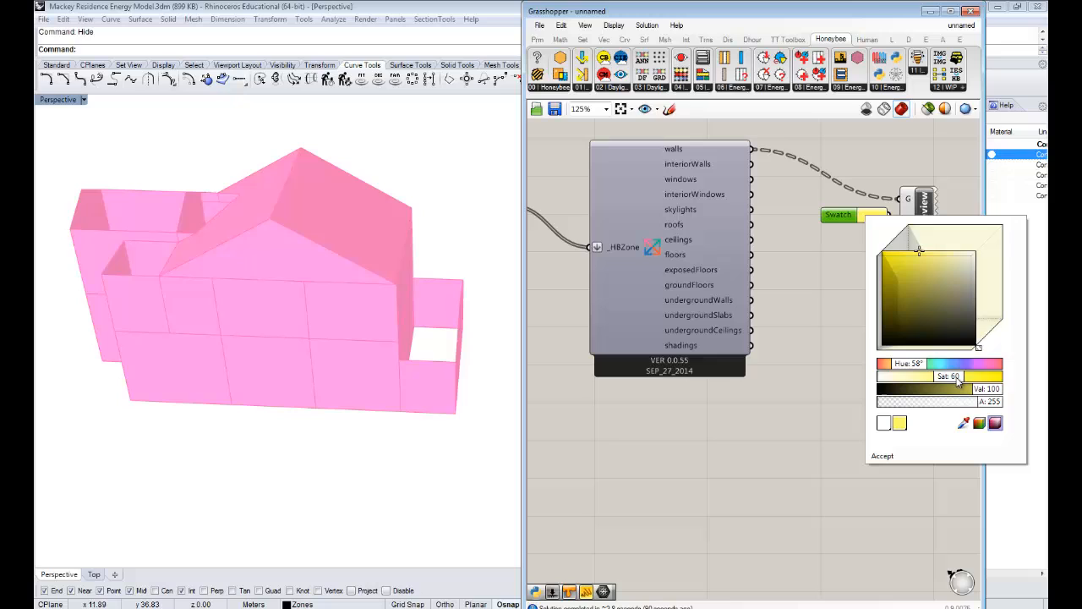
left_click(882, 454)
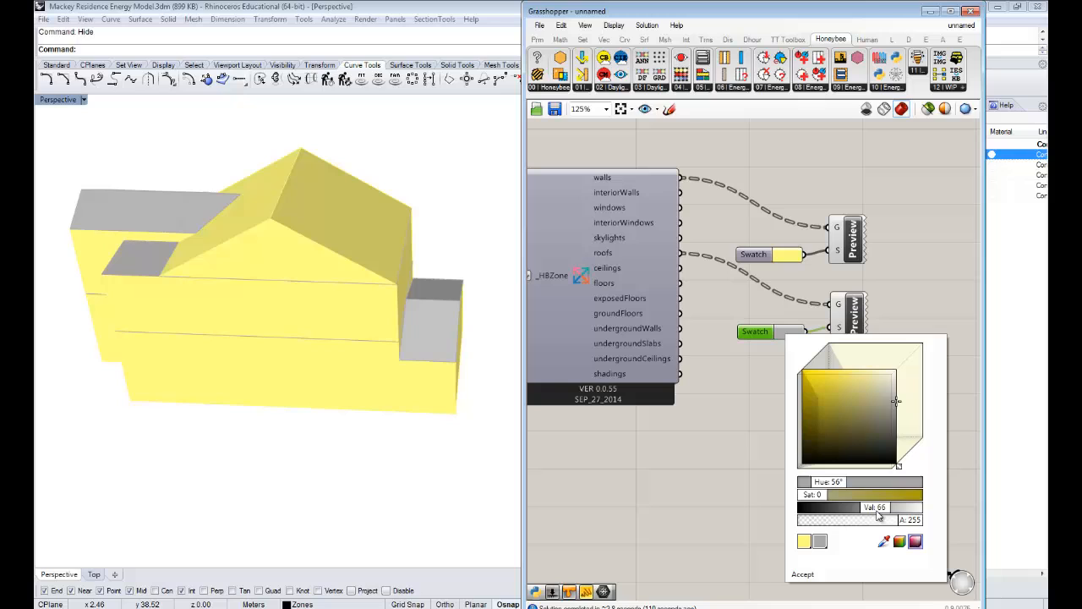
left_click(802, 574)
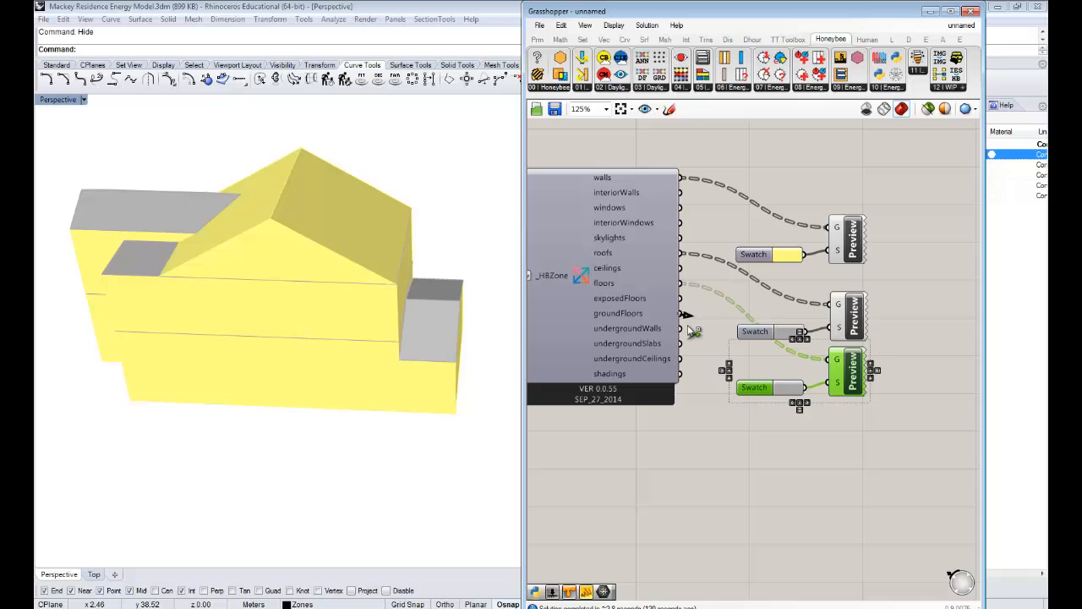
mouse_move(837, 359)
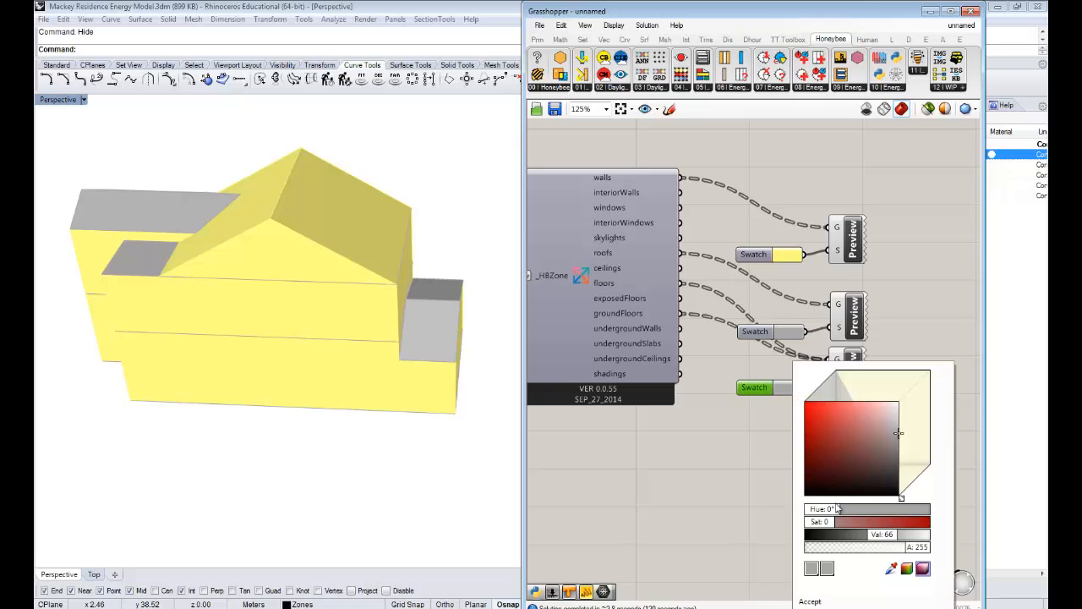
left_click(868, 433)
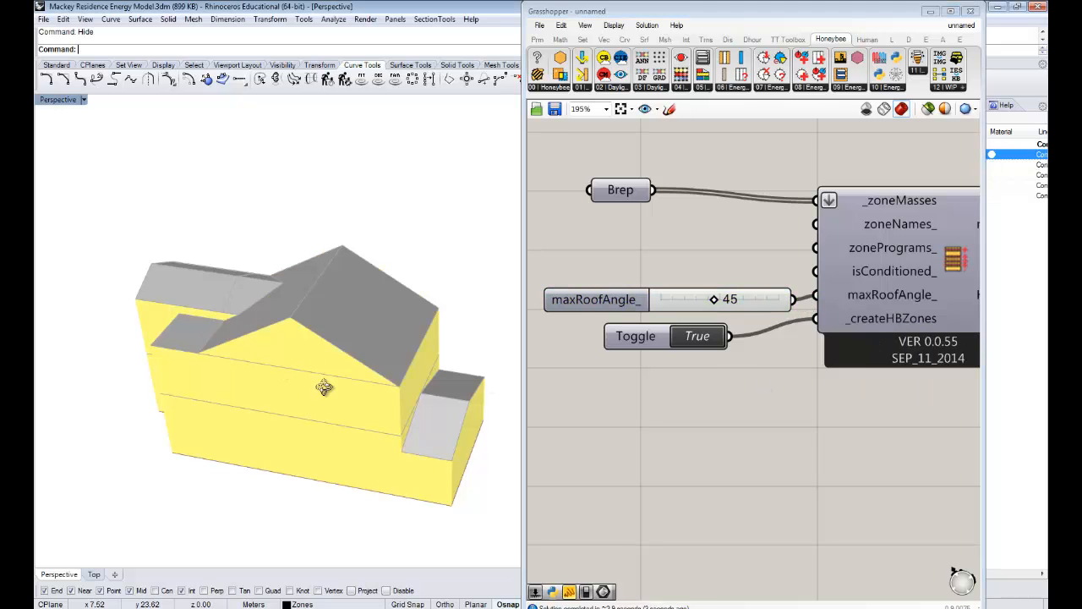
Step: Orbit the house to confirm the sloped faces preview as grey roofs
left_click_drag(326, 387, 342, 288)
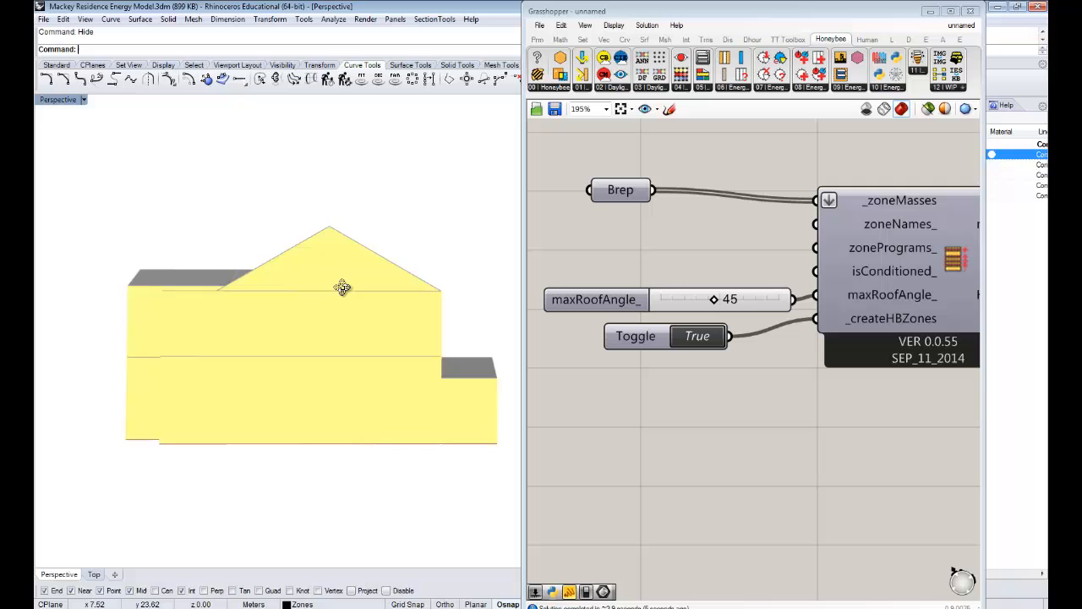
left_click_drag(343, 287, 313, 336)
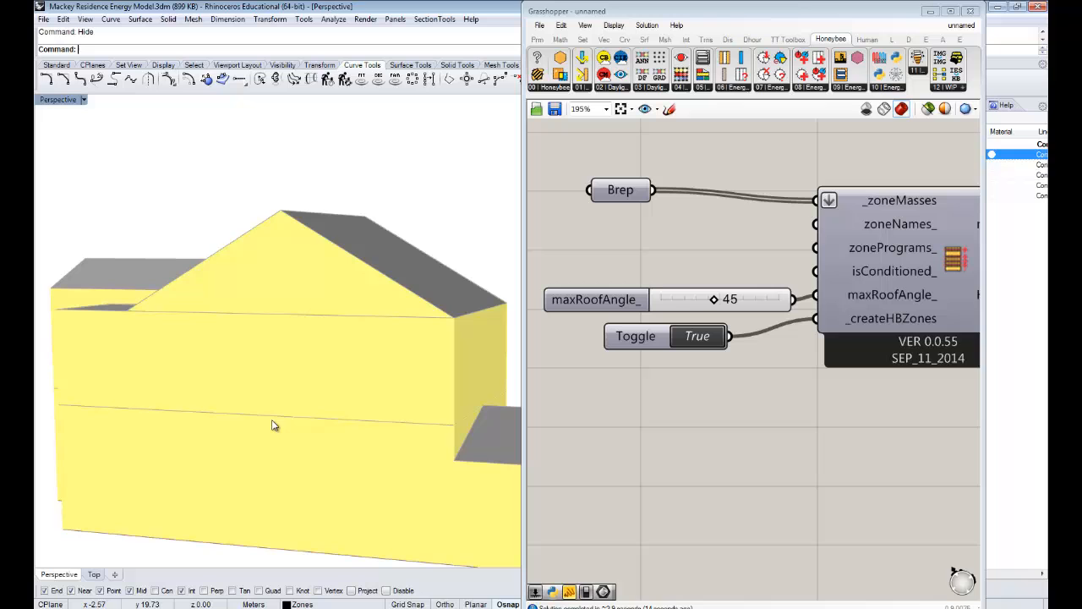
left_click_drag(275, 425, 447, 407)
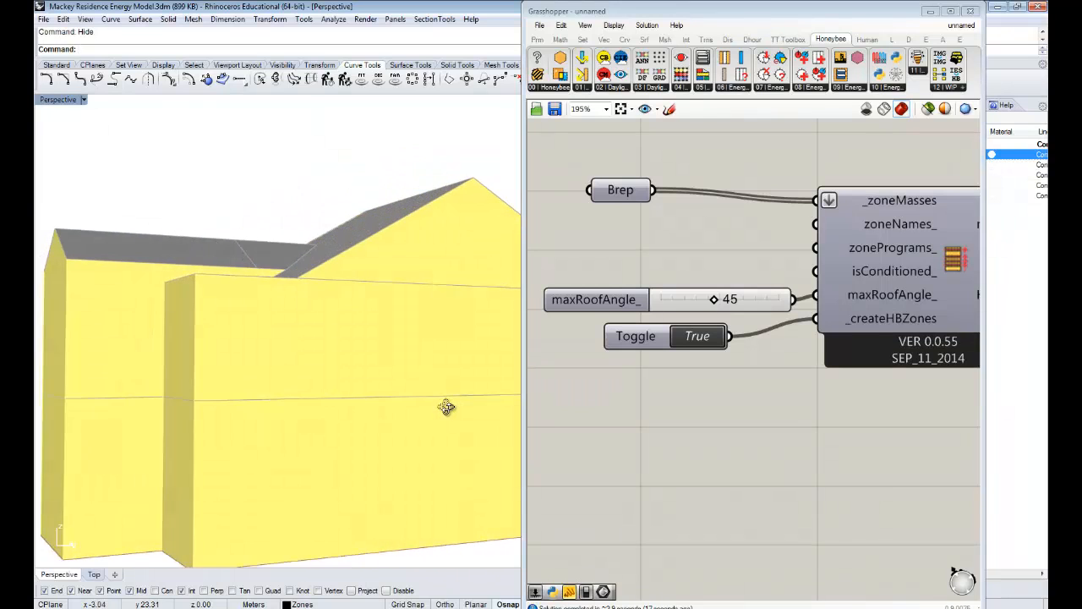
left_click_drag(446, 408, 308, 399)
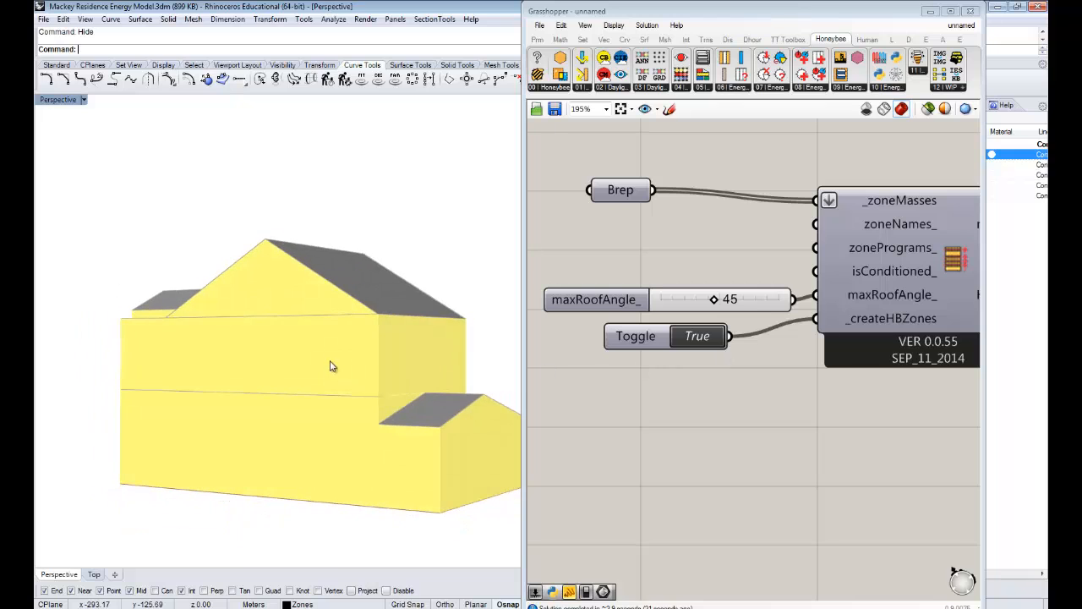
left_click_drag(330, 367, 353, 413)
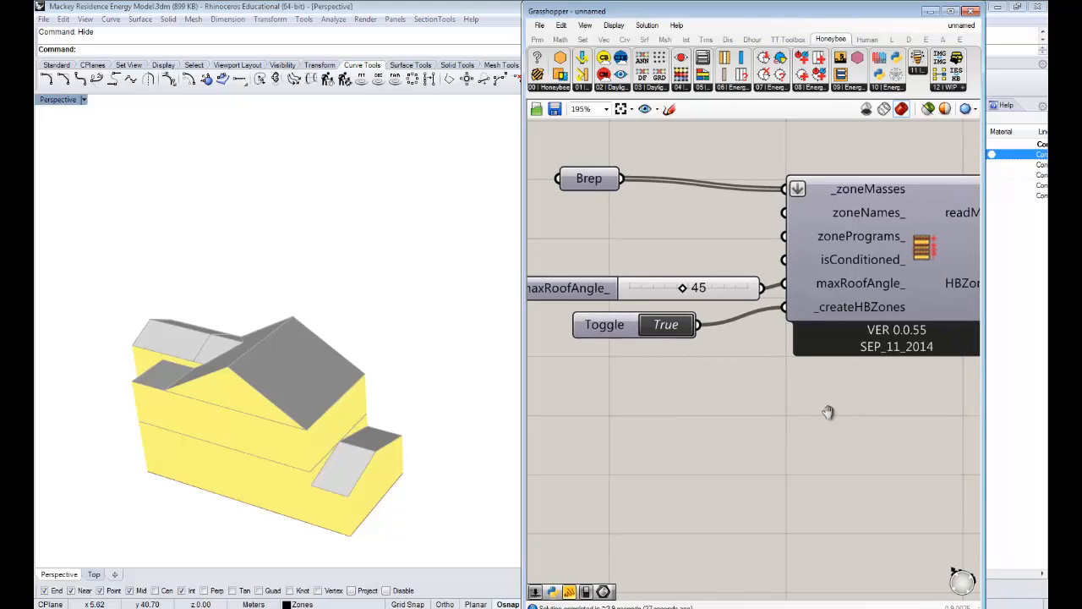
scroll("down", 3)
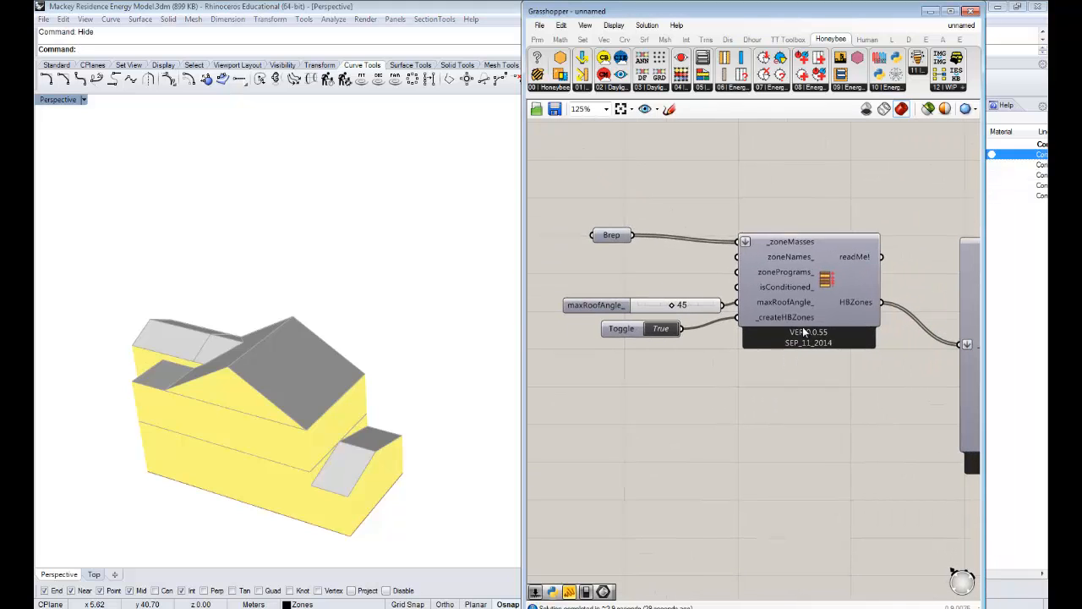
mouse_move(791, 264)
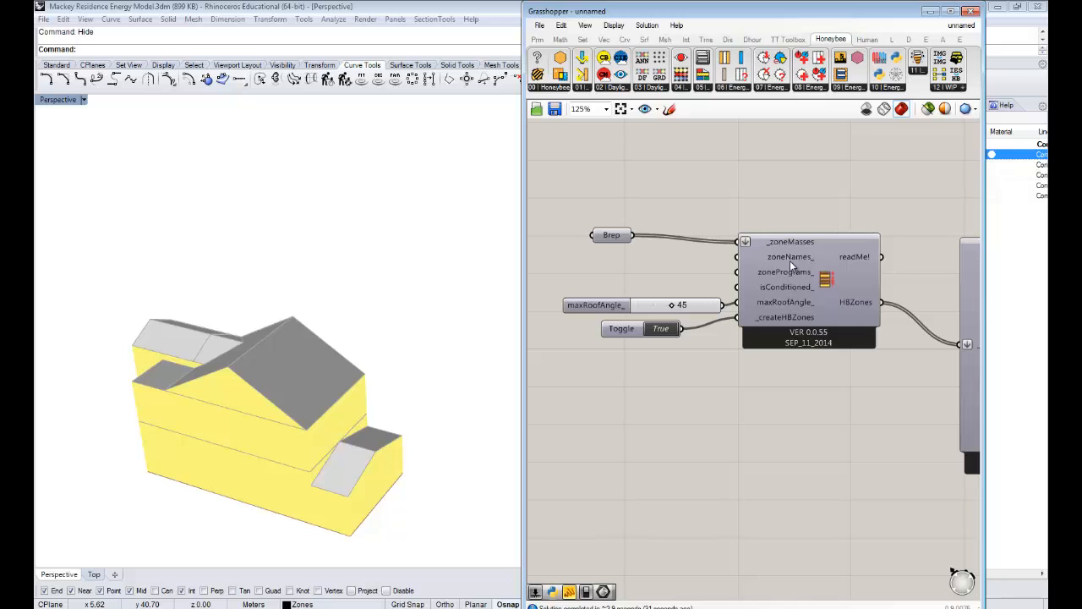
mouse_move(789, 256)
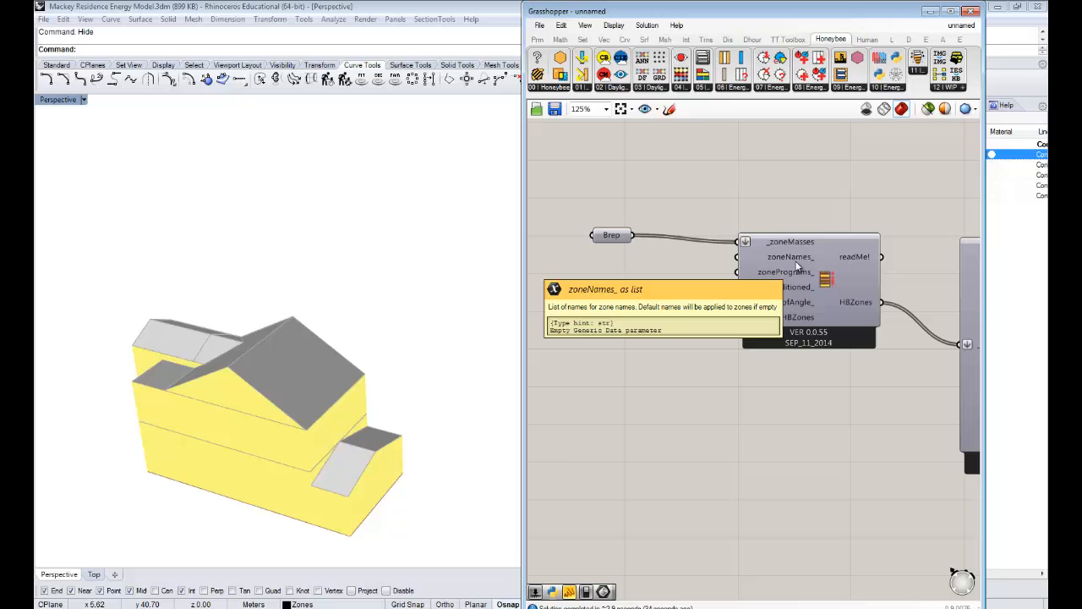
mouse_move(611, 235)
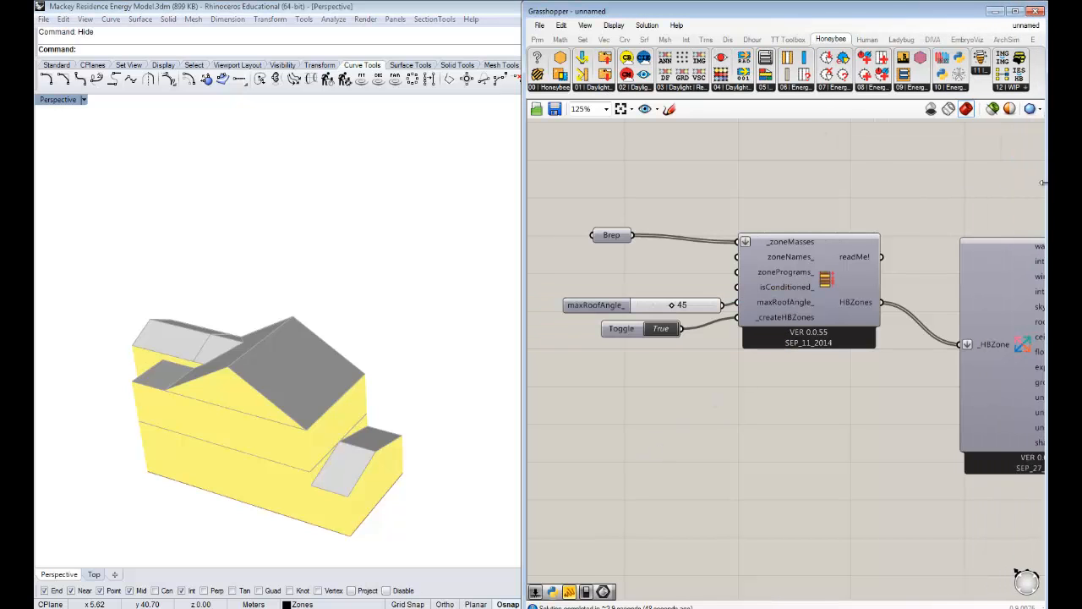
scroll("down", 3)
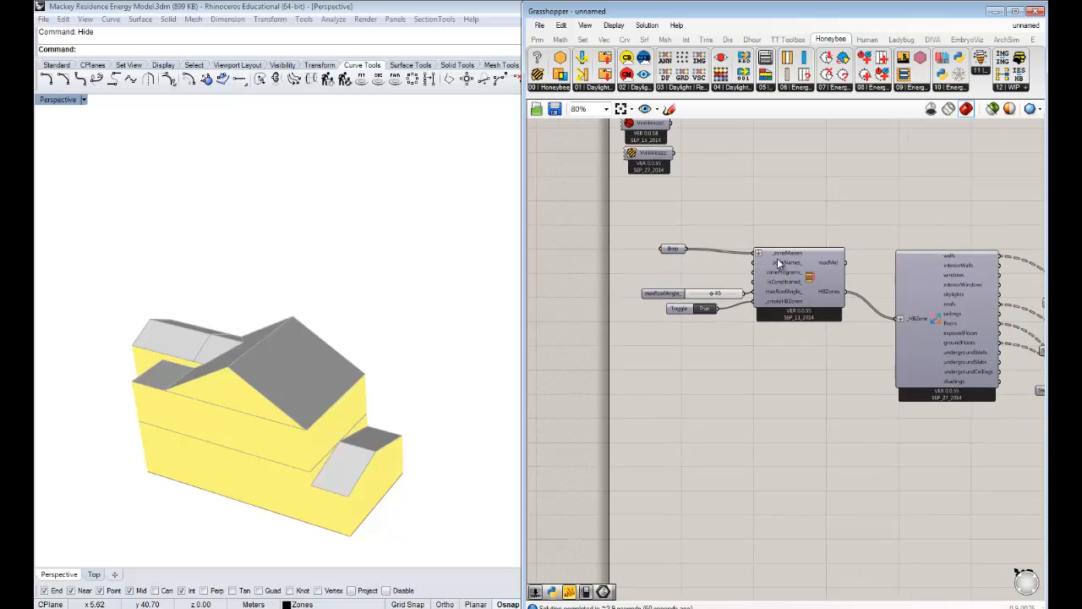
mouse_move(778, 262)
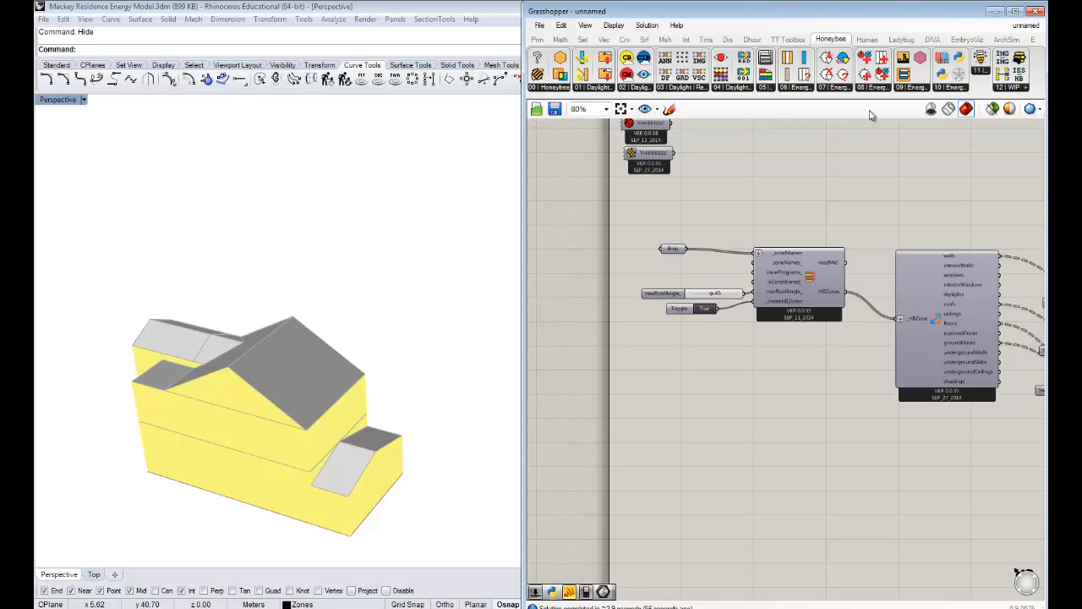
mouse_move(779, 19)
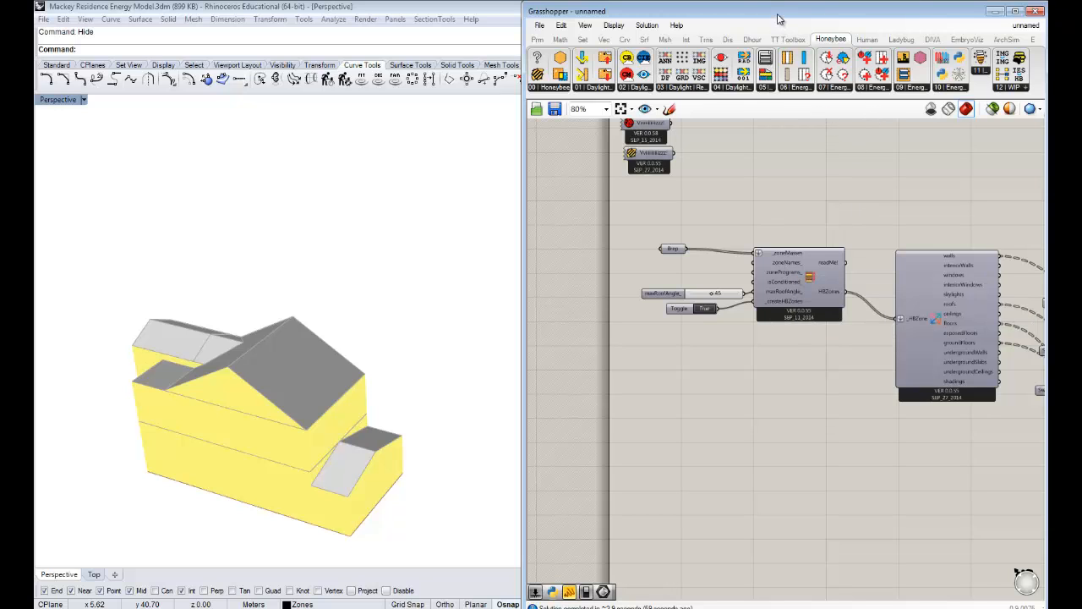
Step: Maximize the Grasshopper canvas and open the bldgPrograms dropdown to browse programs
left_click(1024, 10)
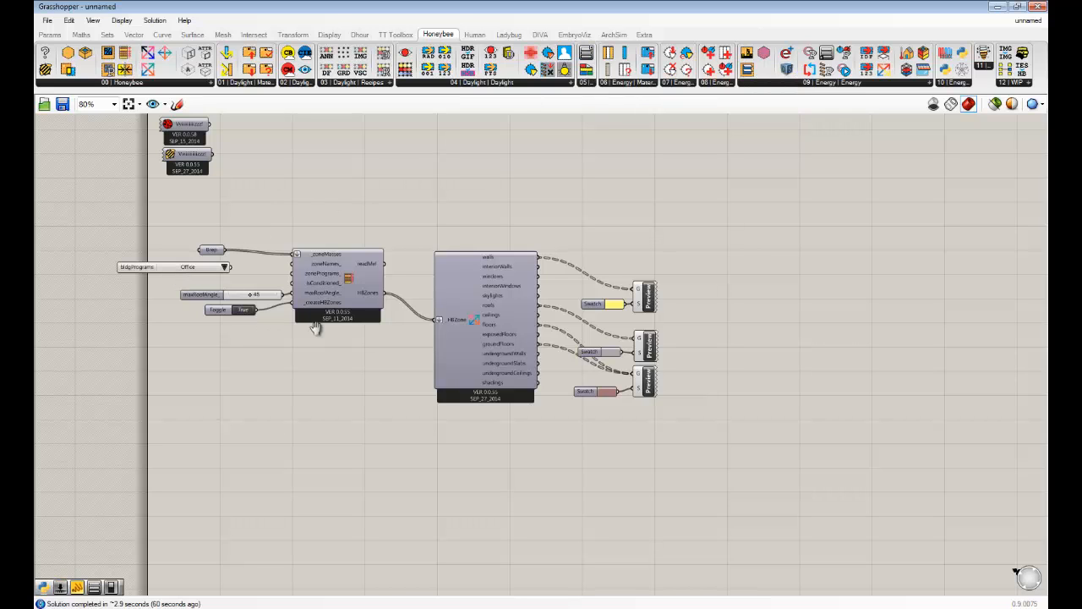
scroll("up", 3)
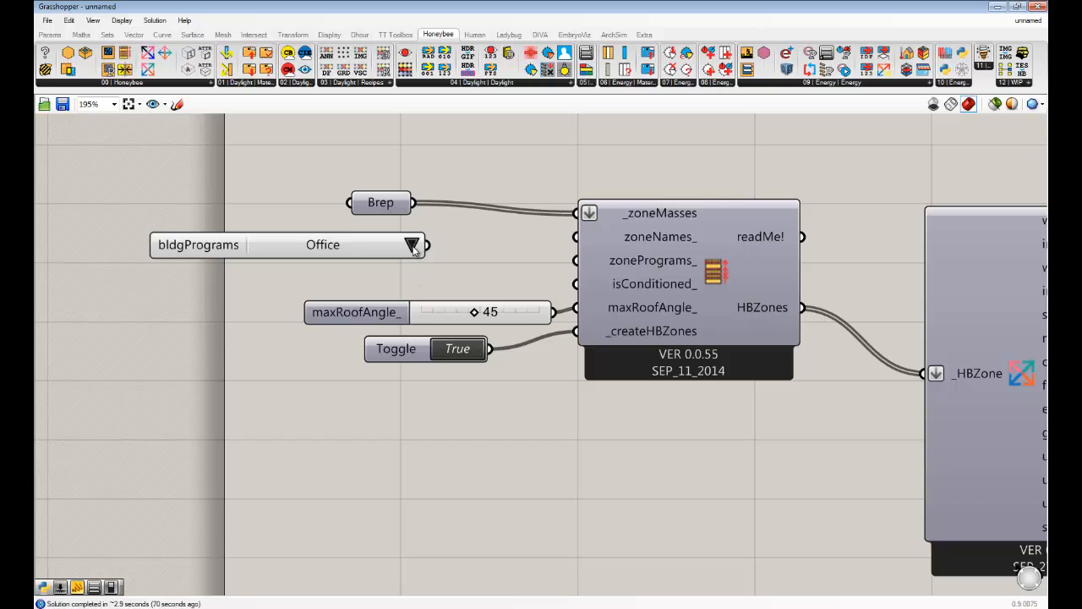
left_click(412, 244)
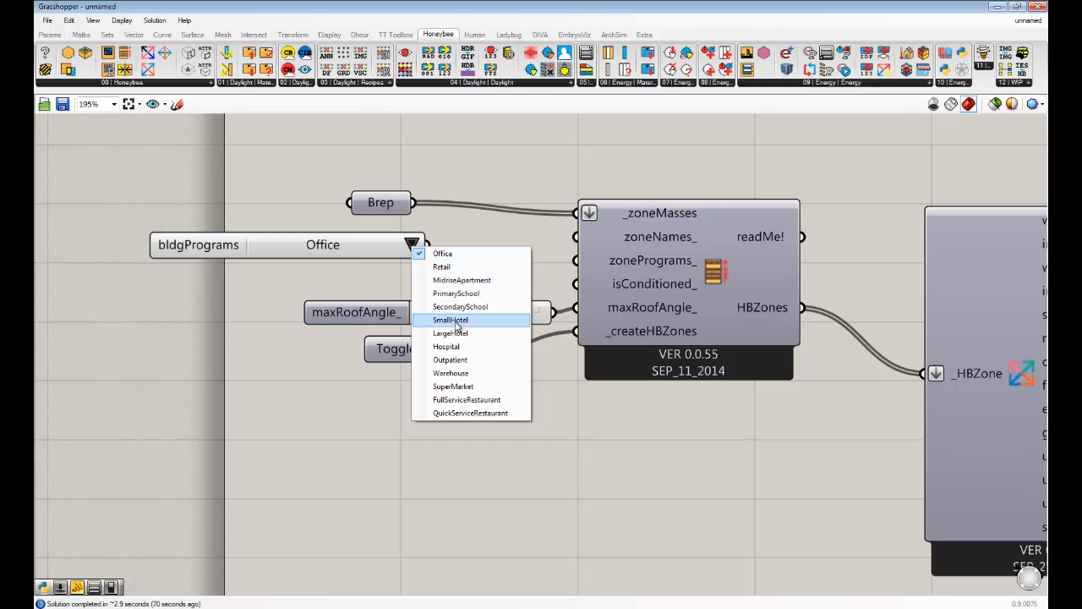
mouse_move(470, 413)
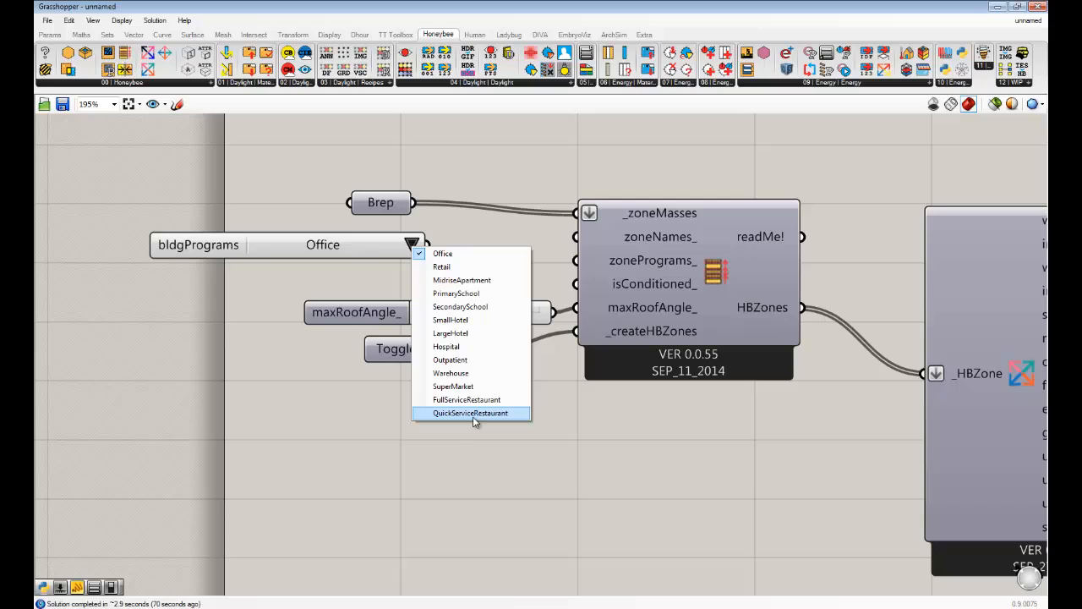
mouse_move(488, 253)
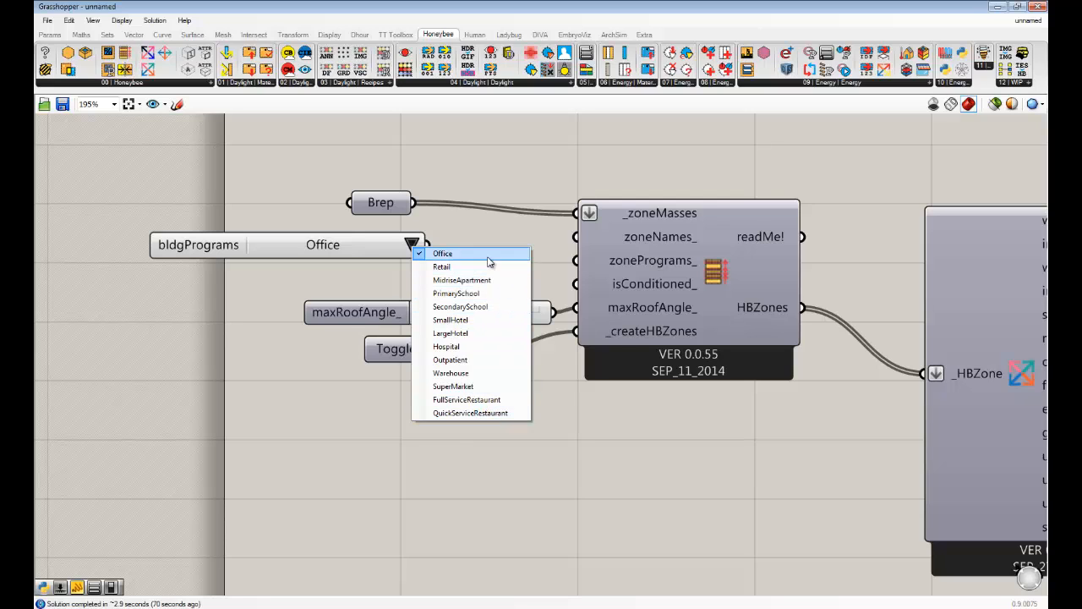
mouse_move(460, 306)
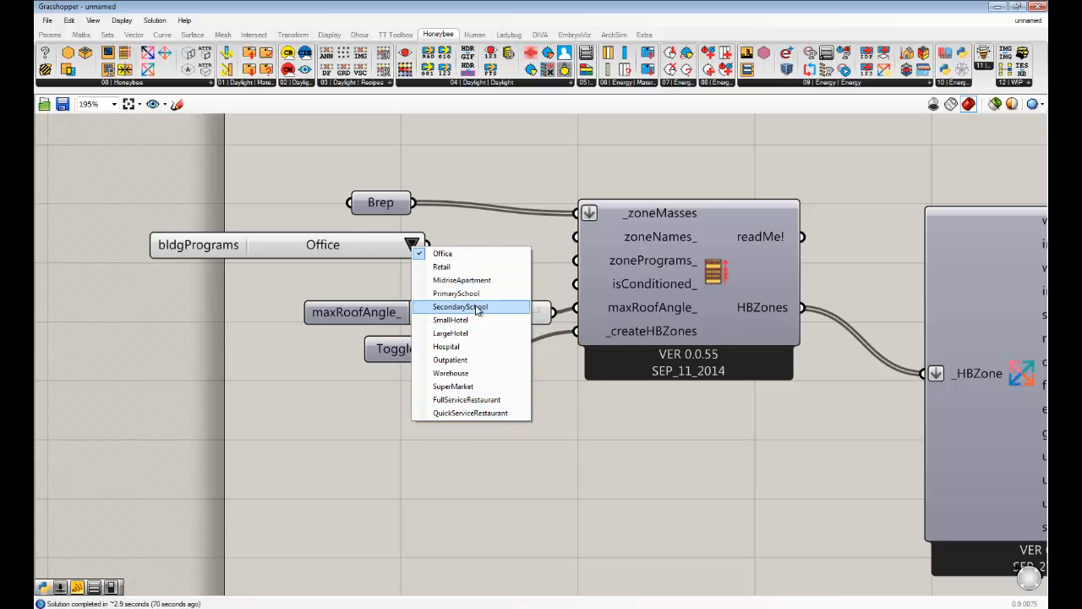
mouse_move(466, 400)
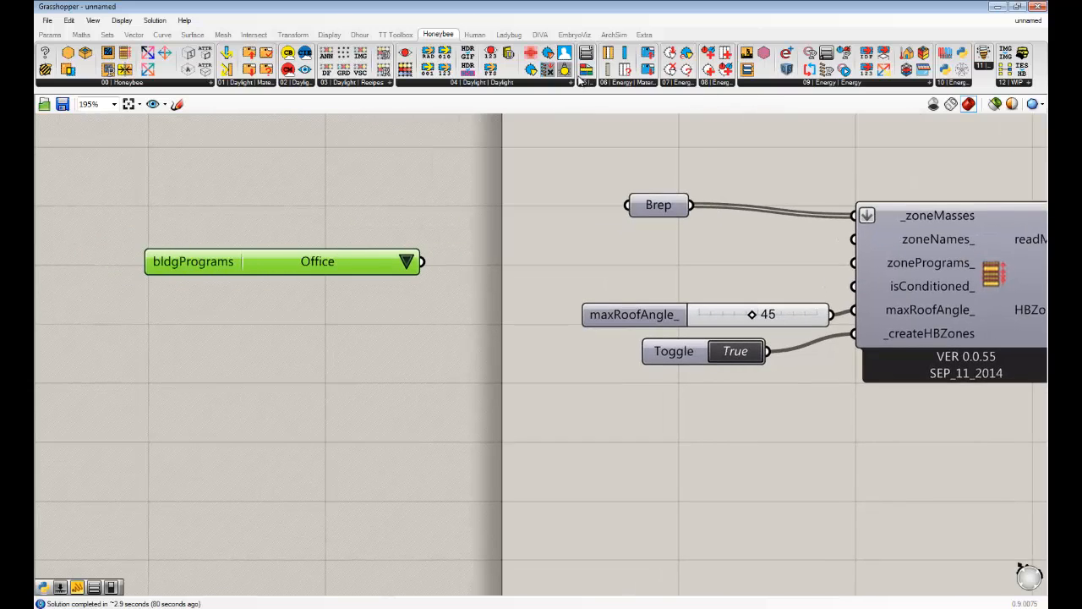
mouse_move(585, 72)
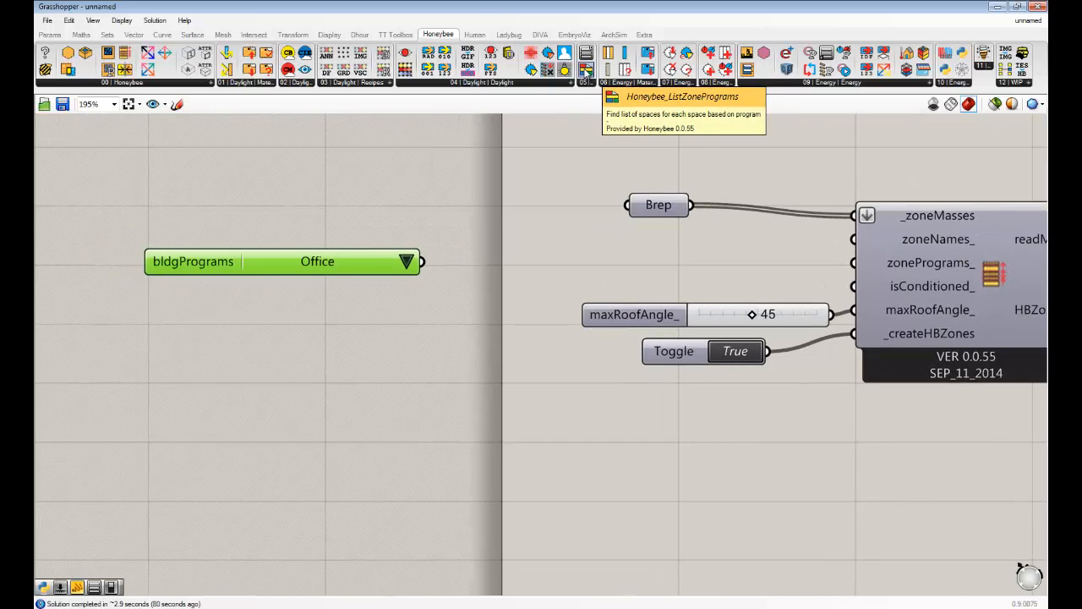
mouse_move(520, 286)
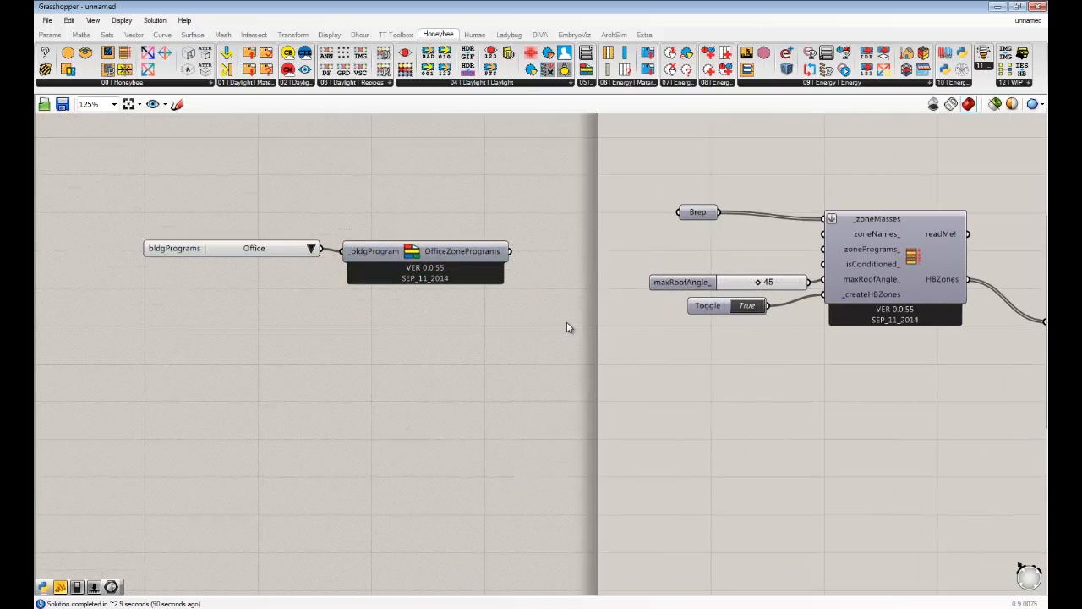
Step: Add a Panel to the canvas to display the Office zone program list
double_click(588, 328)
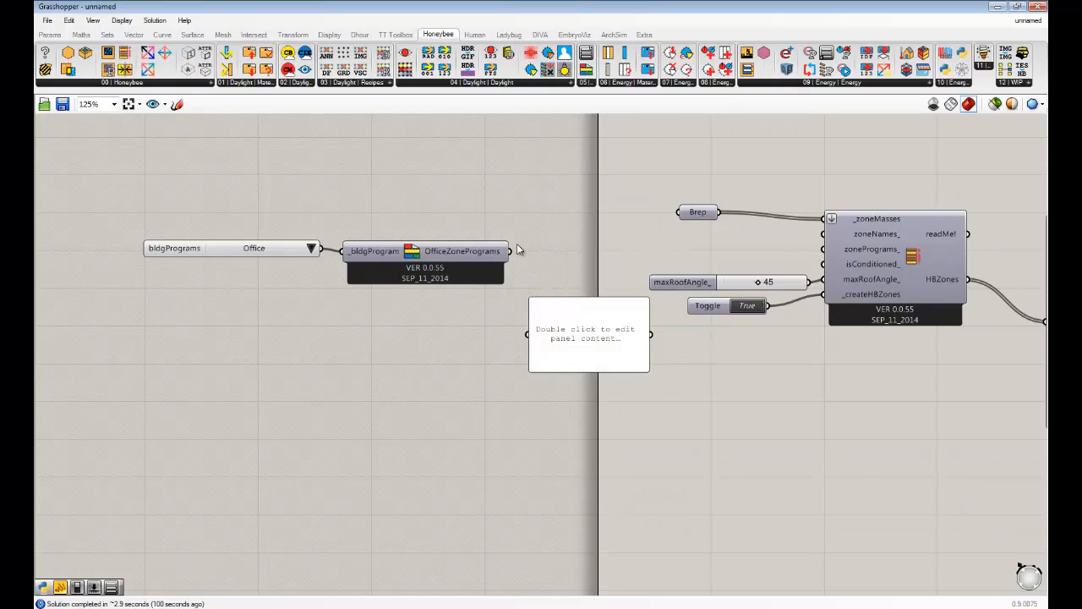
double_click(588, 334)
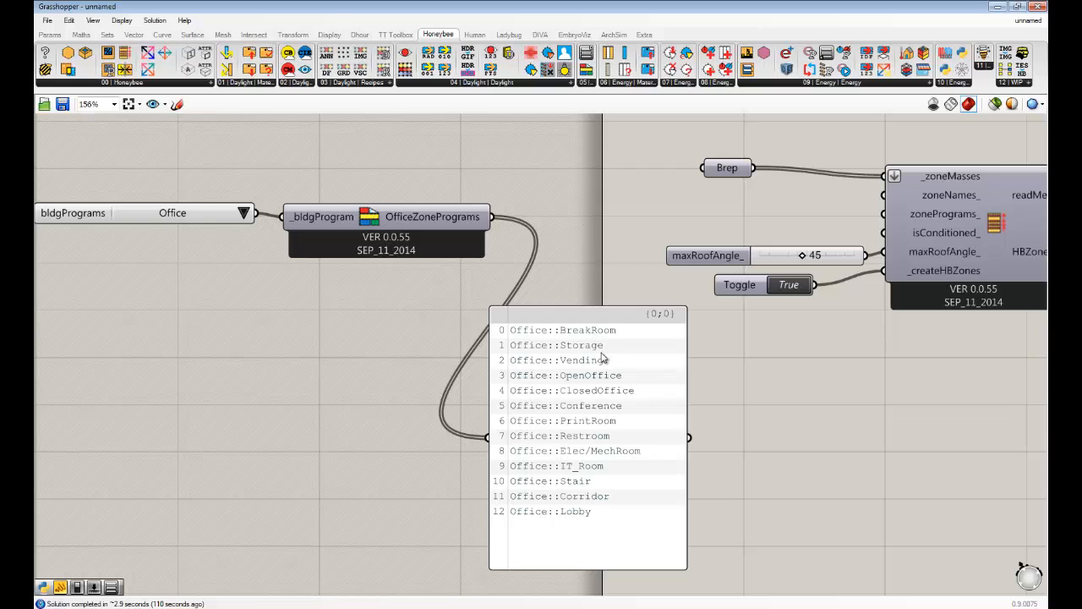
mouse_move(652, 411)
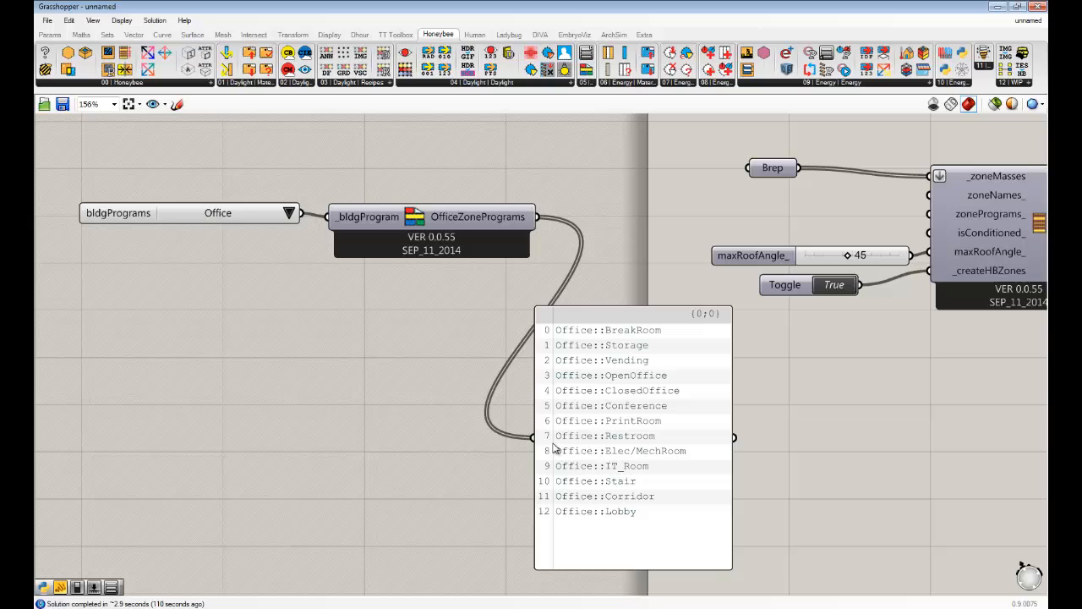
mouse_move(991, 568)
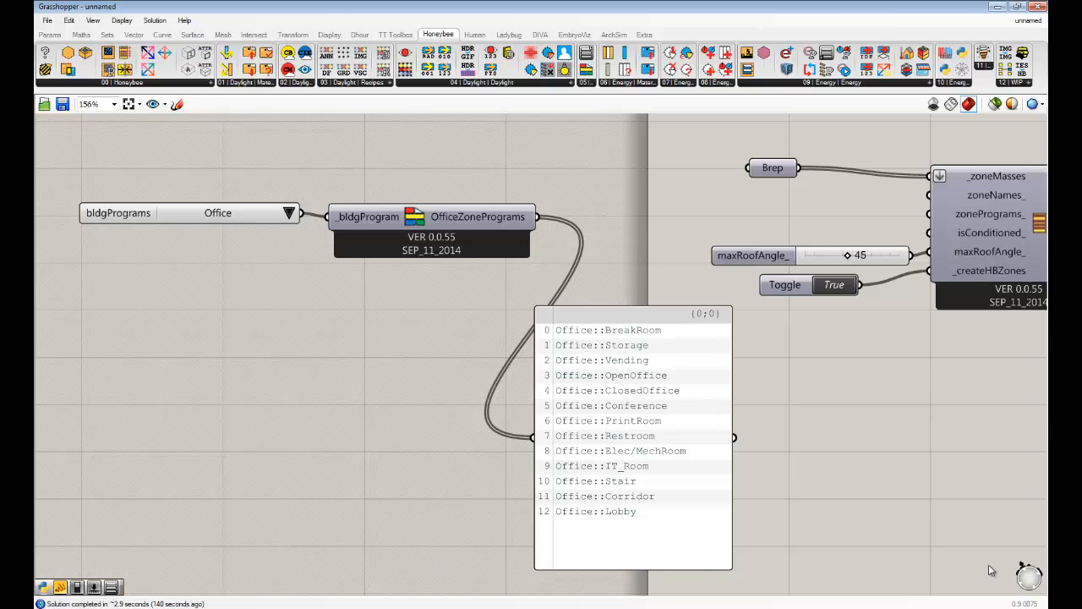
mouse_move(239, 223)
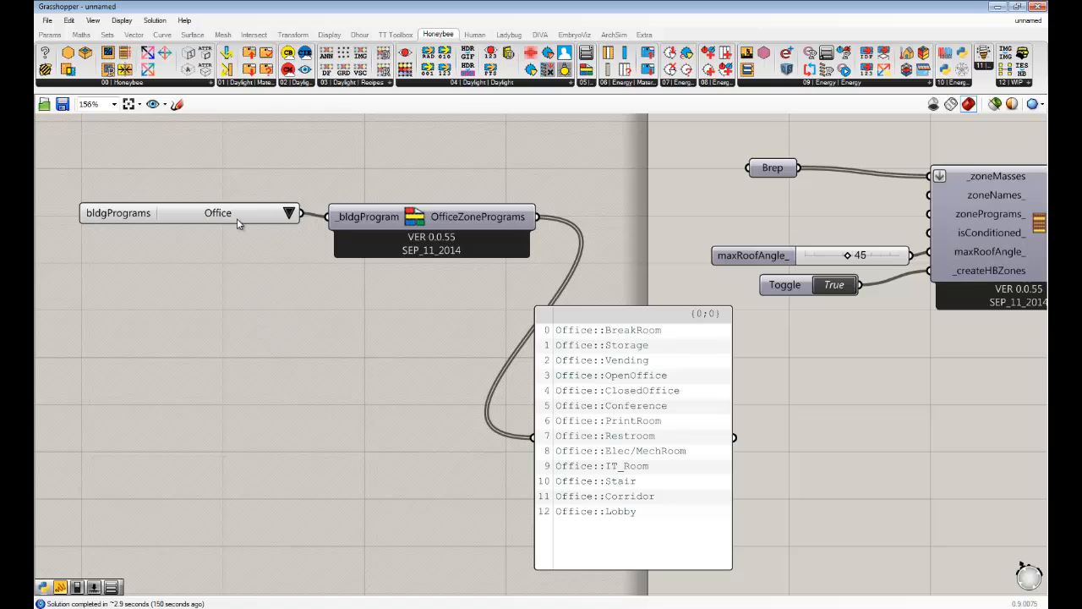
Step: Set bldgPrograms to MidriseApartment, reposition the panel, and place a List Item component
left_click(289, 212)
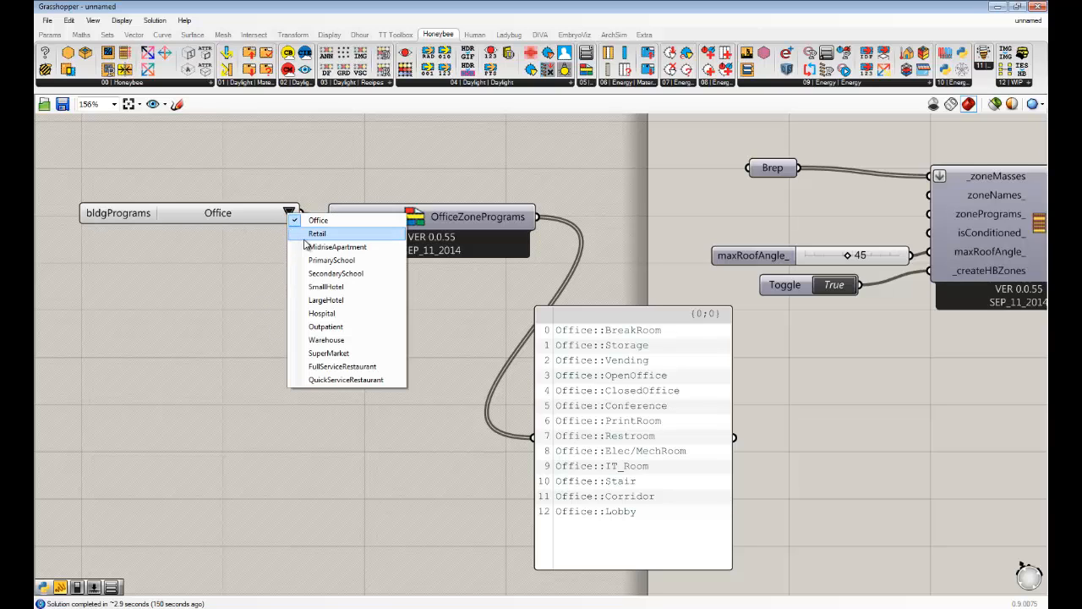
mouse_move(363, 246)
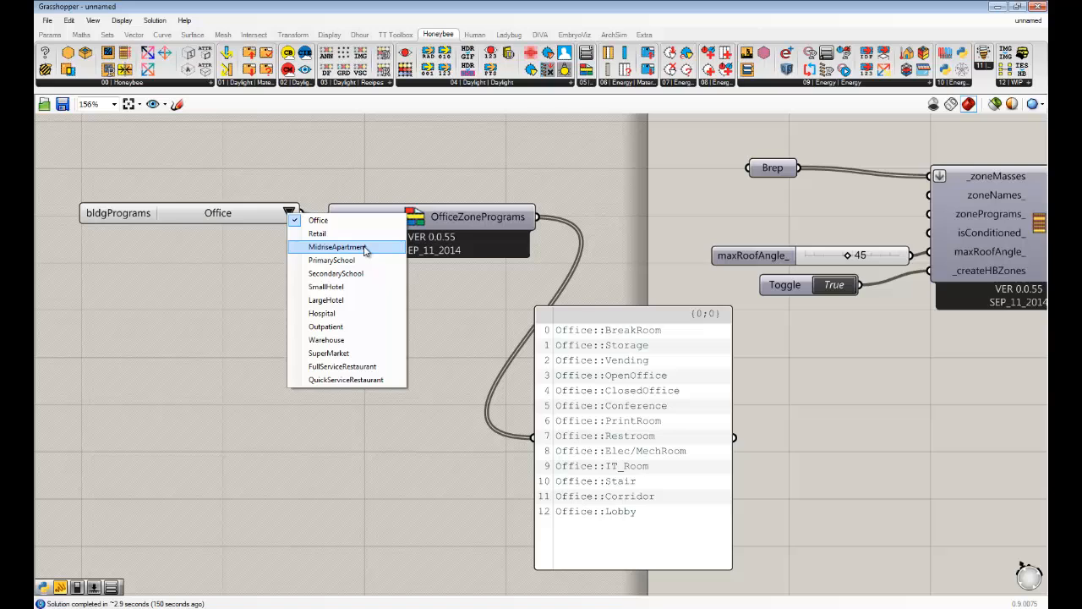
left_click(336, 247)
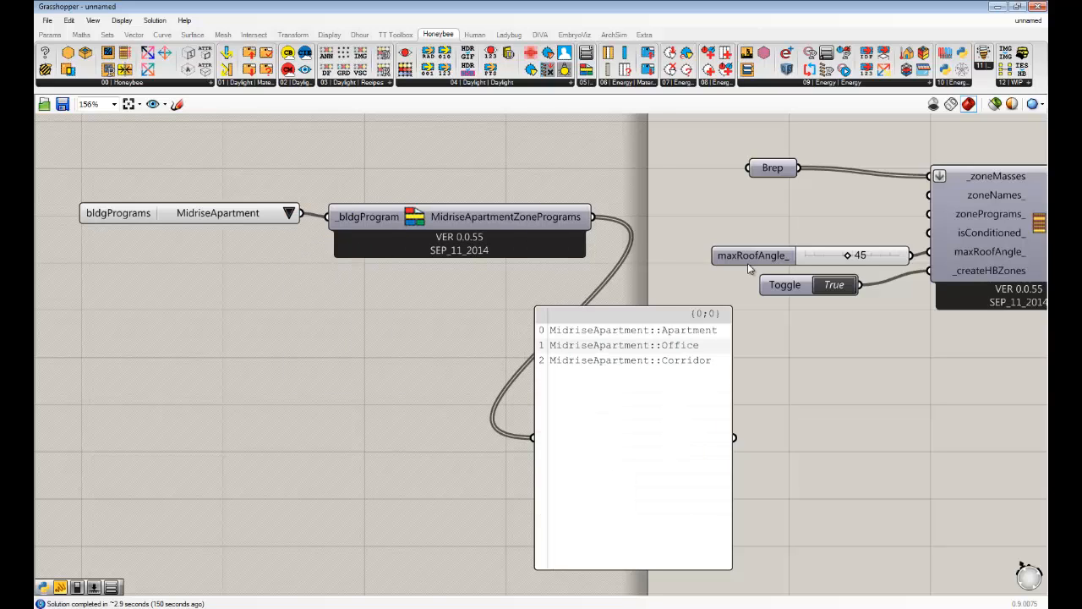
left_click(457, 211)
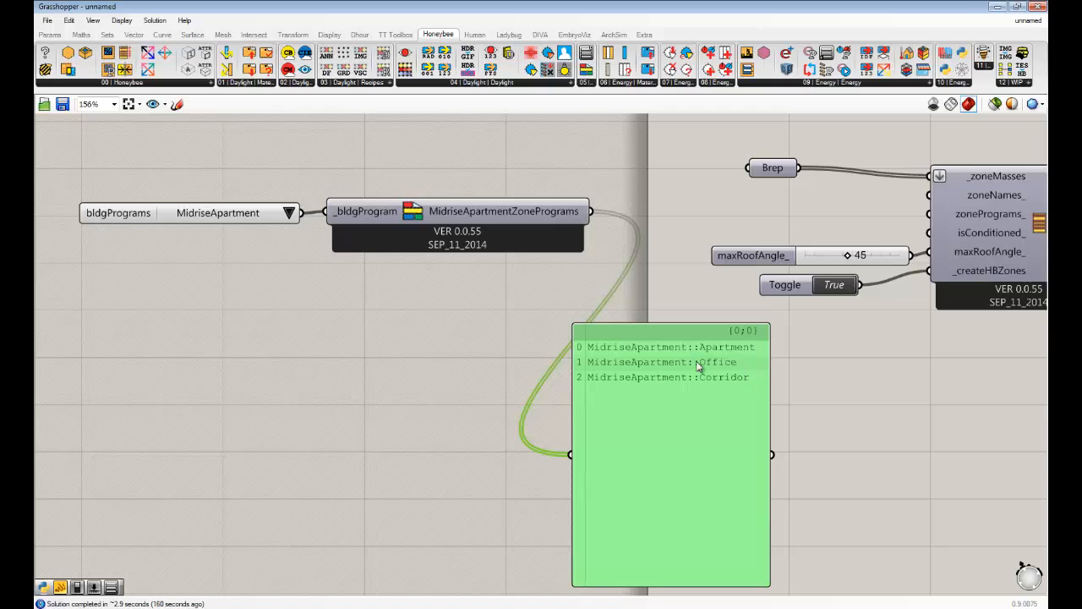
mouse_move(729, 378)
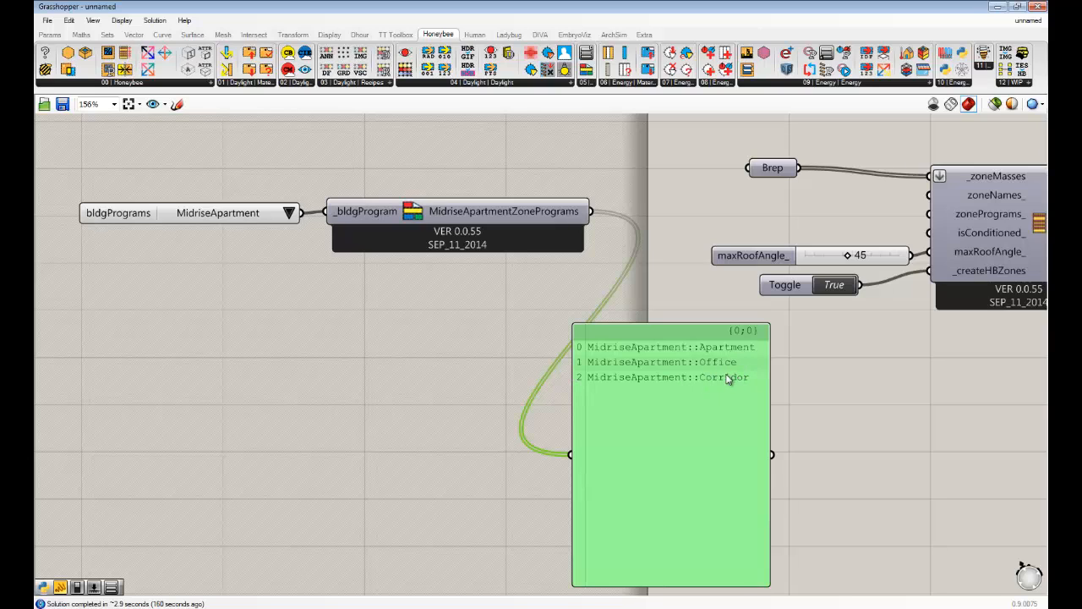
mouse_move(813, 328)
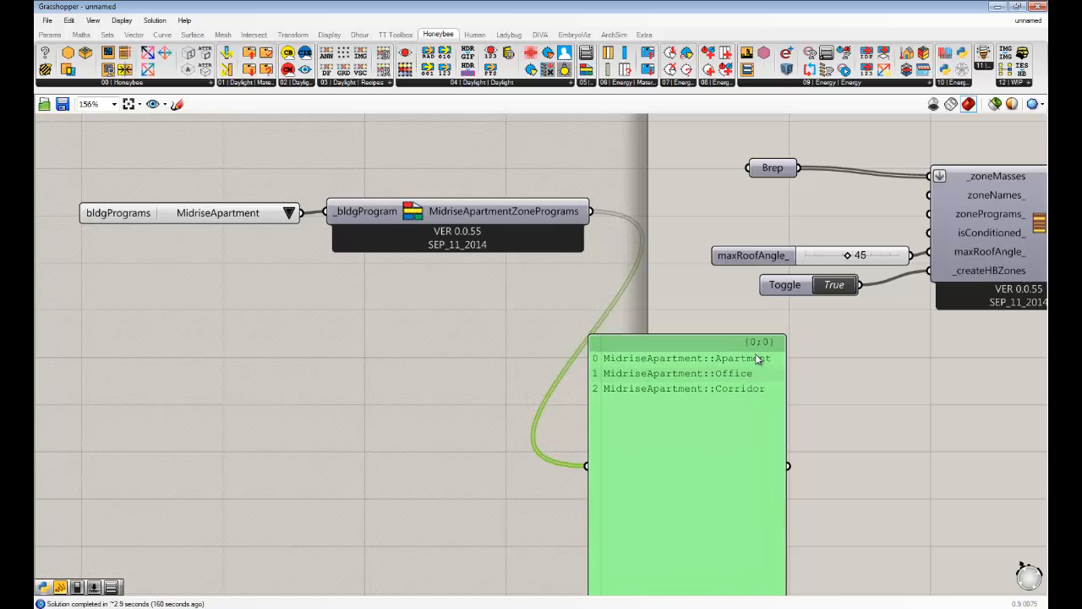
mouse_move(755, 358)
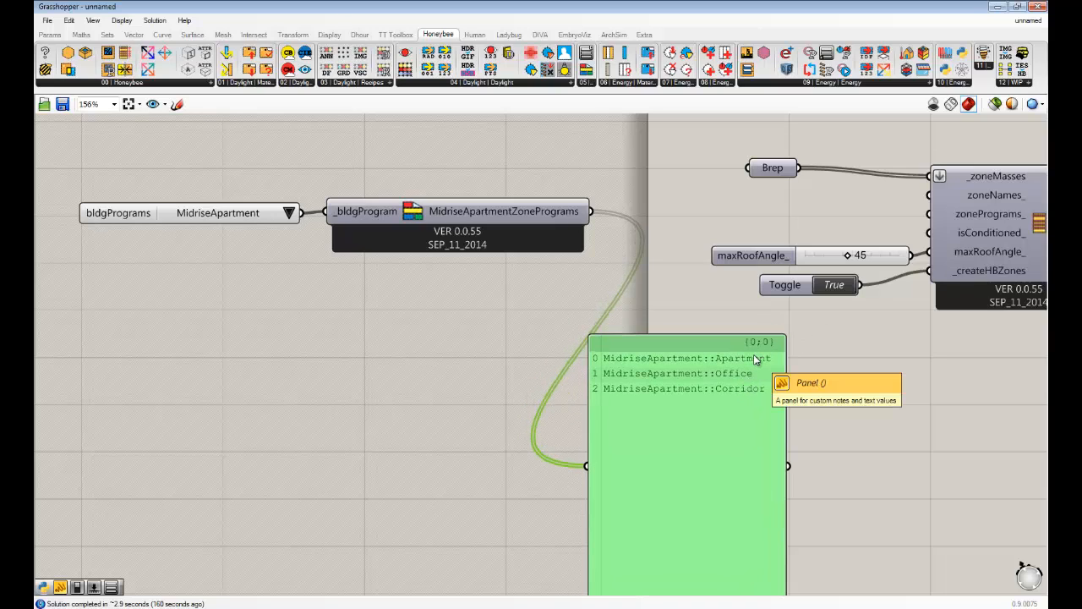
mouse_move(771, 167)
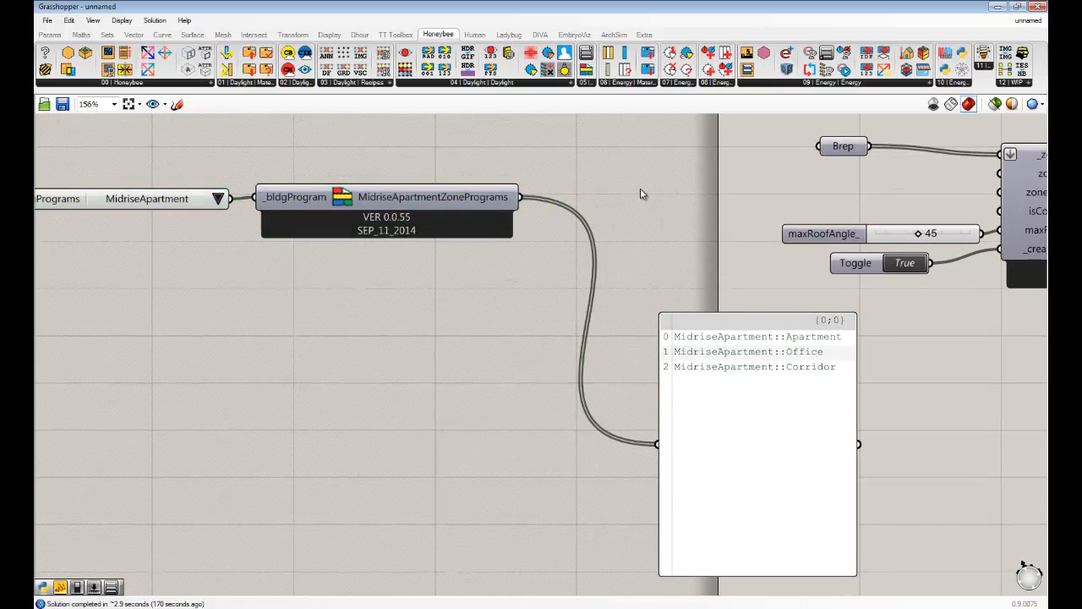
left_click_drag(643, 195, 604, 251)
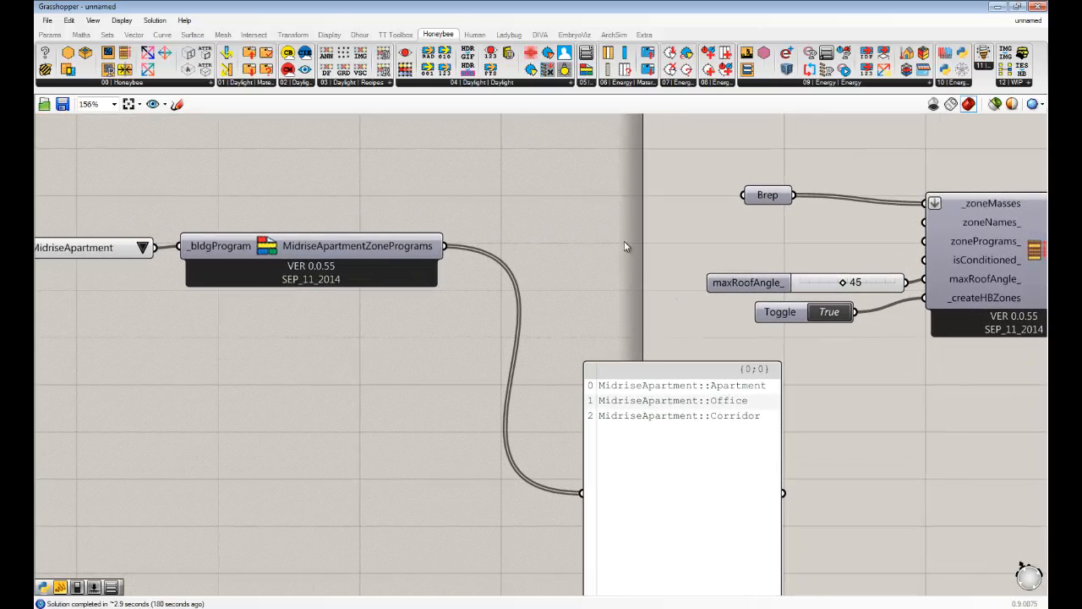
double_click(563, 253)
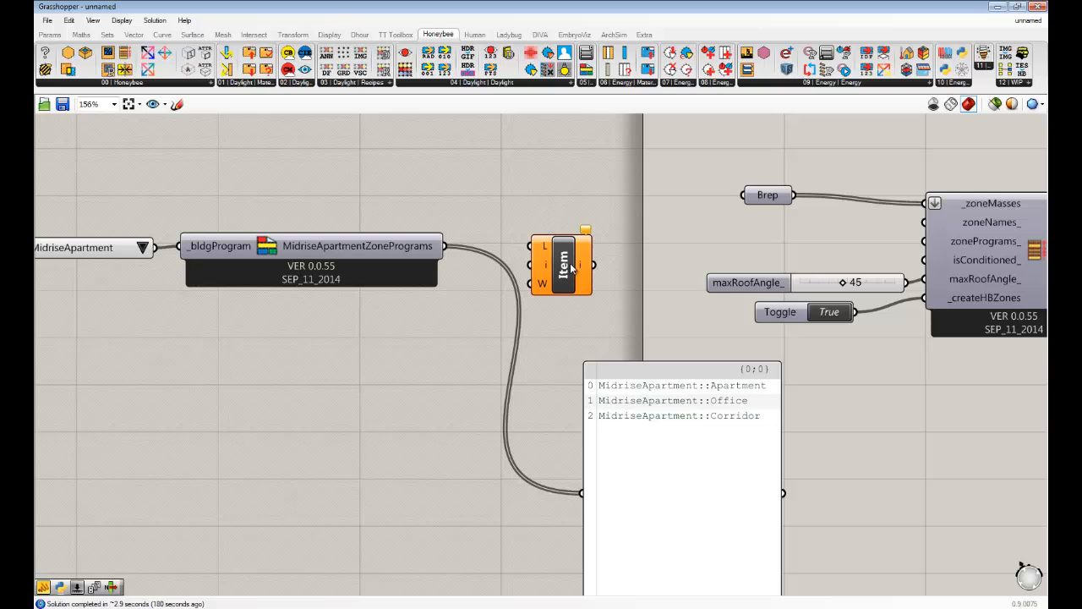
Step: Show the Human tab components and reset the building program to MidriseApartment
left_click(560, 264)
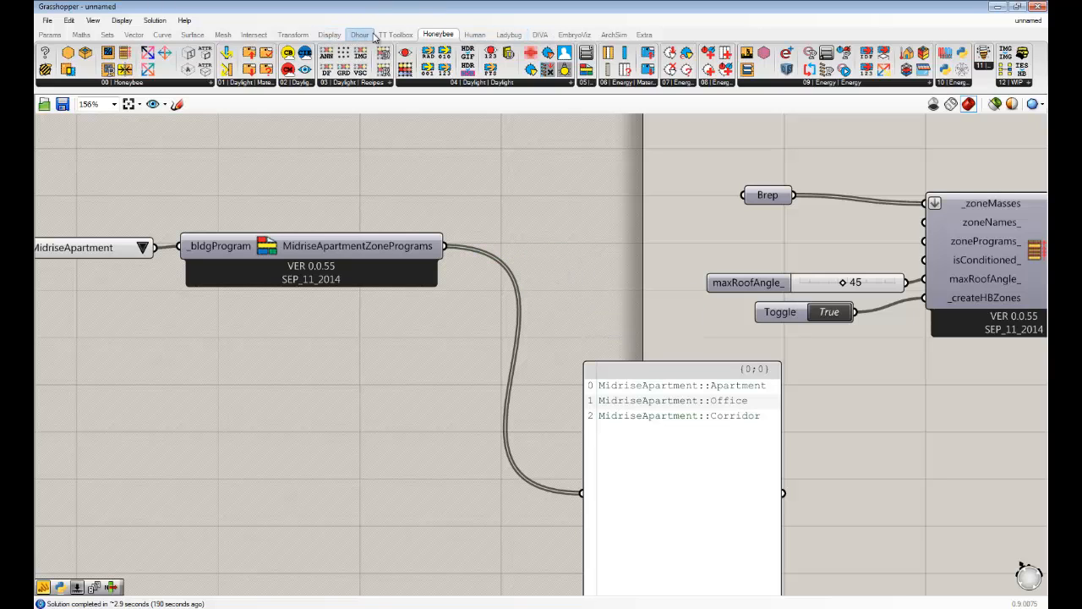
left_click(474, 34)
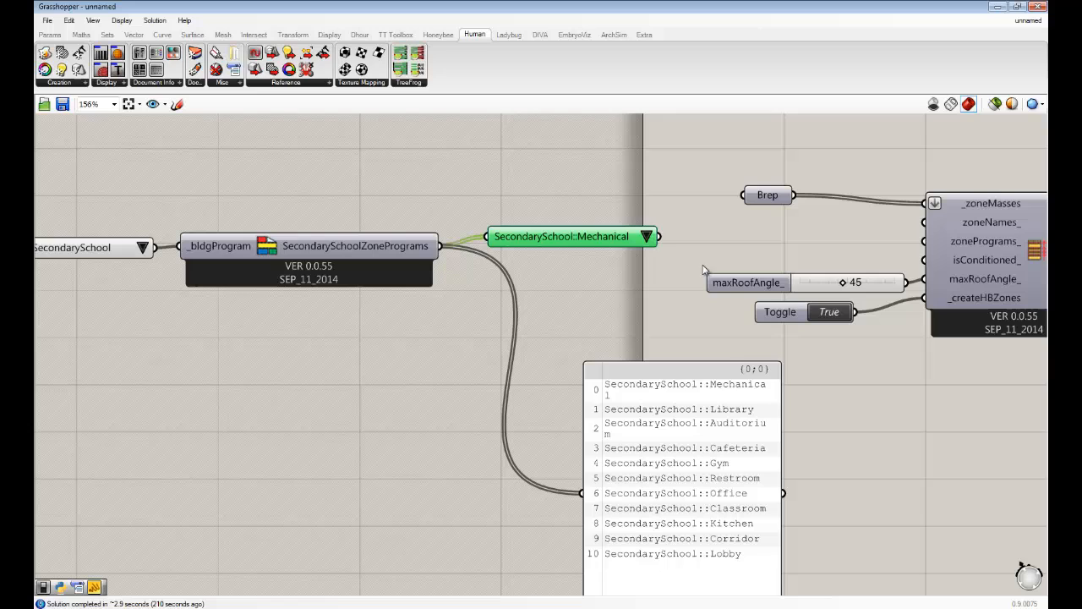
left_click(144, 247)
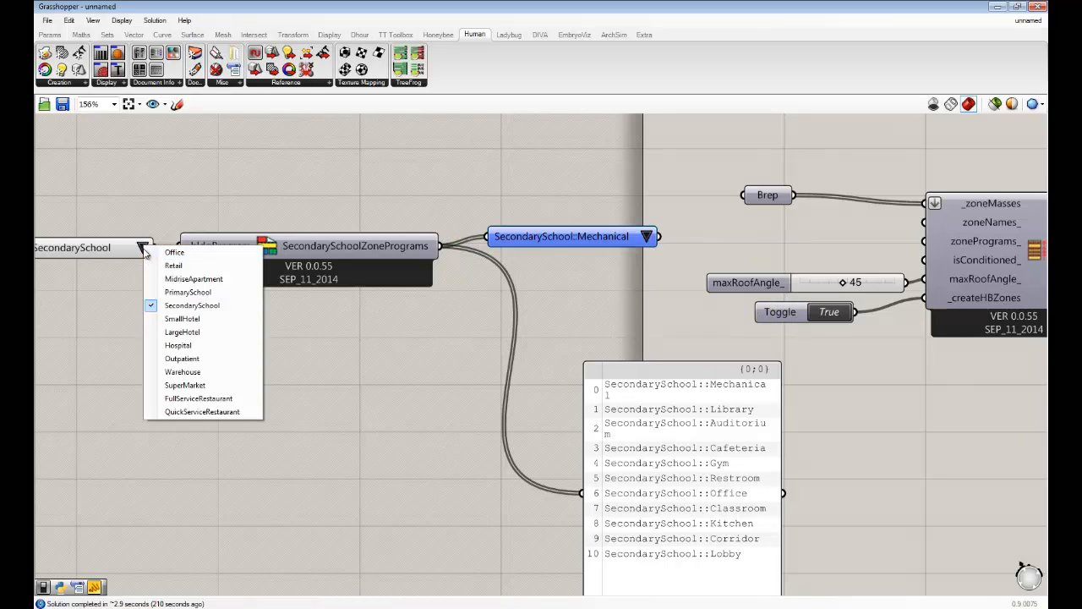
left_click(194, 279)
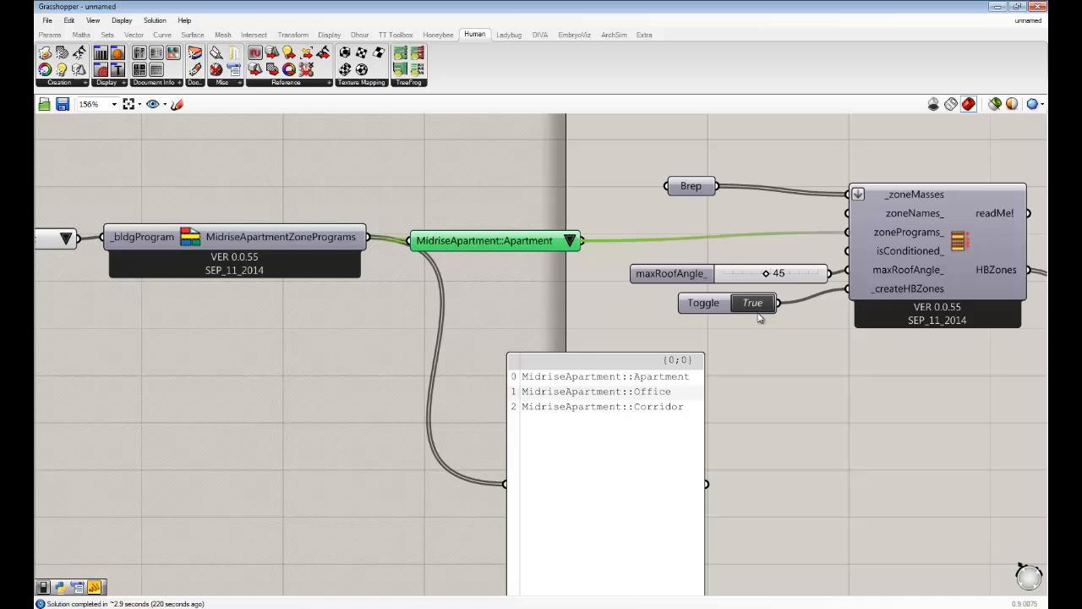
mouse_move(896, 387)
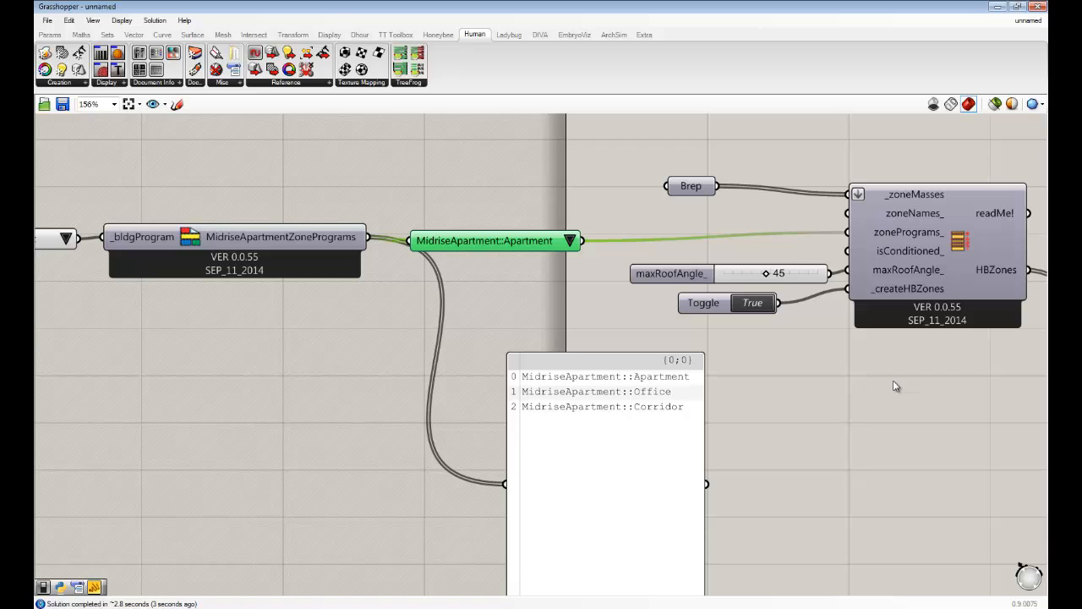
mouse_move(893, 250)
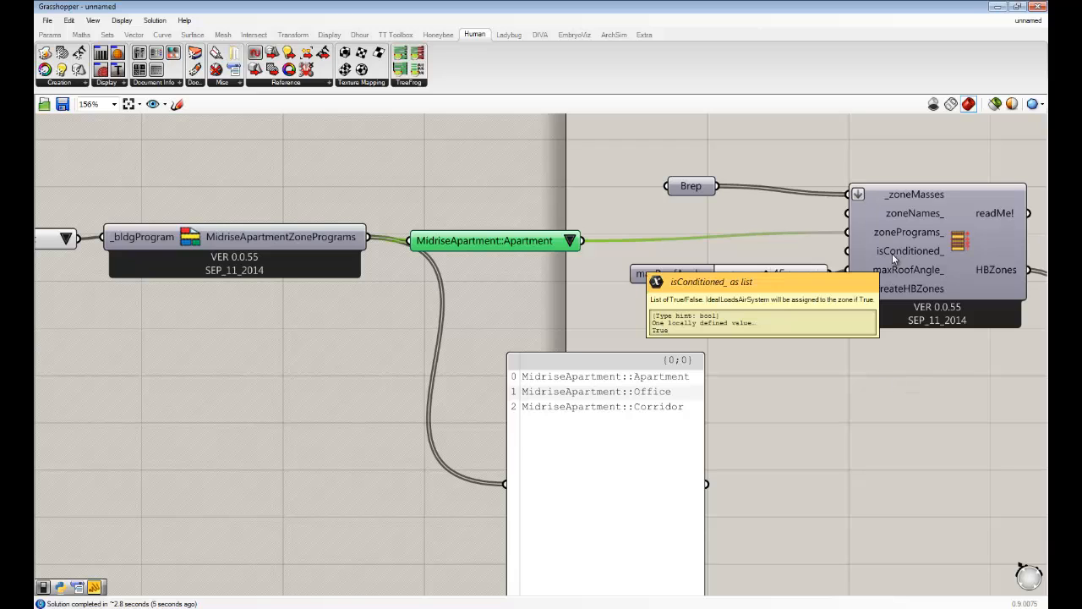